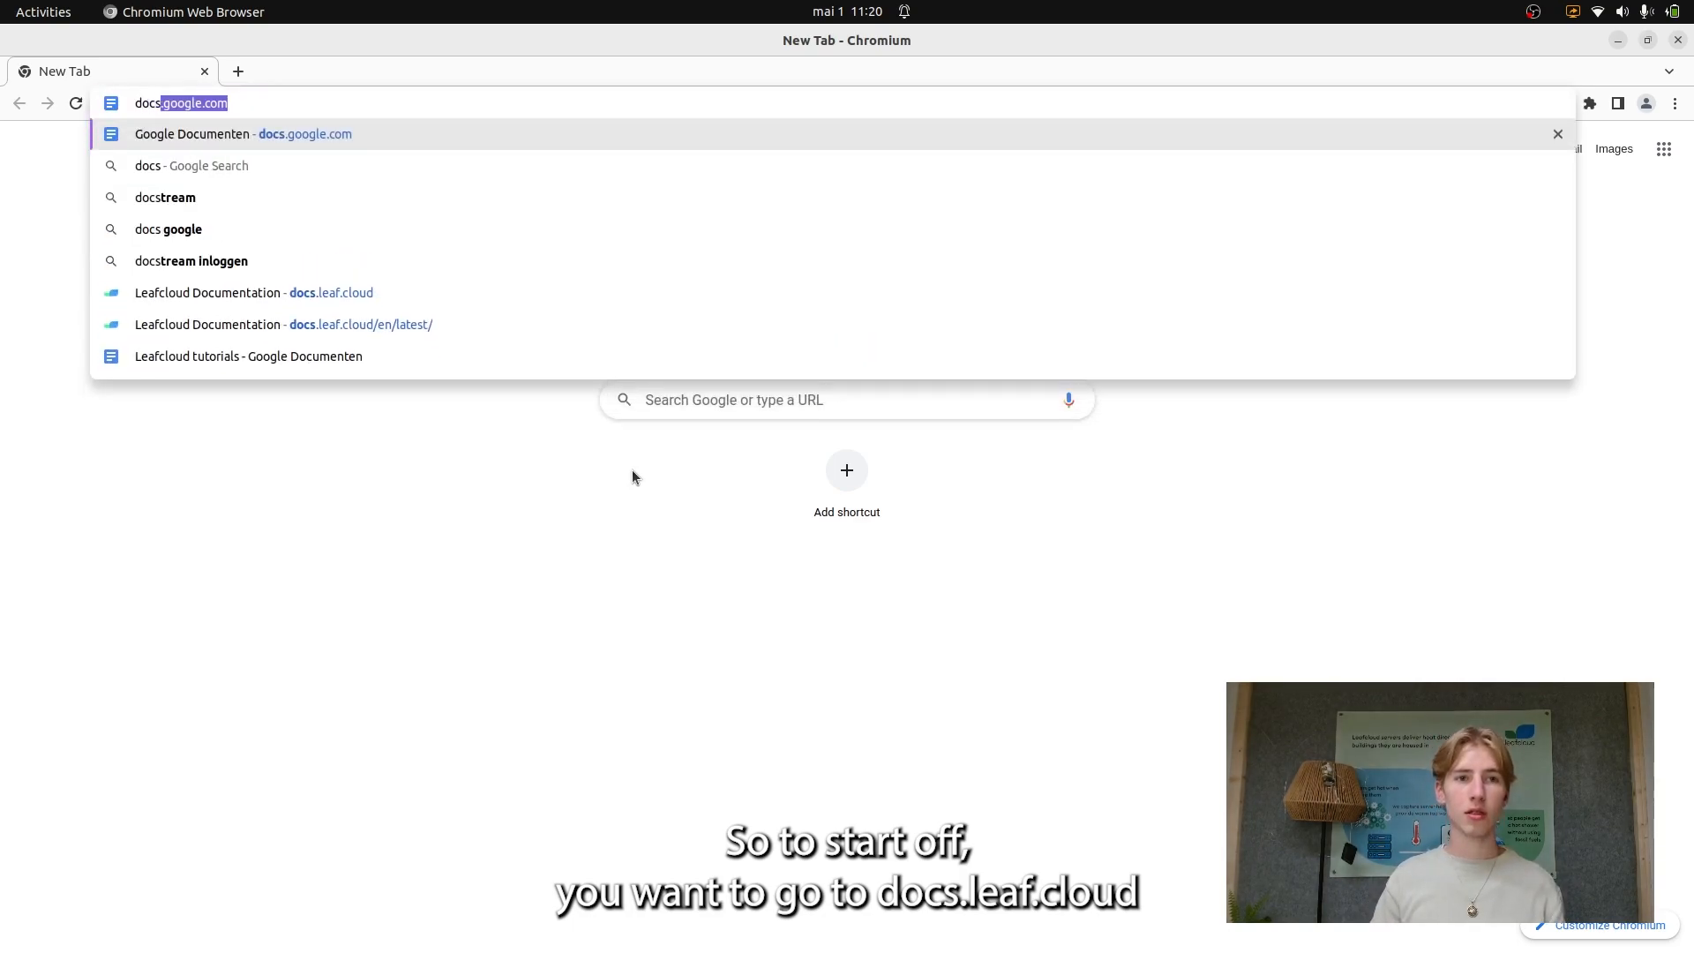
Open the Leafcloud docs' Using the Openstack CLI tutorial and copy its install commands.
text(docs.leaf/)
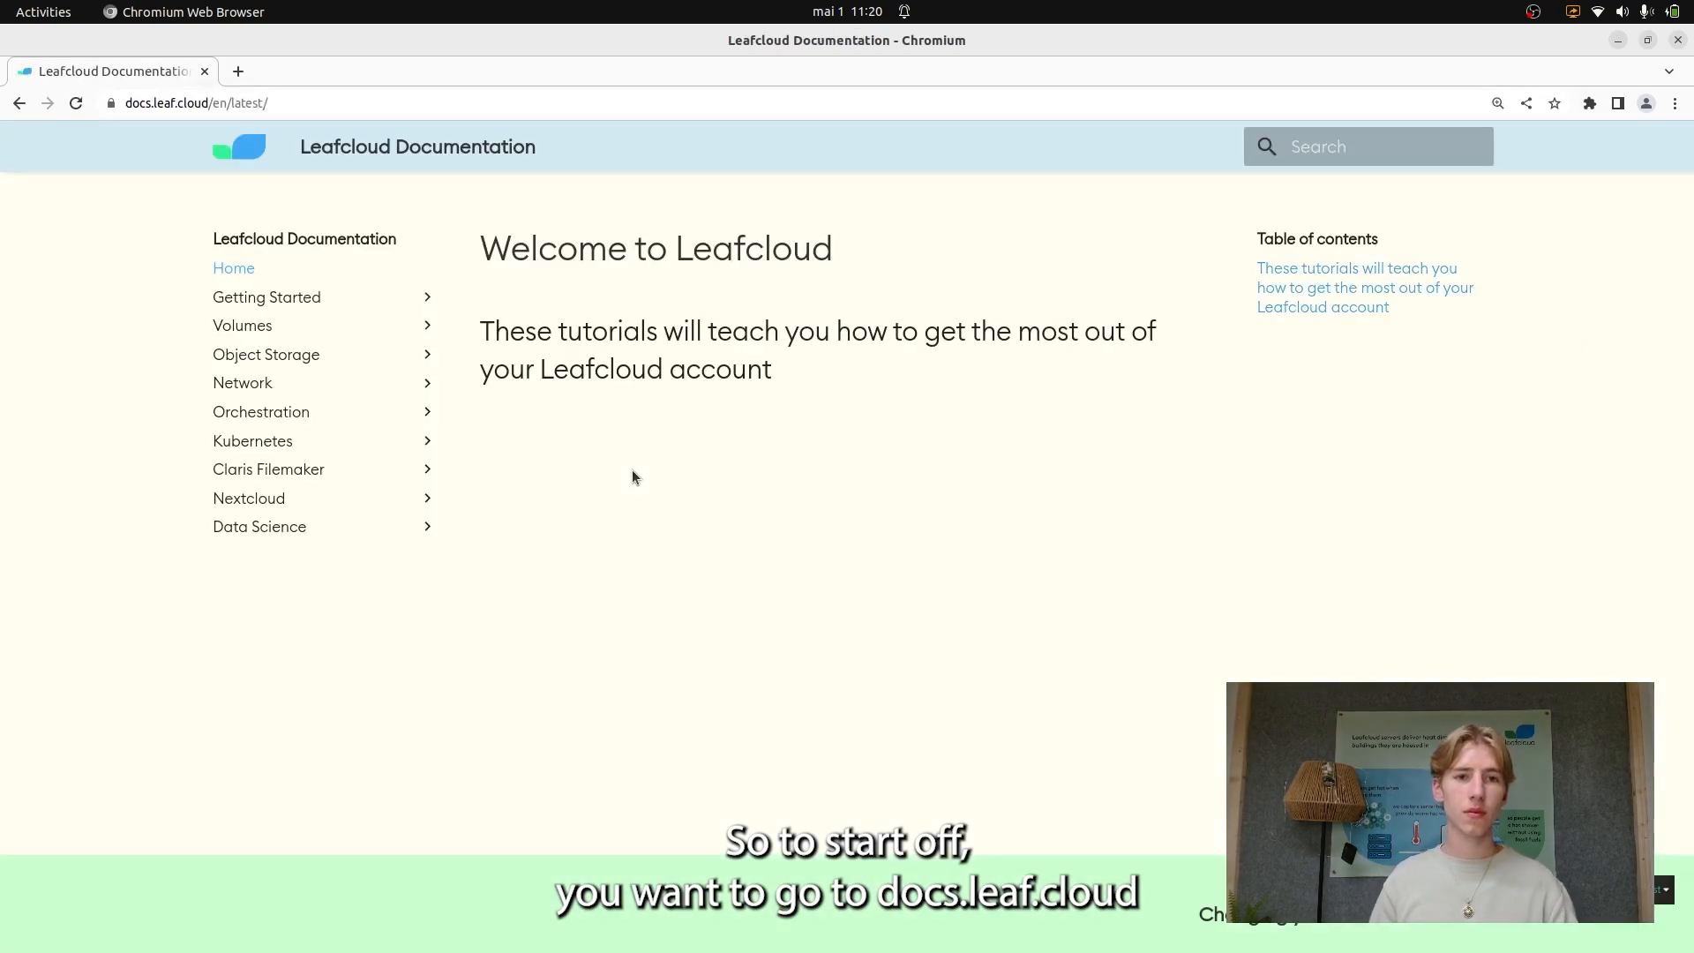
click(266, 297)
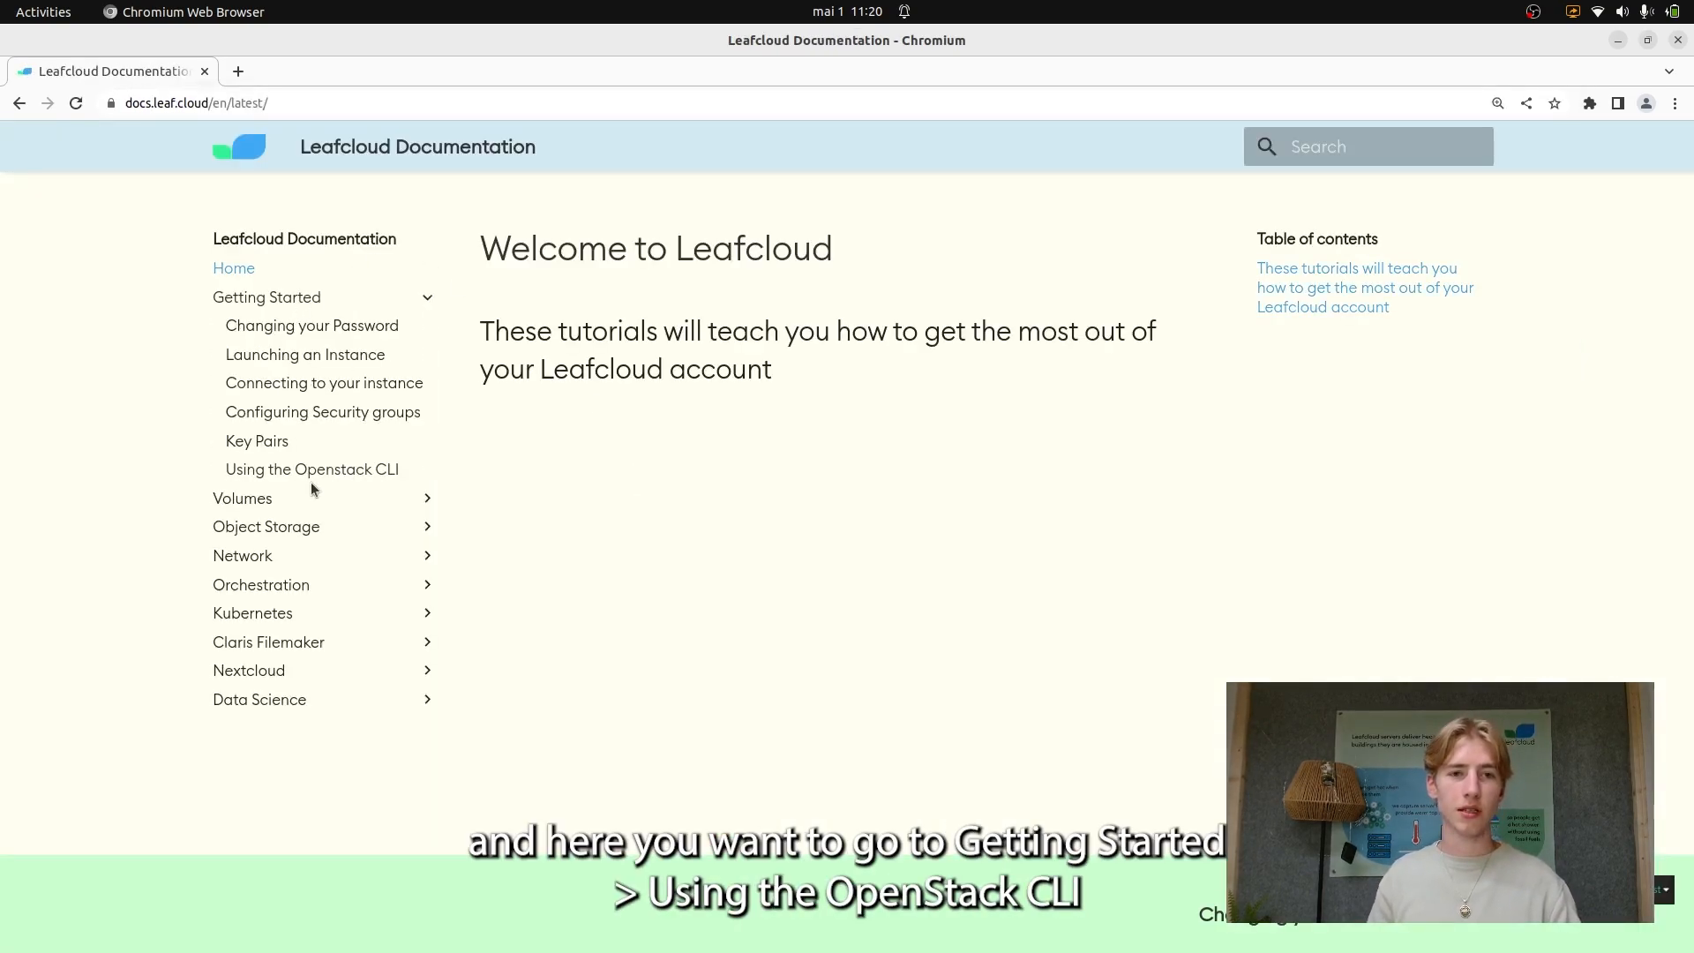
mouse_move(312, 468)
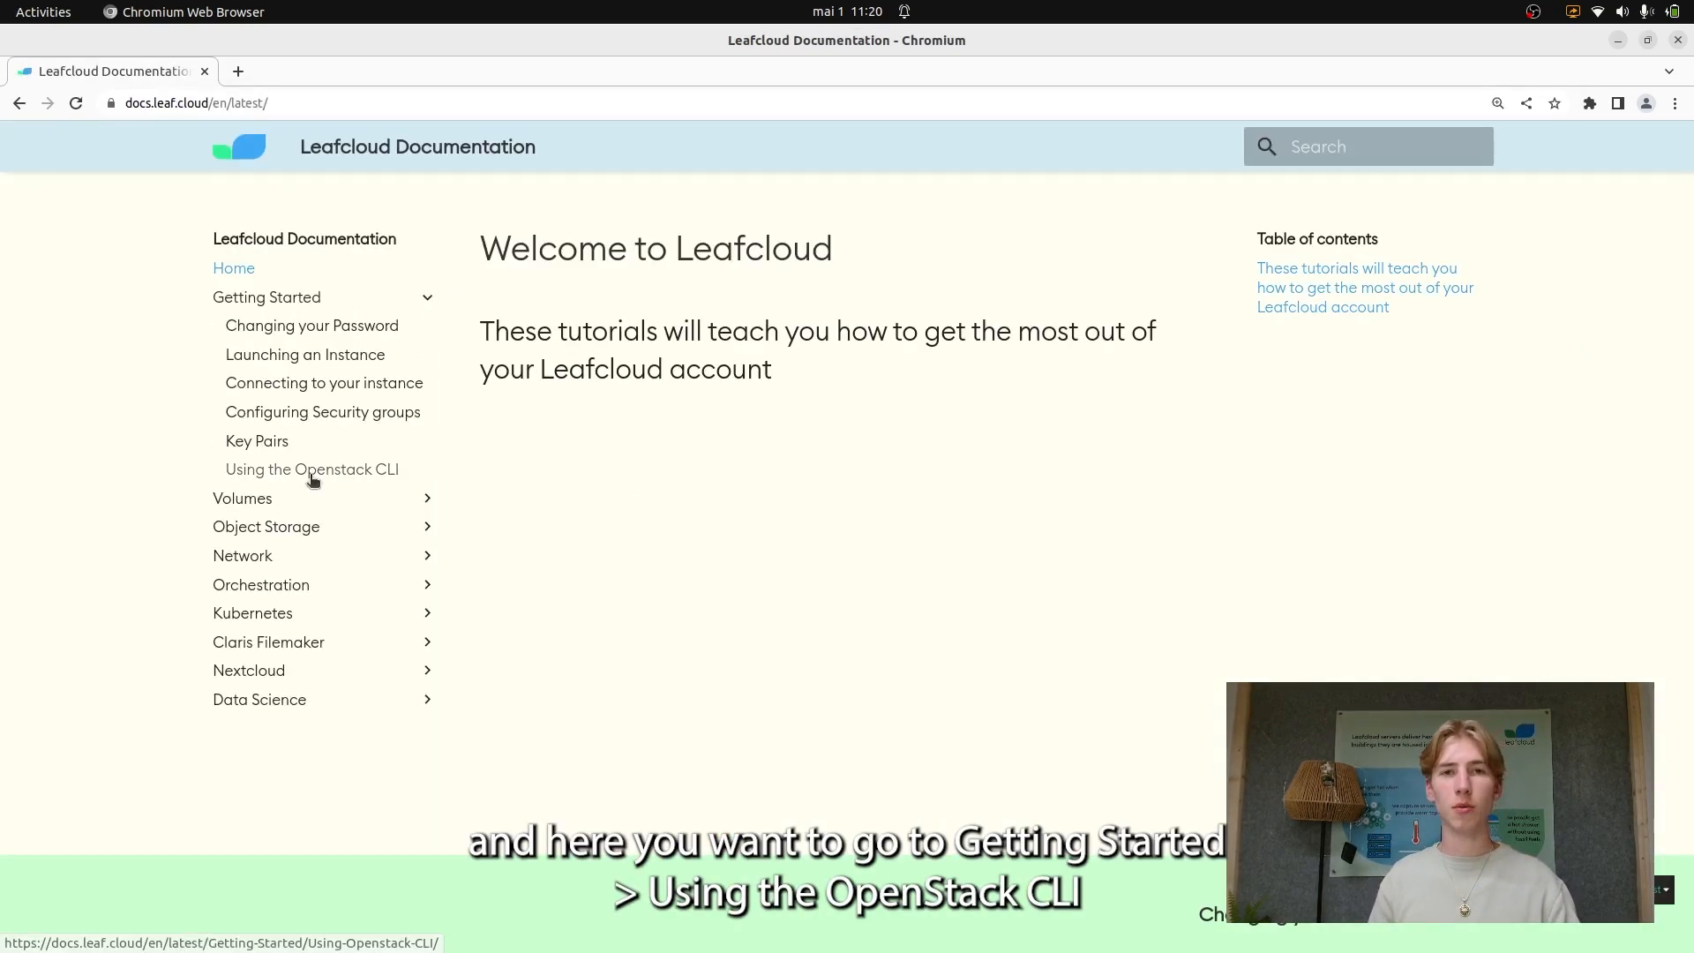
click(311, 468)
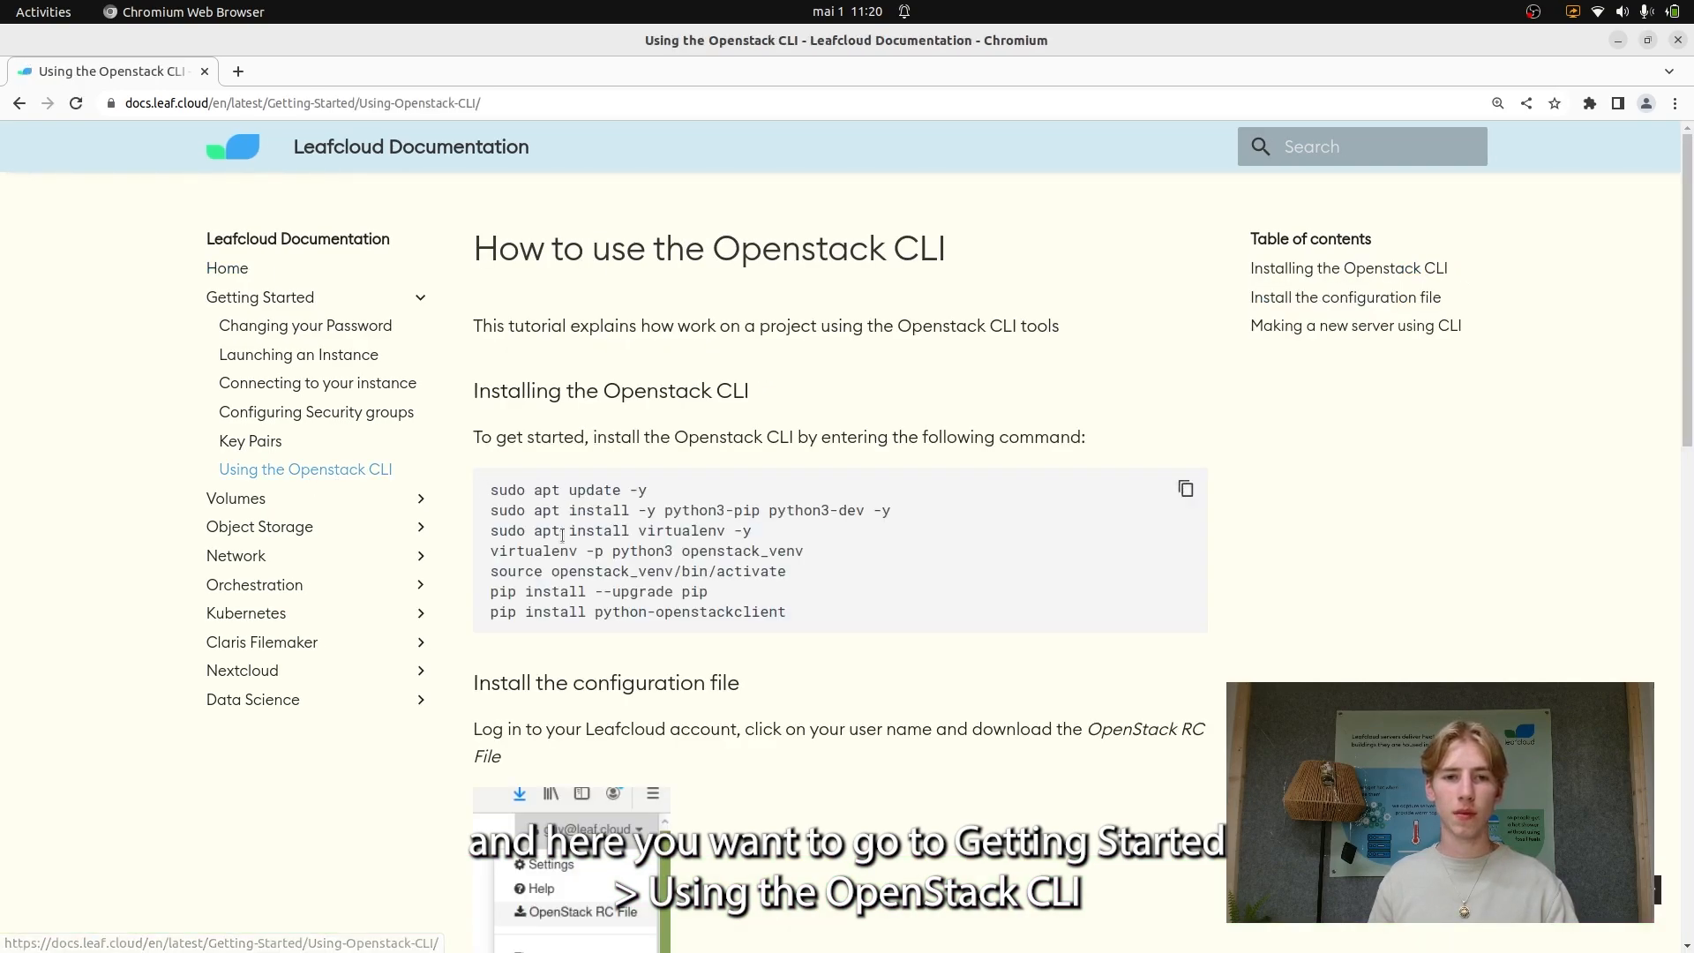
click(1185, 488)
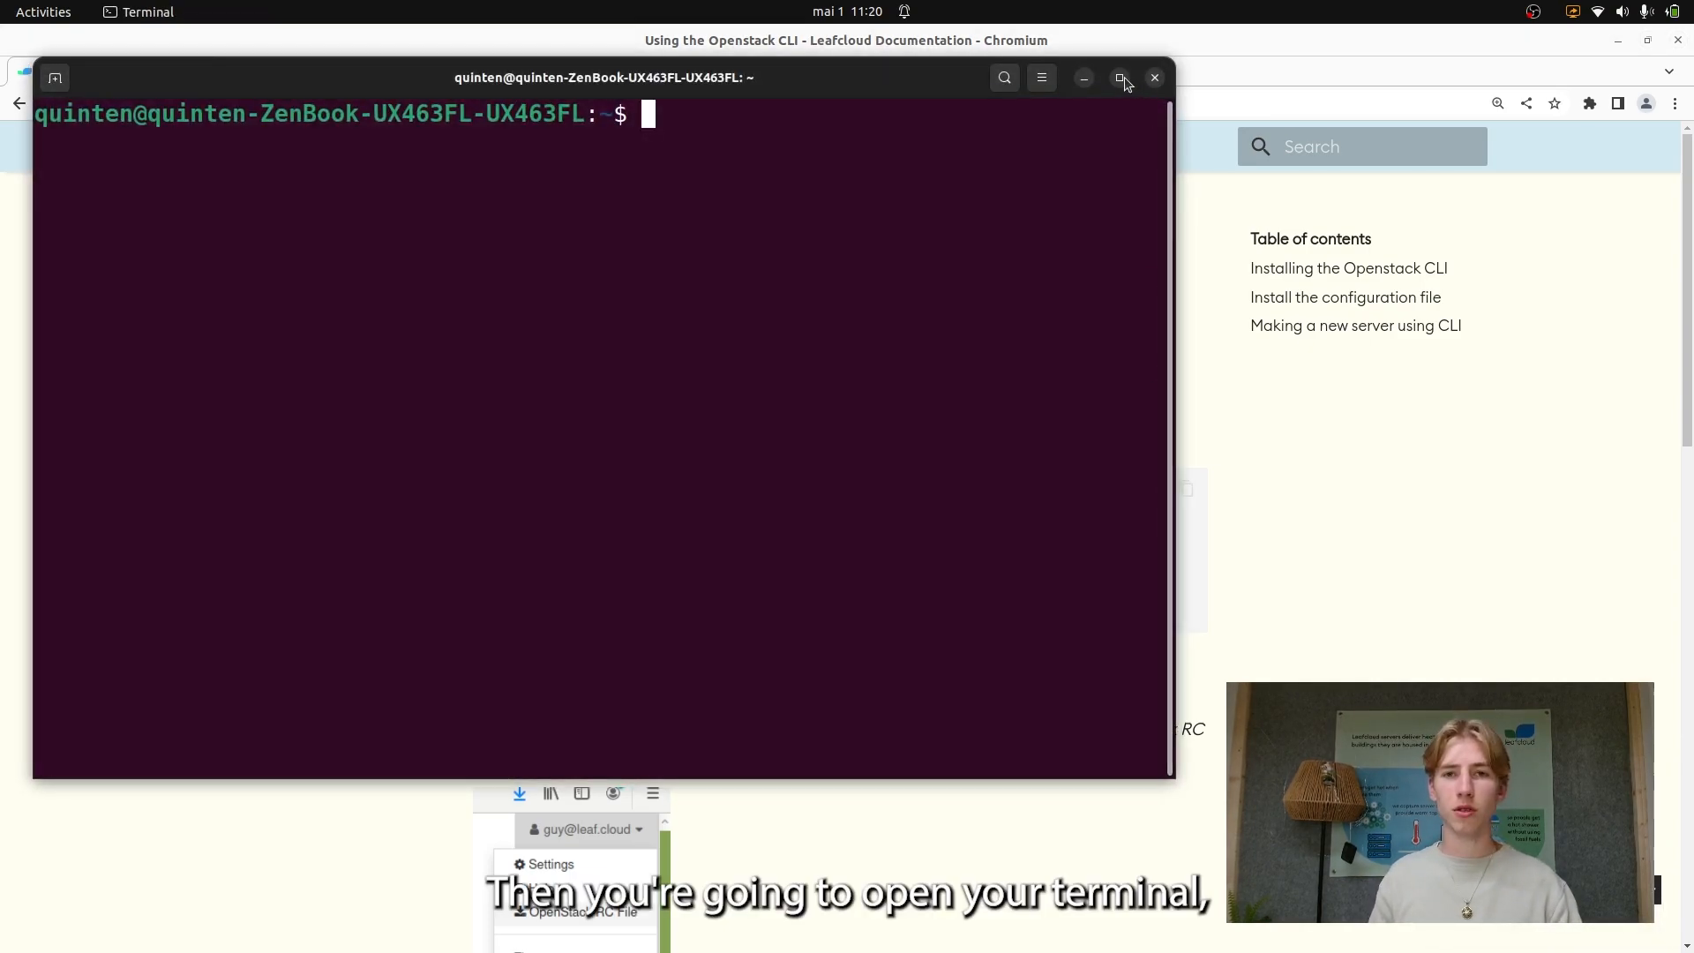
Maximize the terminal and run the pasted install commands, starting with 'sudo apt update -y'.
click(1122, 77)
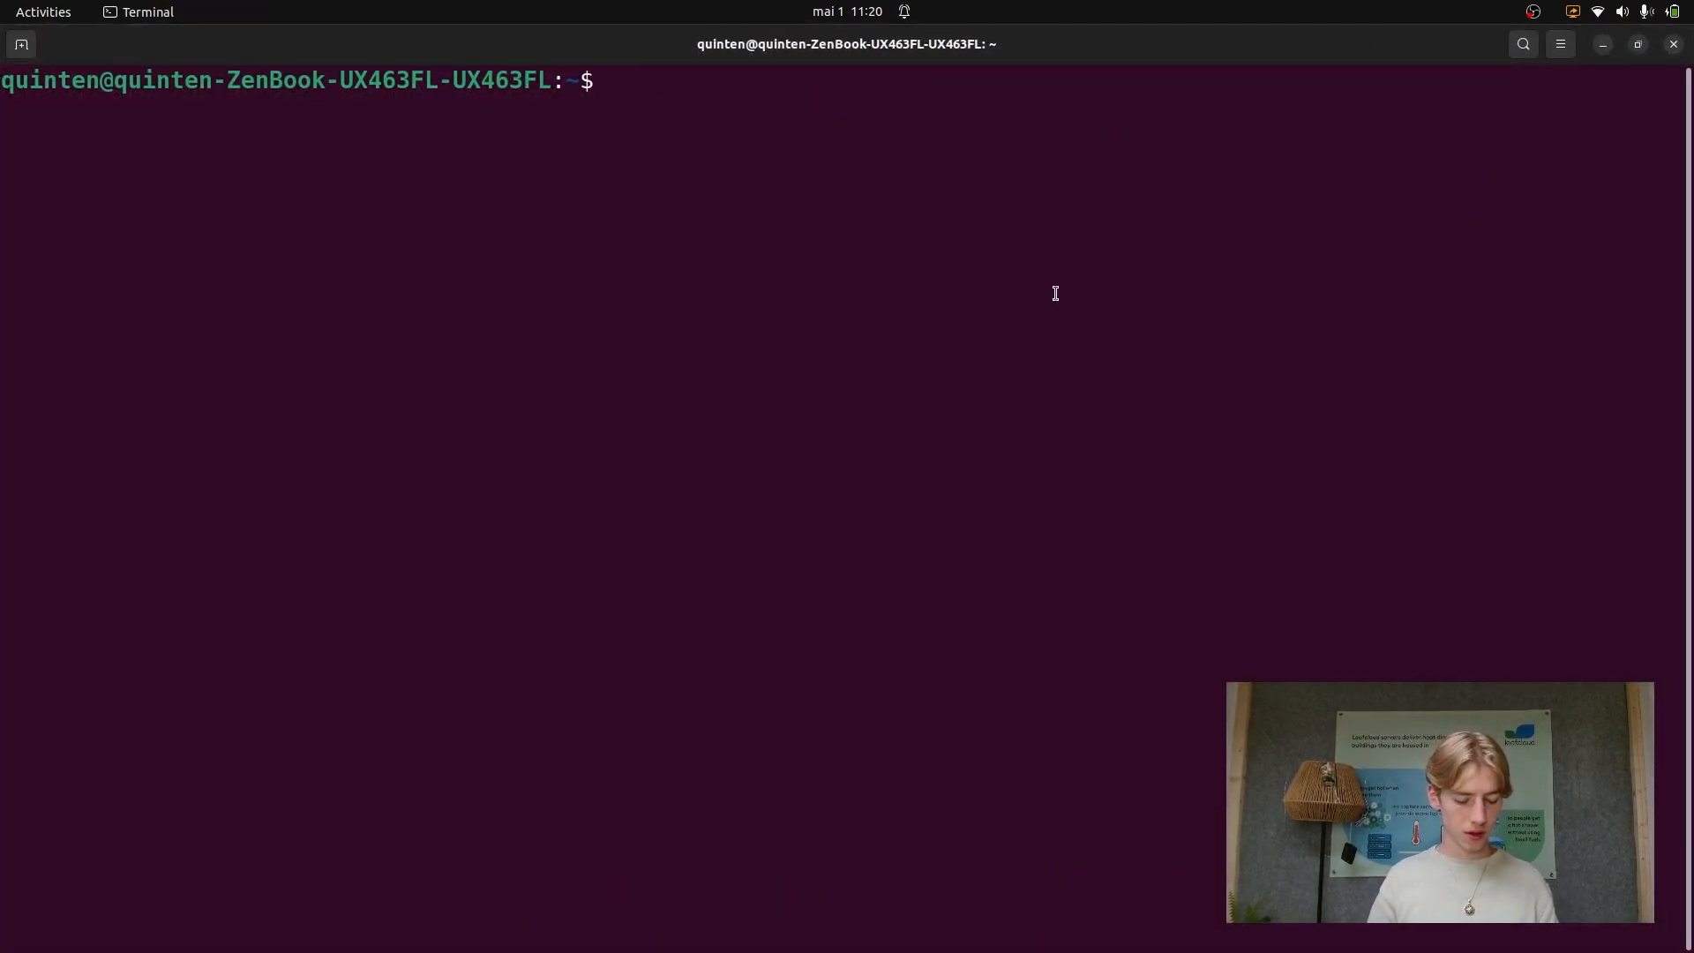
text(sudo apt update -y)
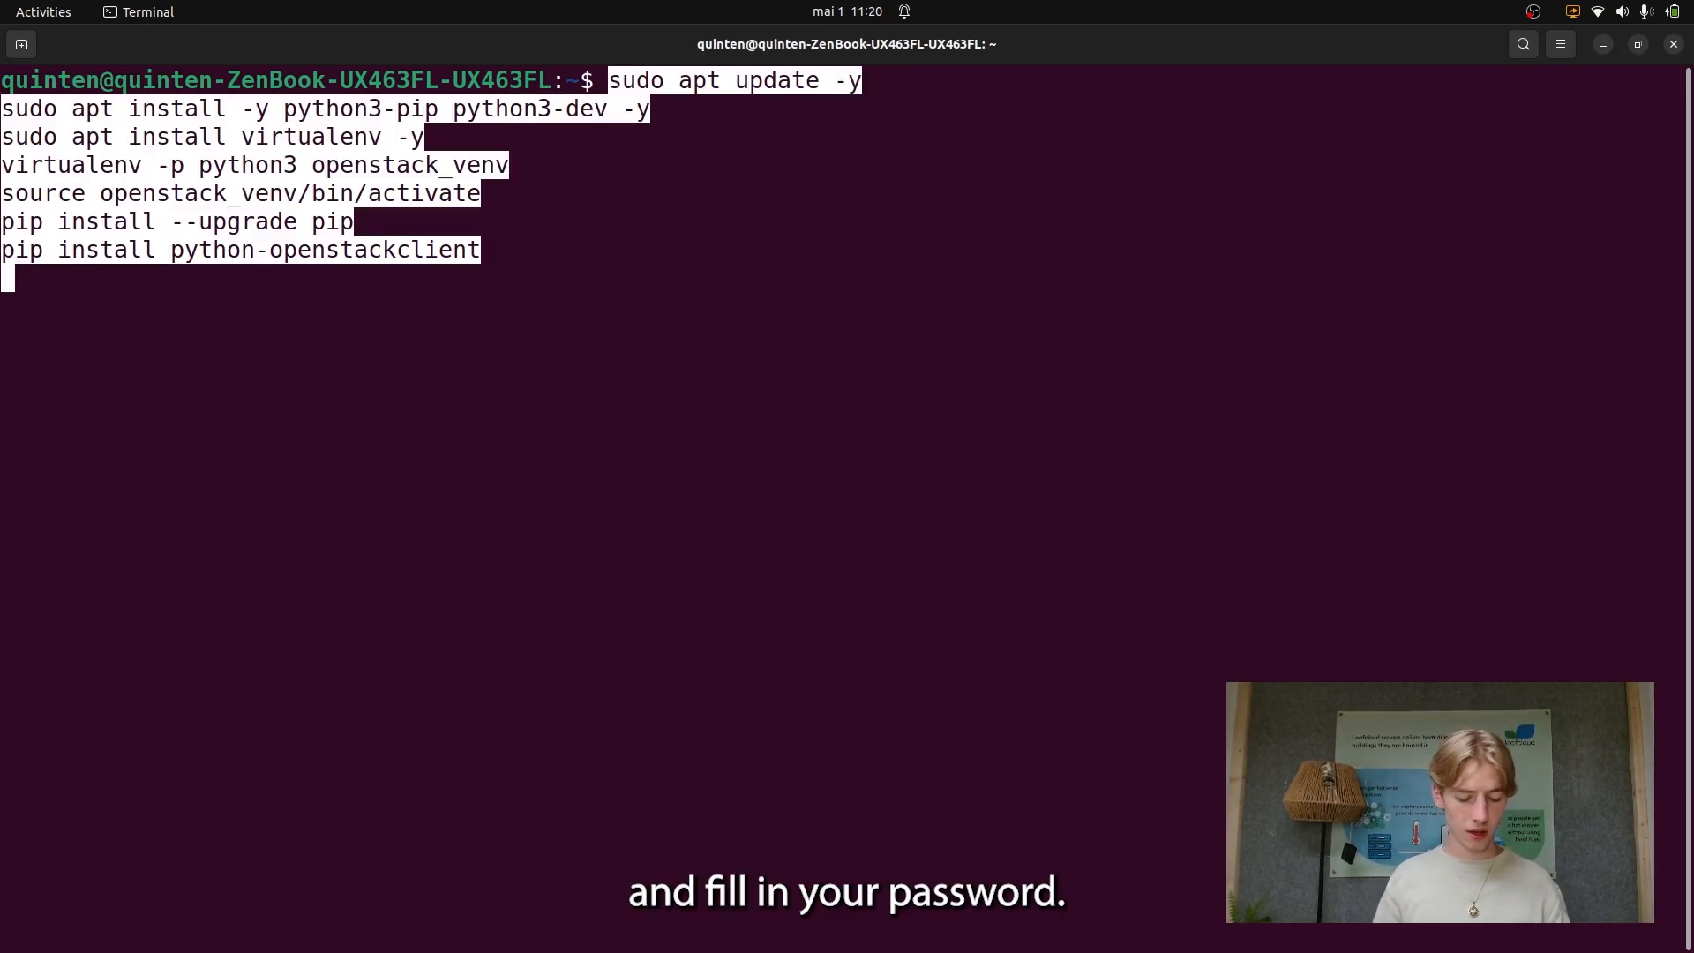
key(Return)
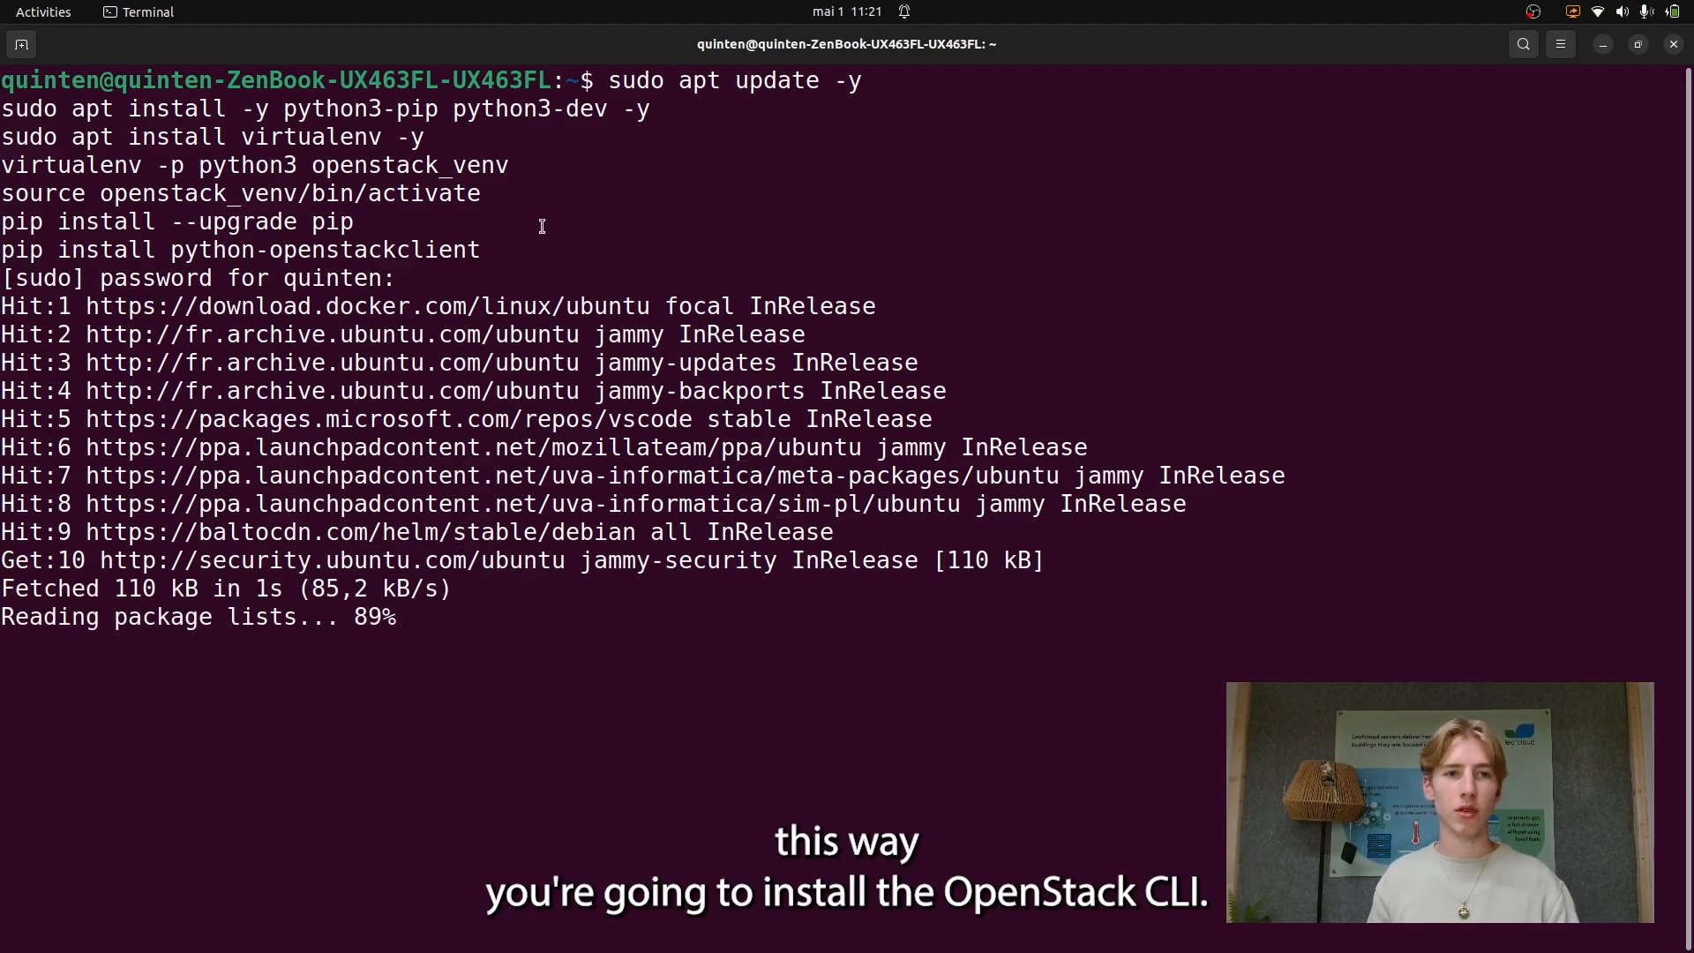
scroll(down, 3)
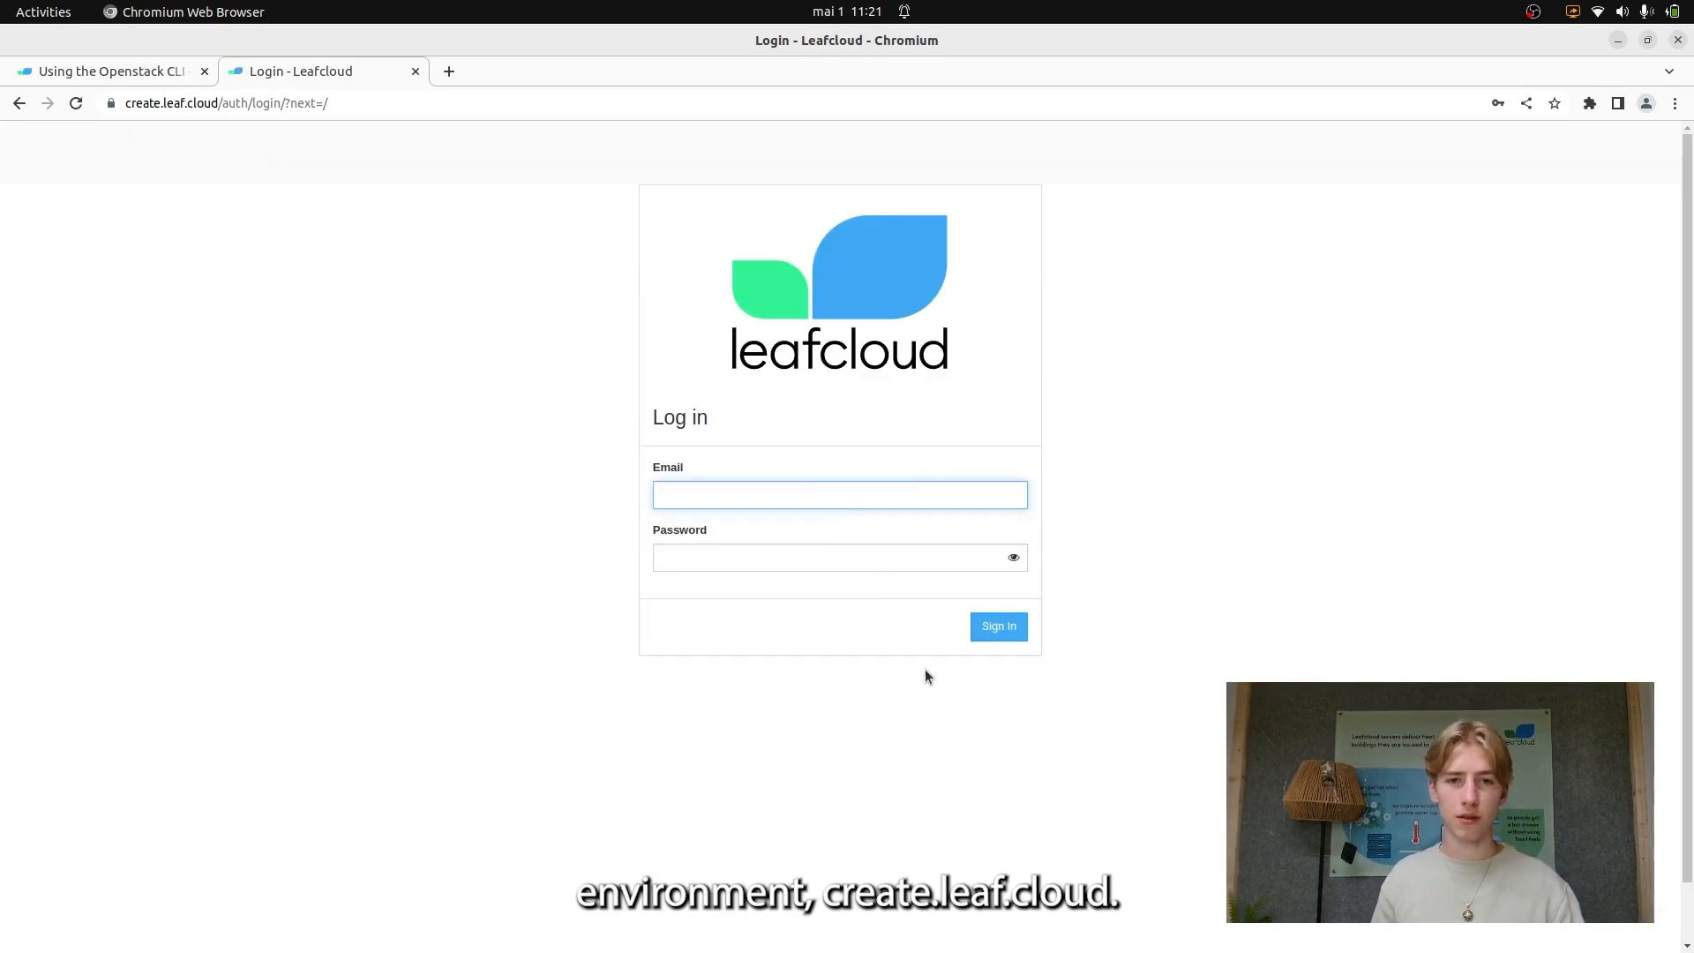
Sign in to the Leafcloud dashboard and download the OpenStack RC file from the account menu.
click(996, 627)
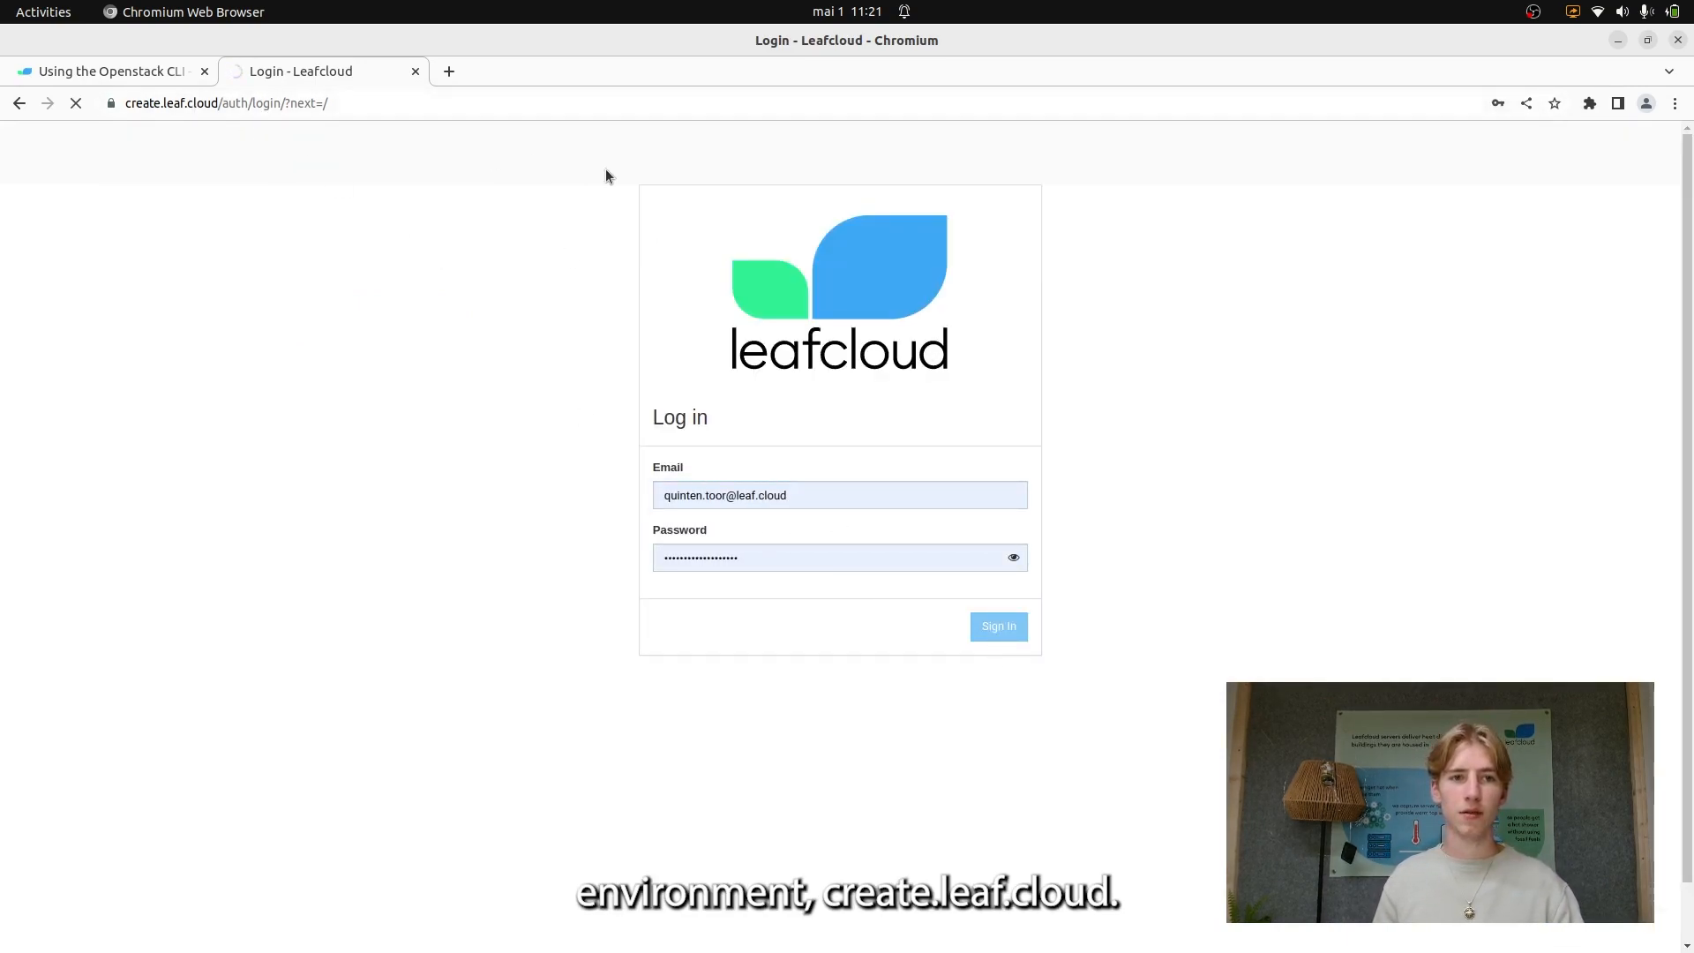
click(996, 626)
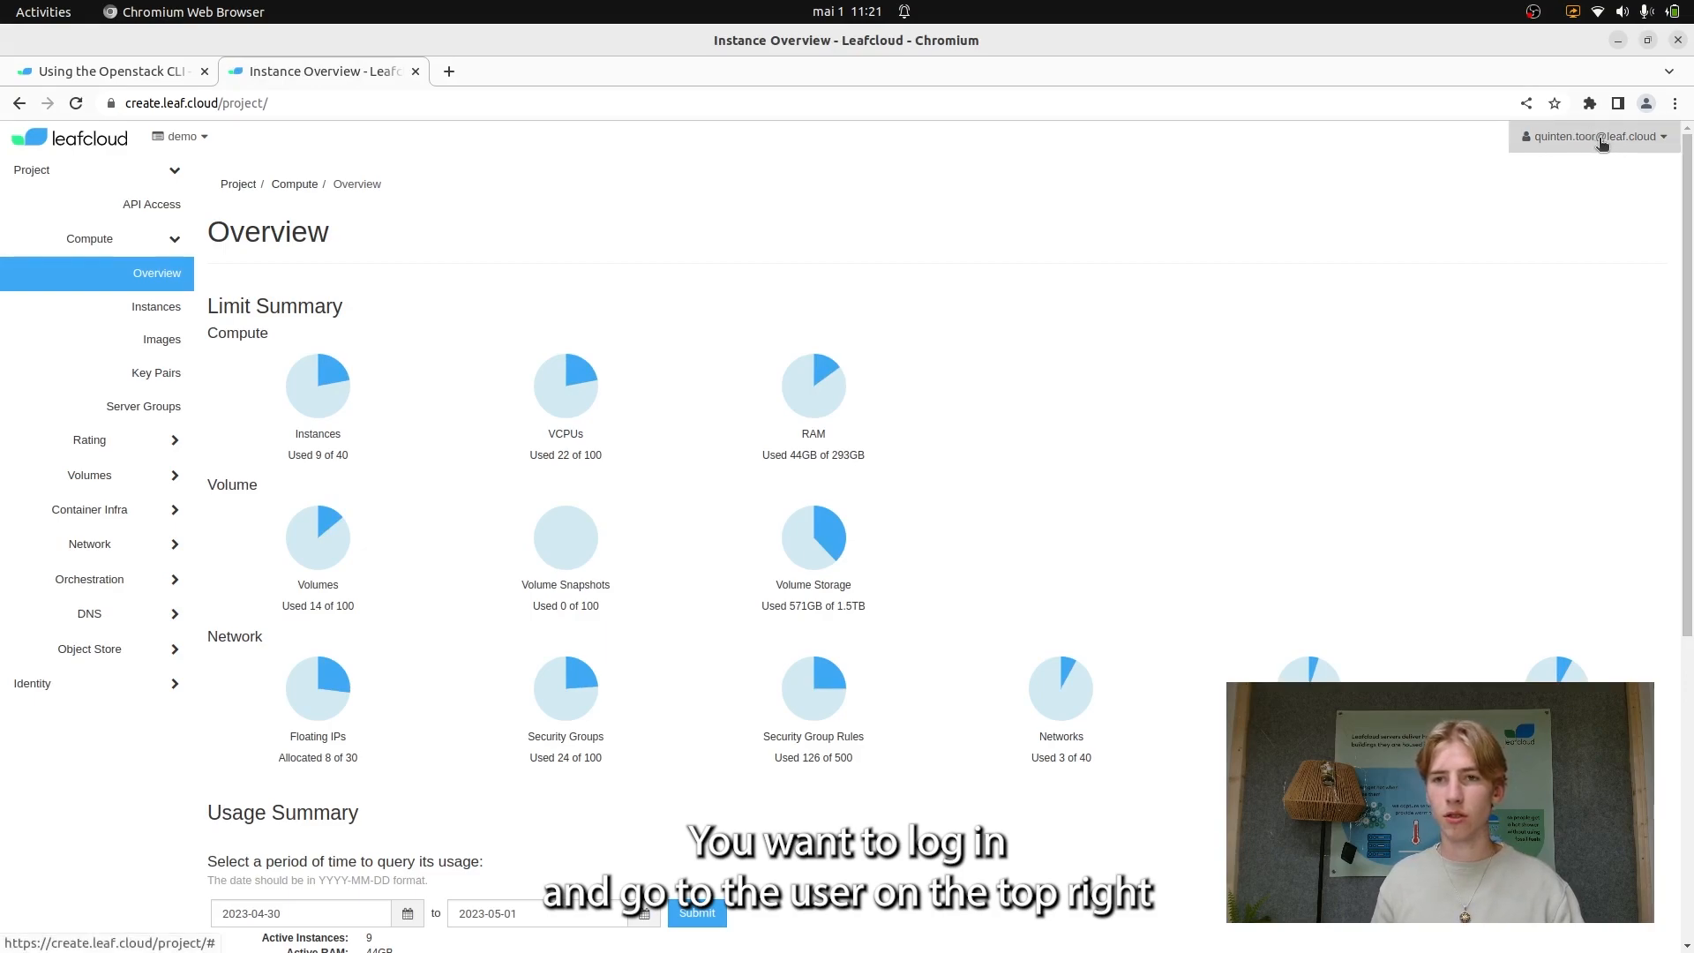
click(1593, 136)
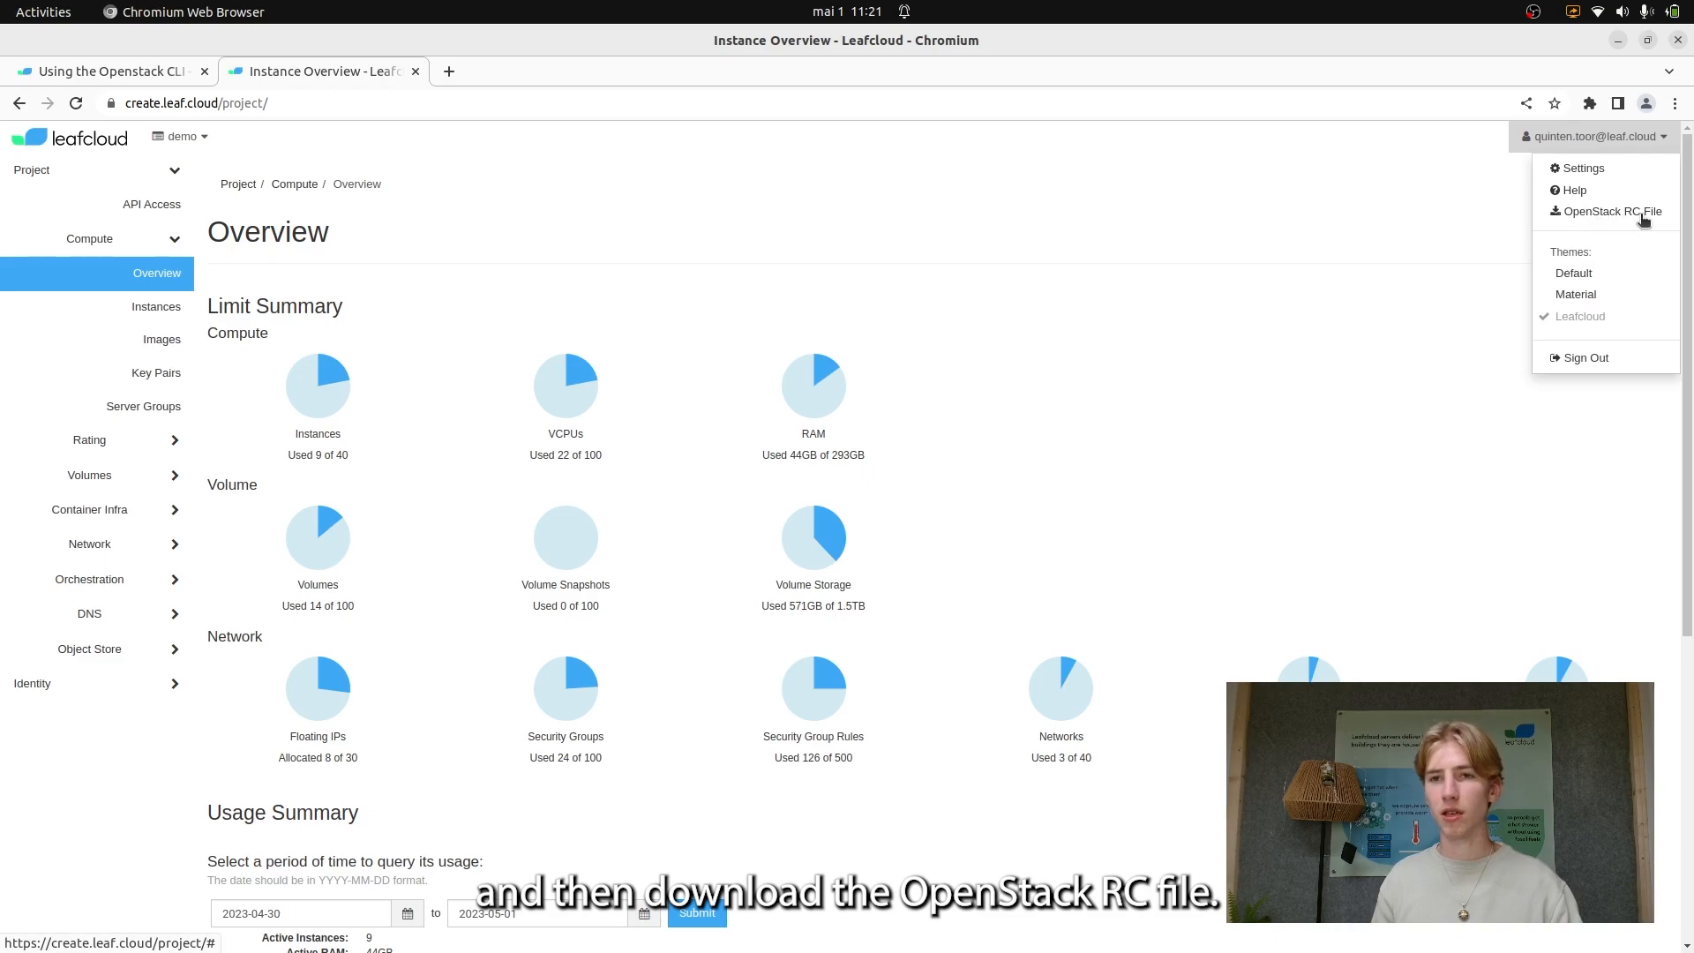
click(1611, 211)
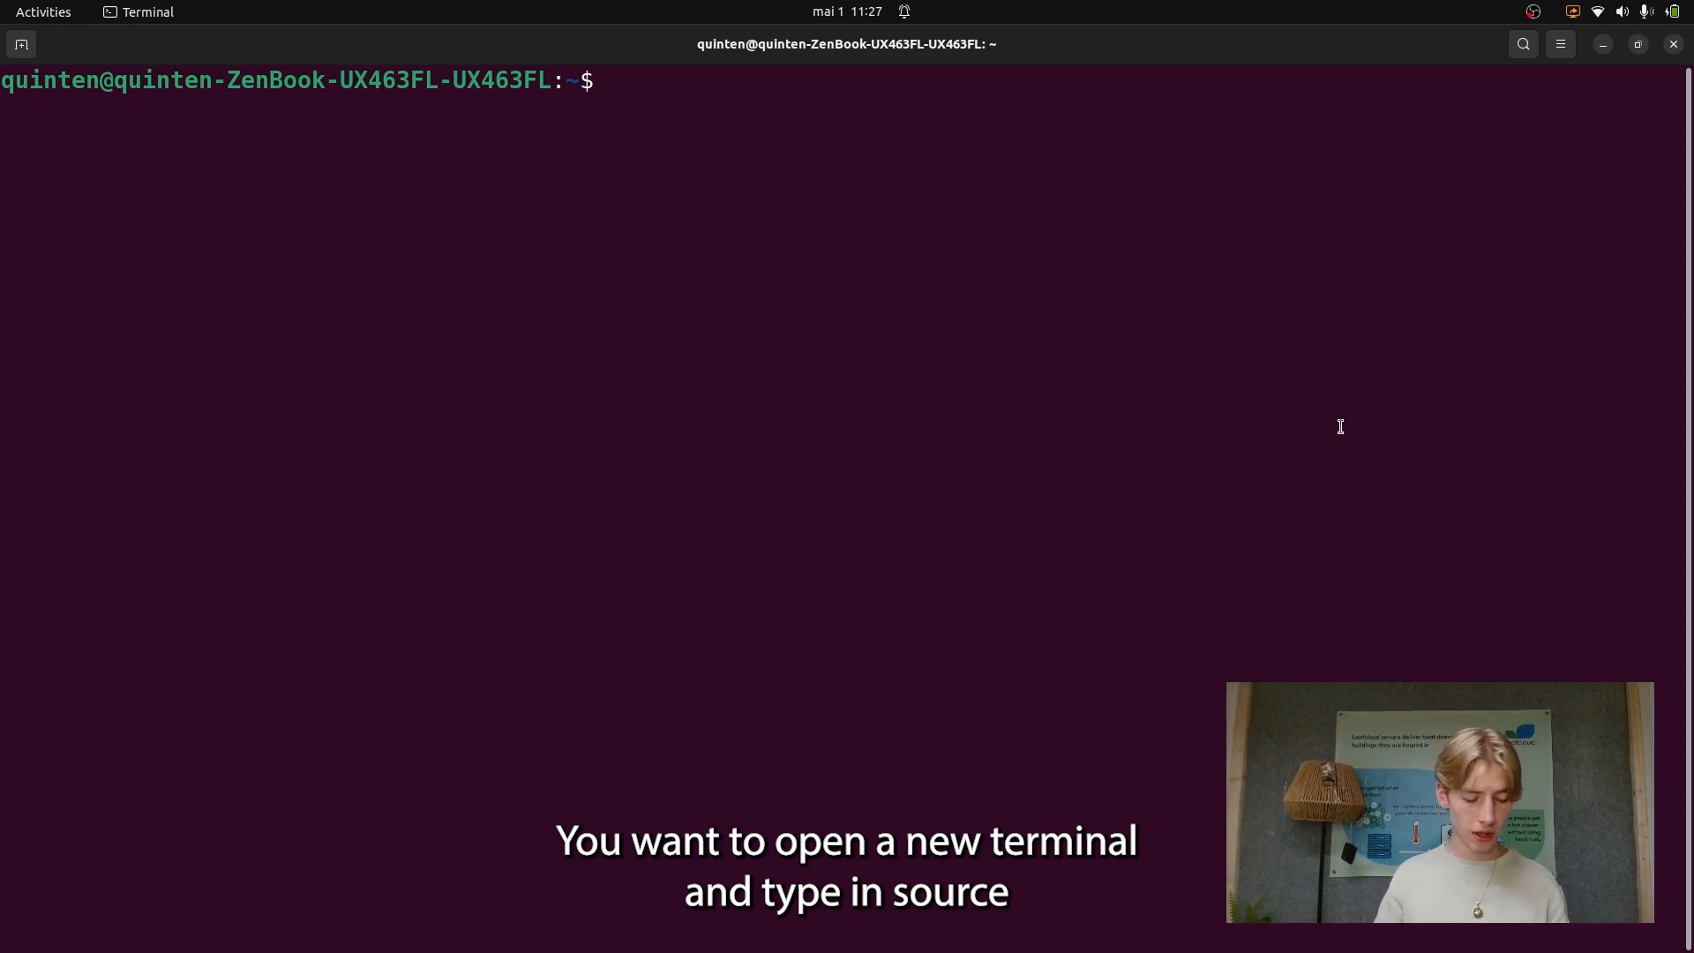
Source Leafcloud/demo-openrc.sh and submit the OpenStack password.
text(source Leafclo)
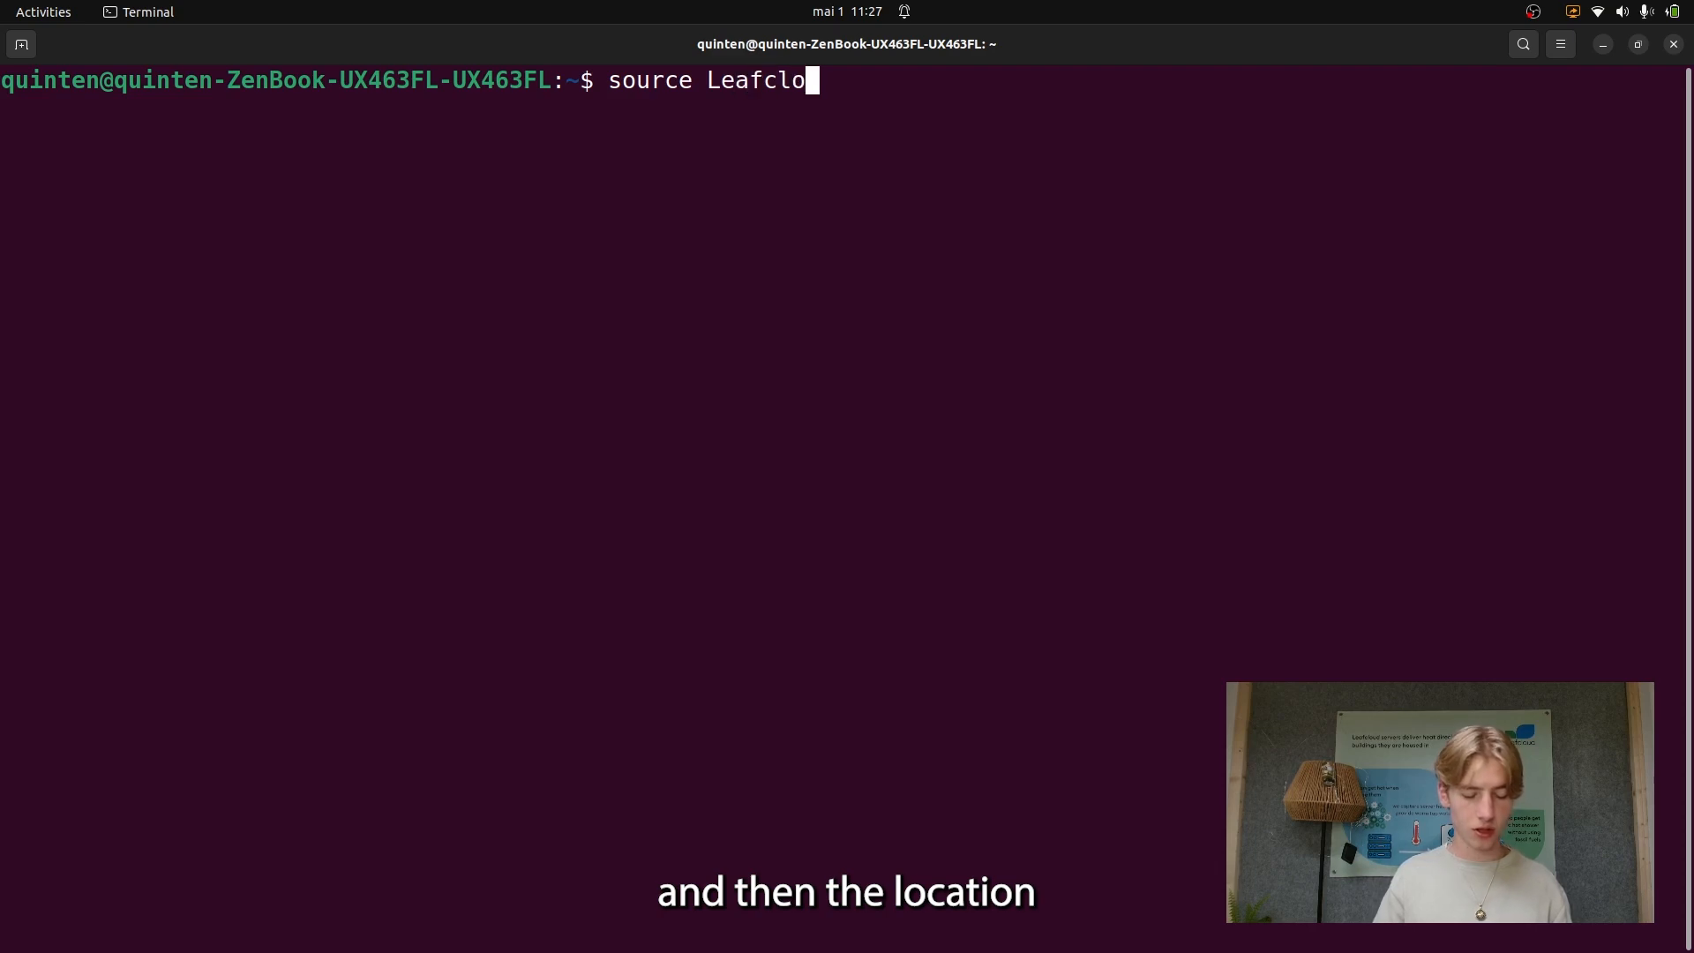
text(ud)
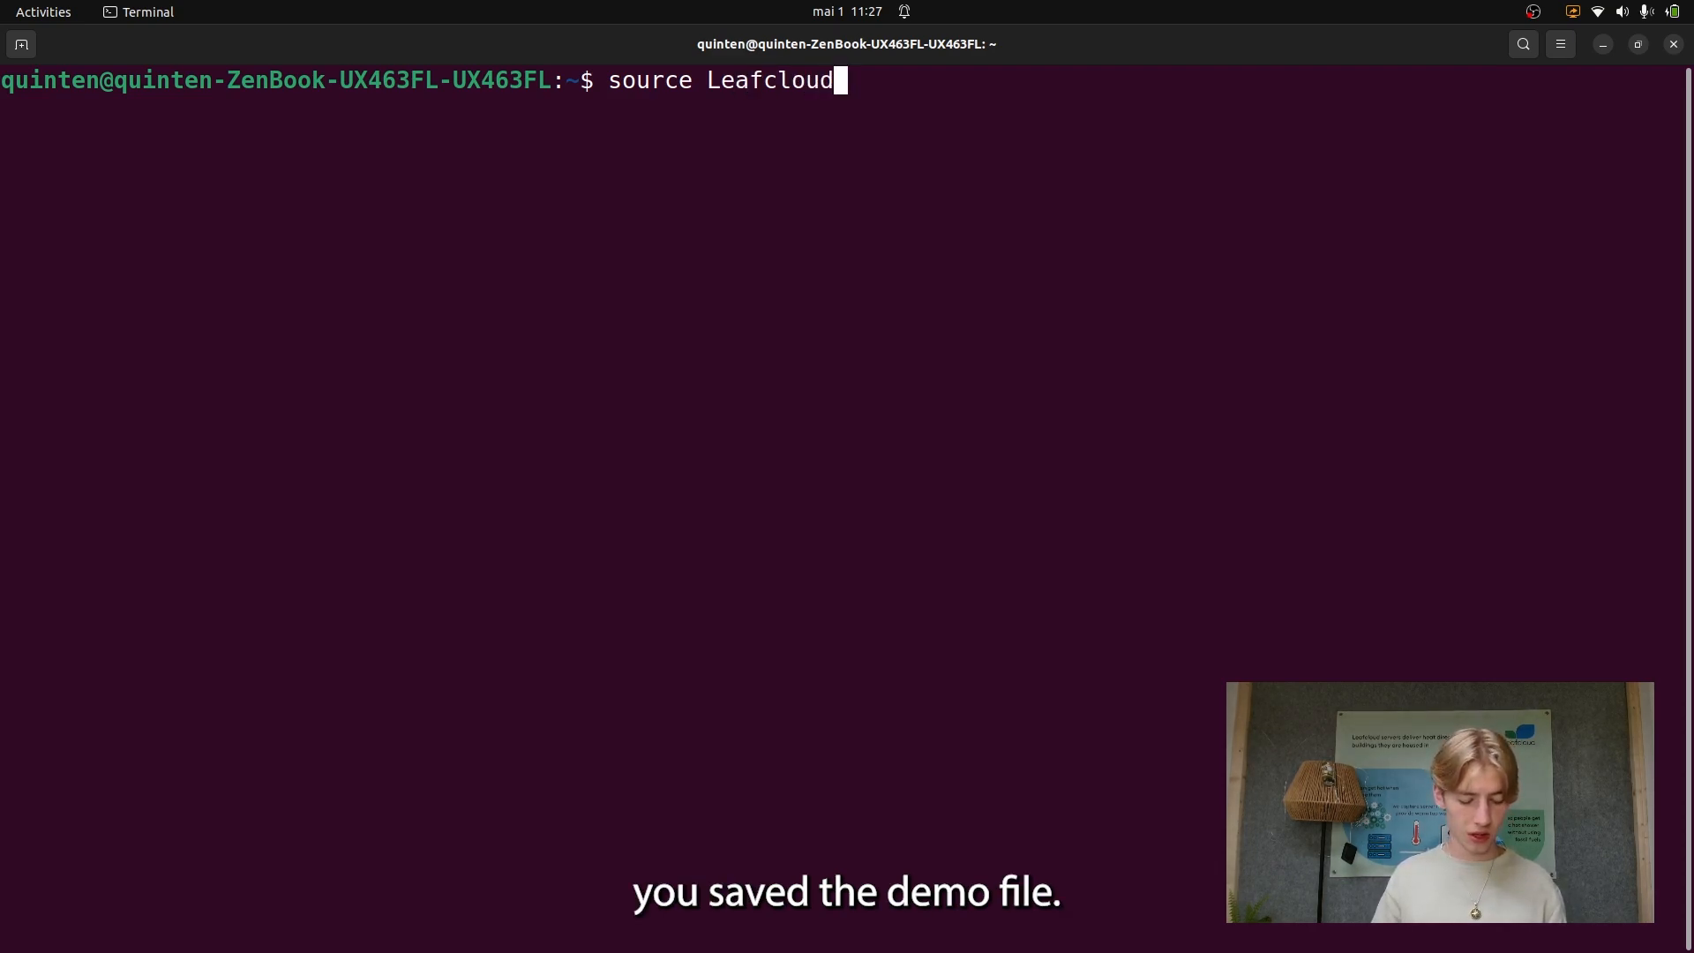
text(/demo-openrc.sh)
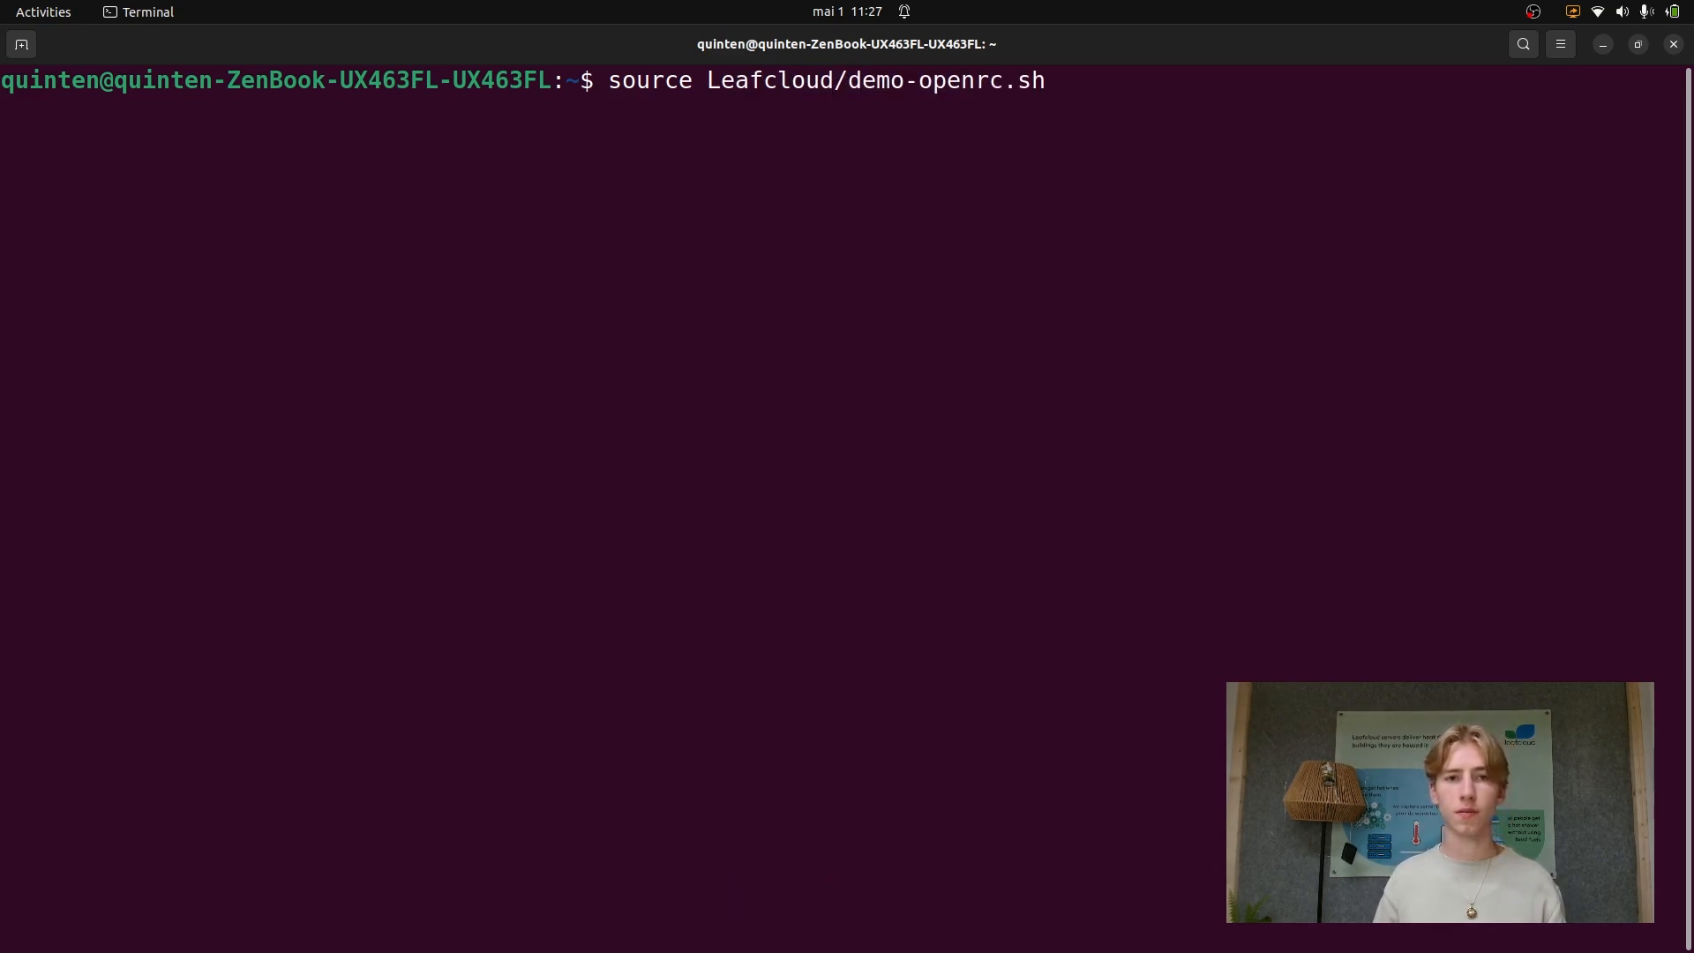
key(Return)
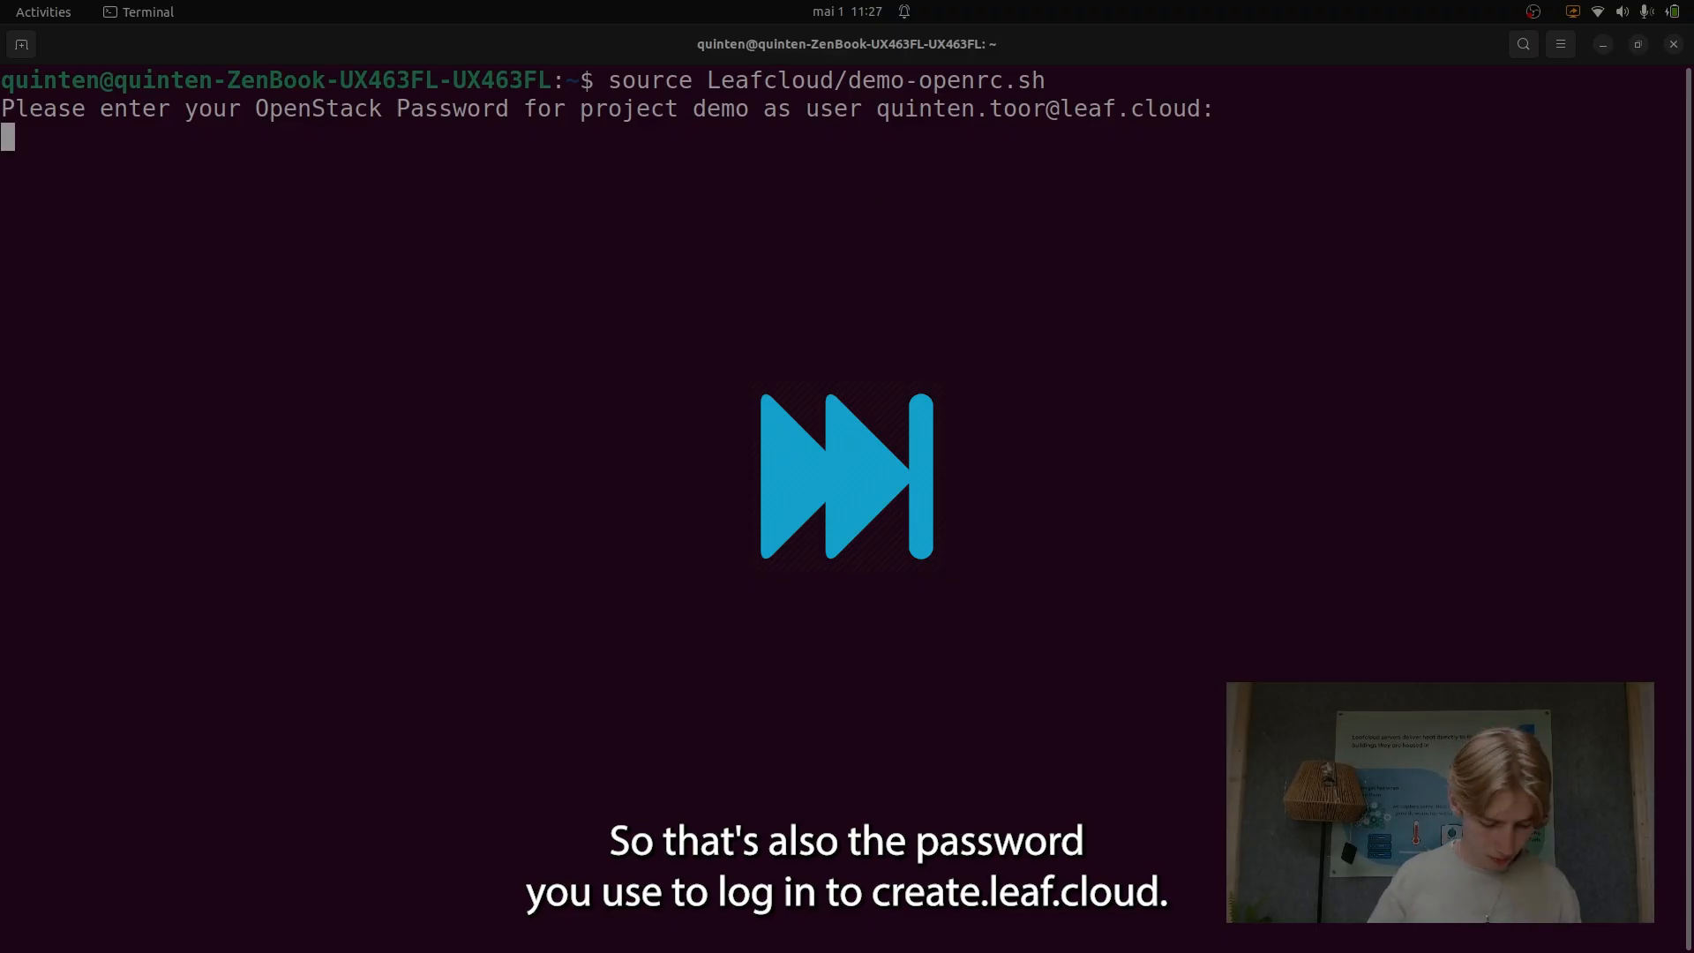
key(Return)
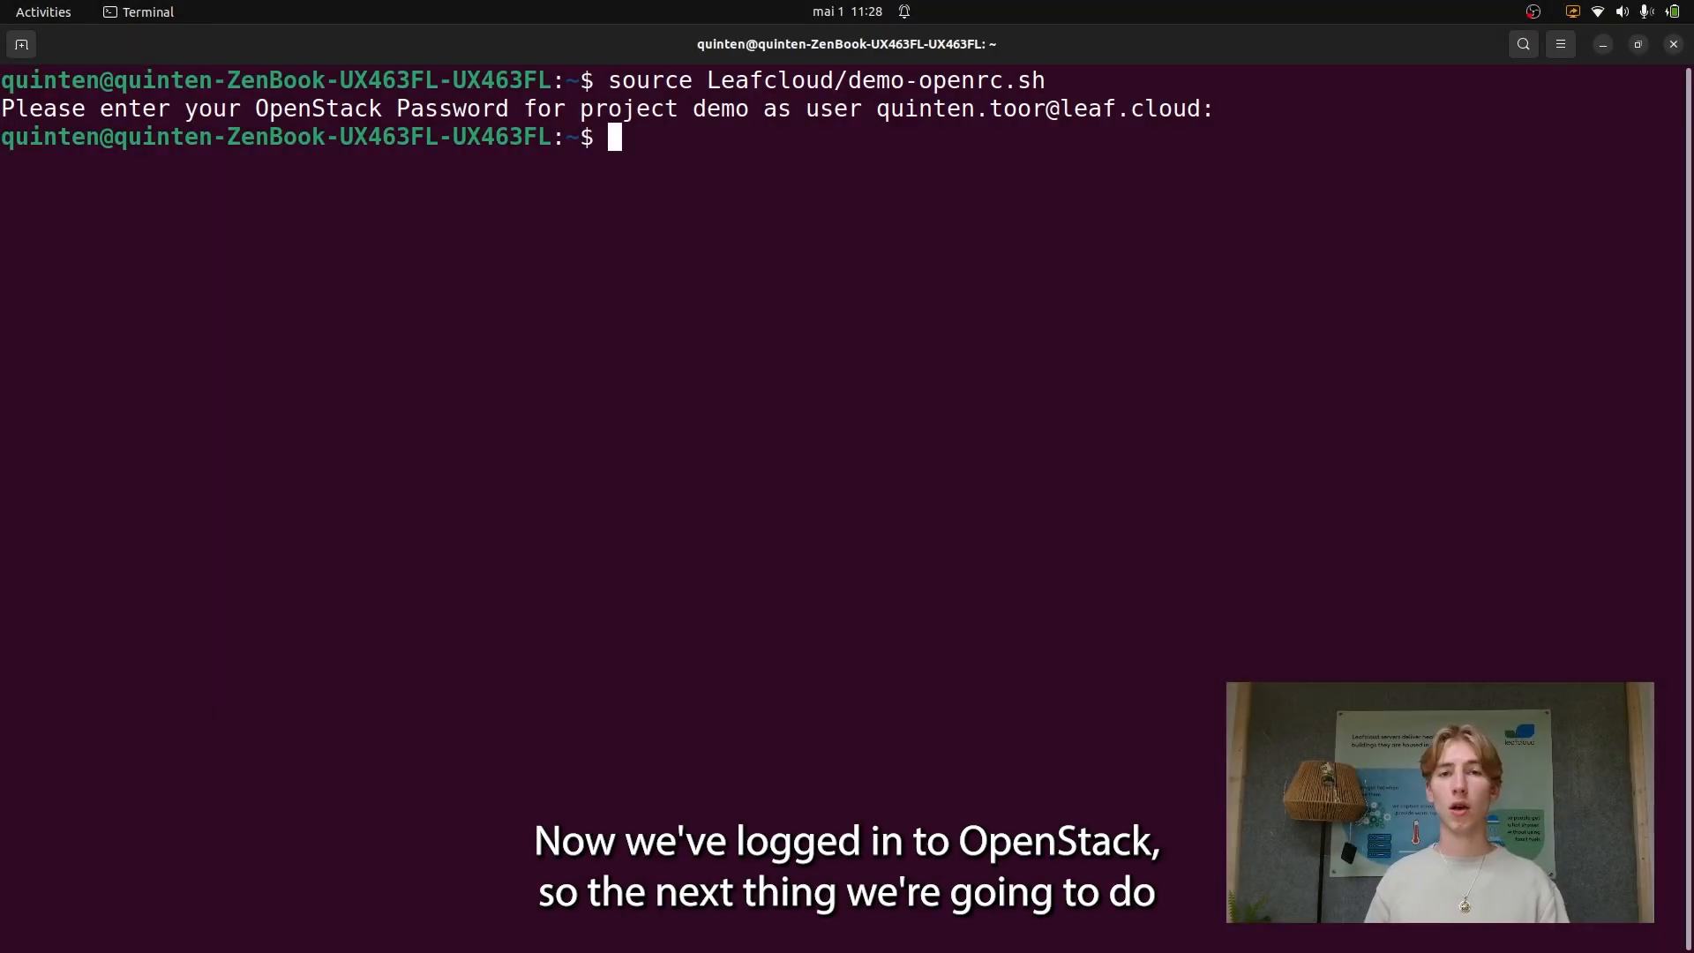
mouse_move(1270, 382)
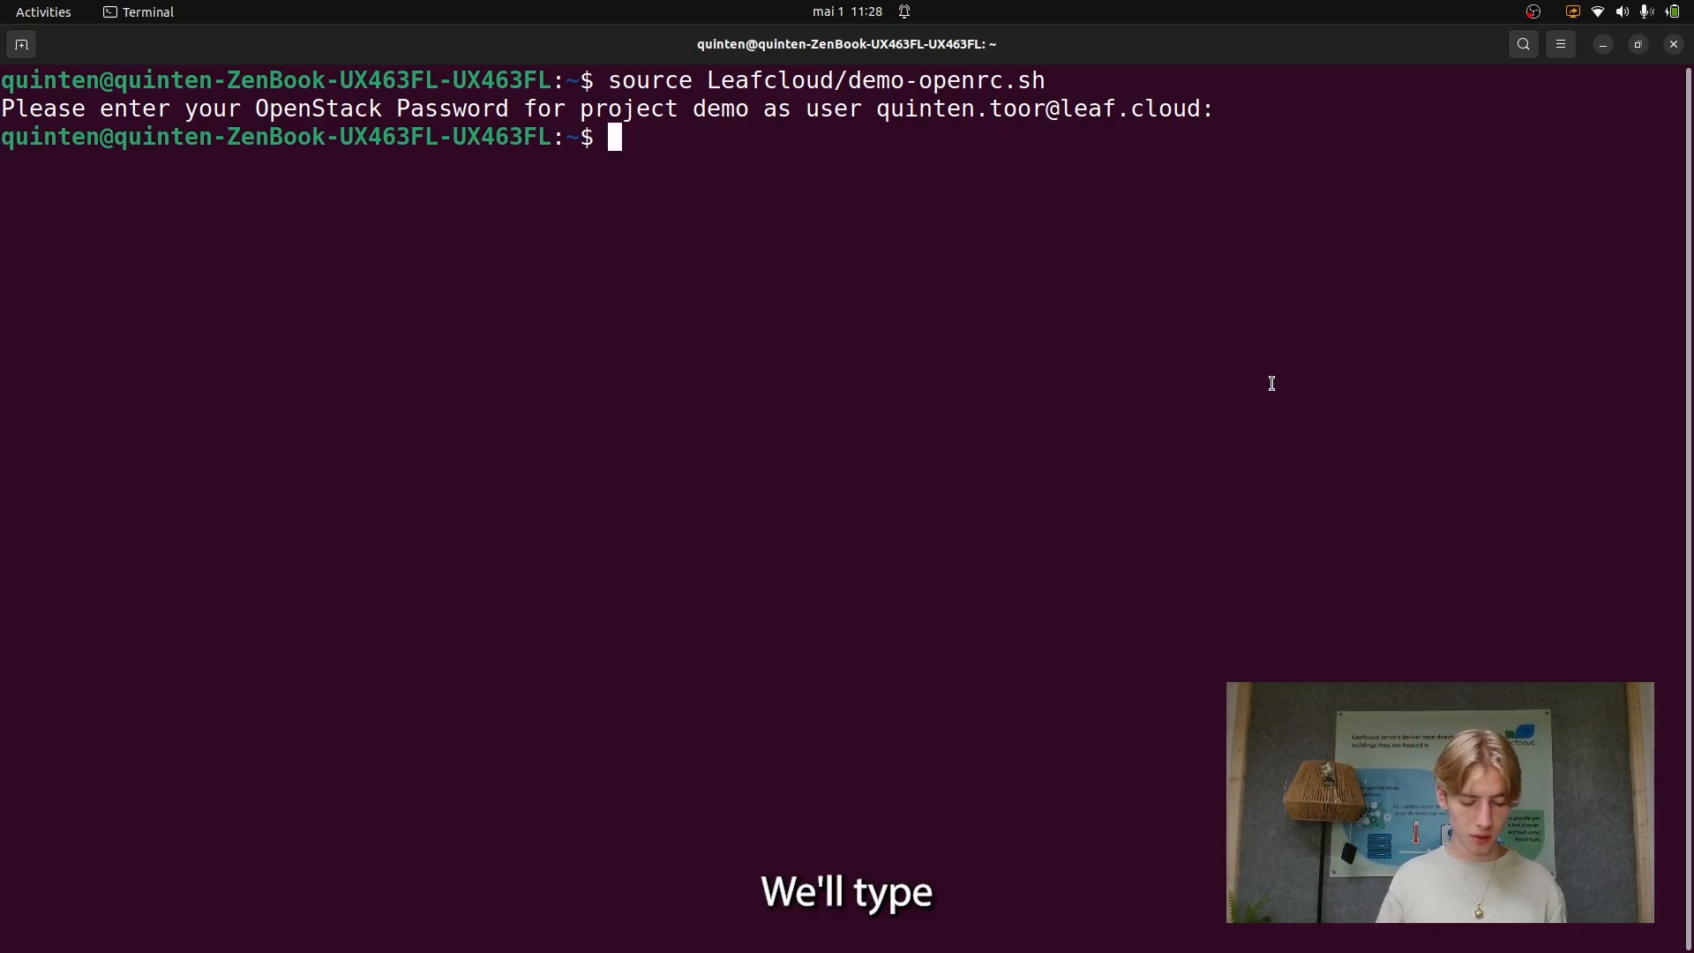
Create the key pair with 'openstack keypair create cli-keypair'.
text(openstack k)
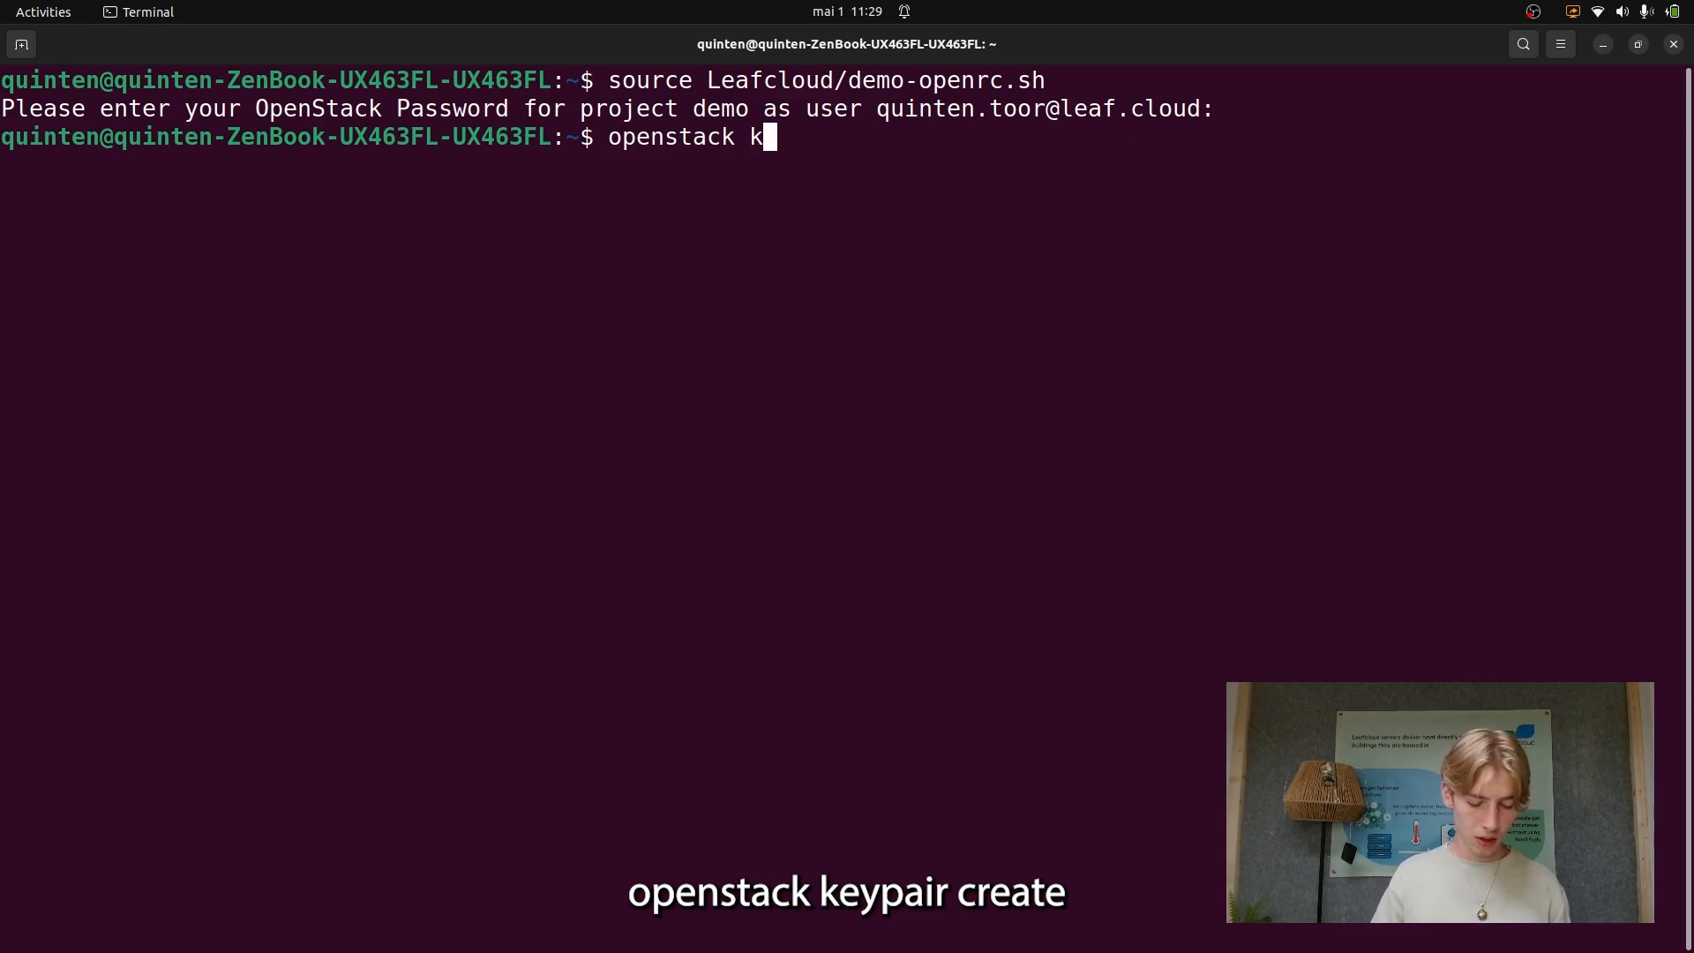
text(eypair creat)
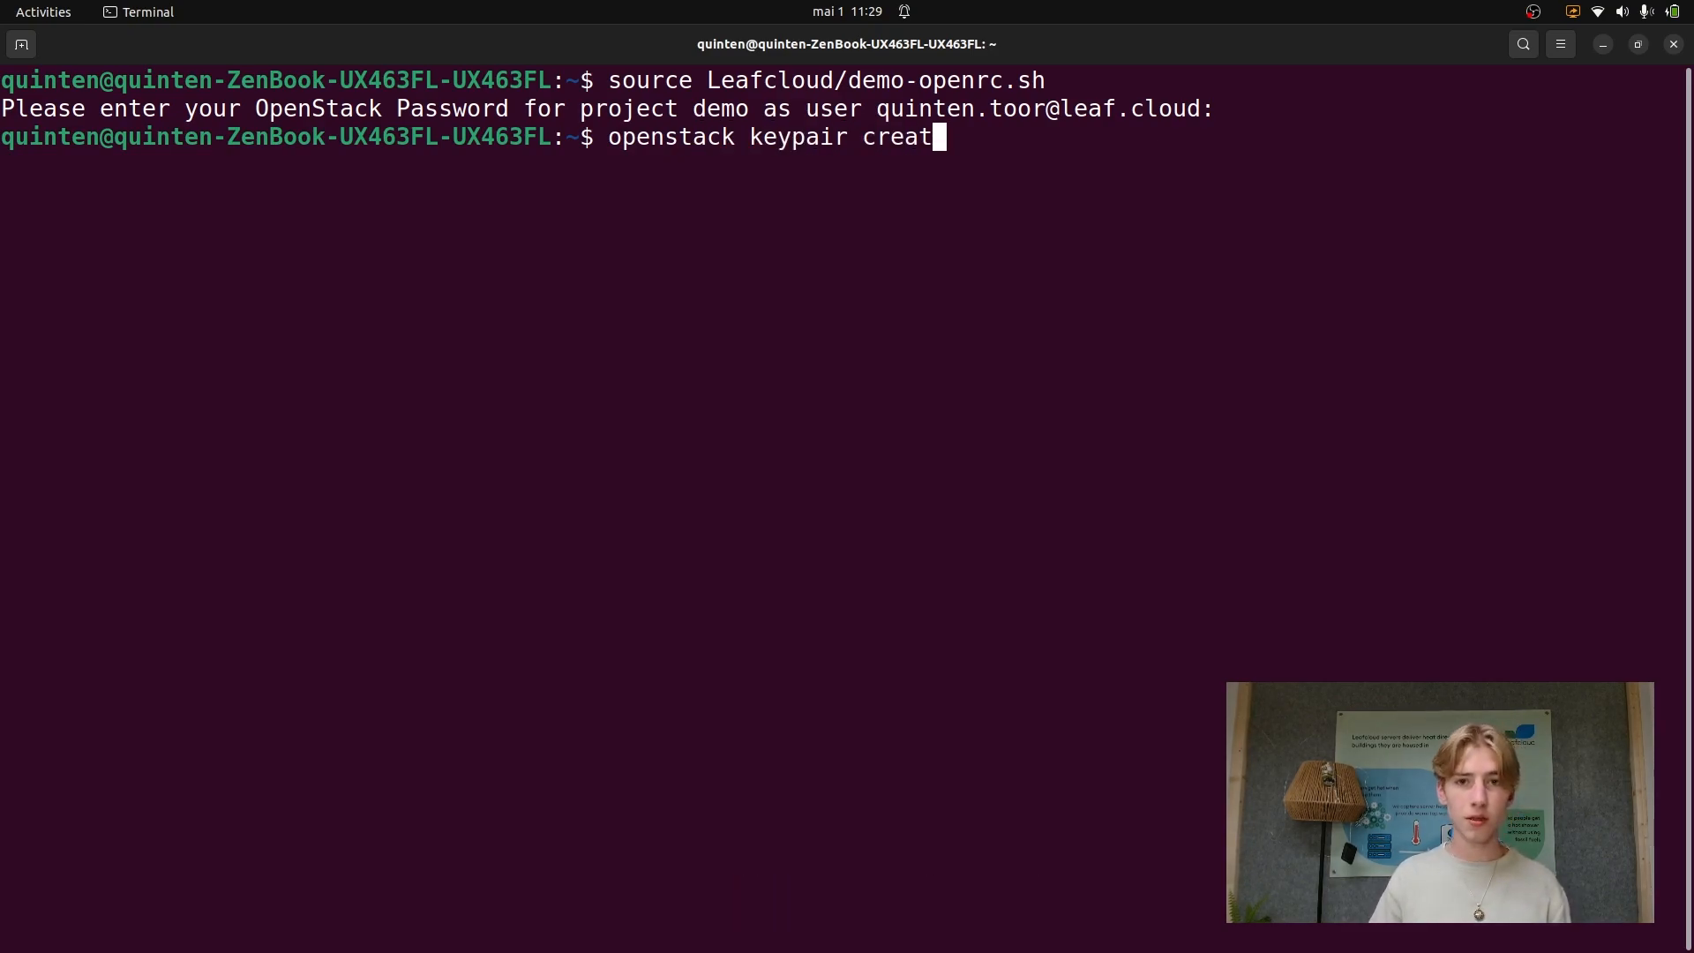
text(e)
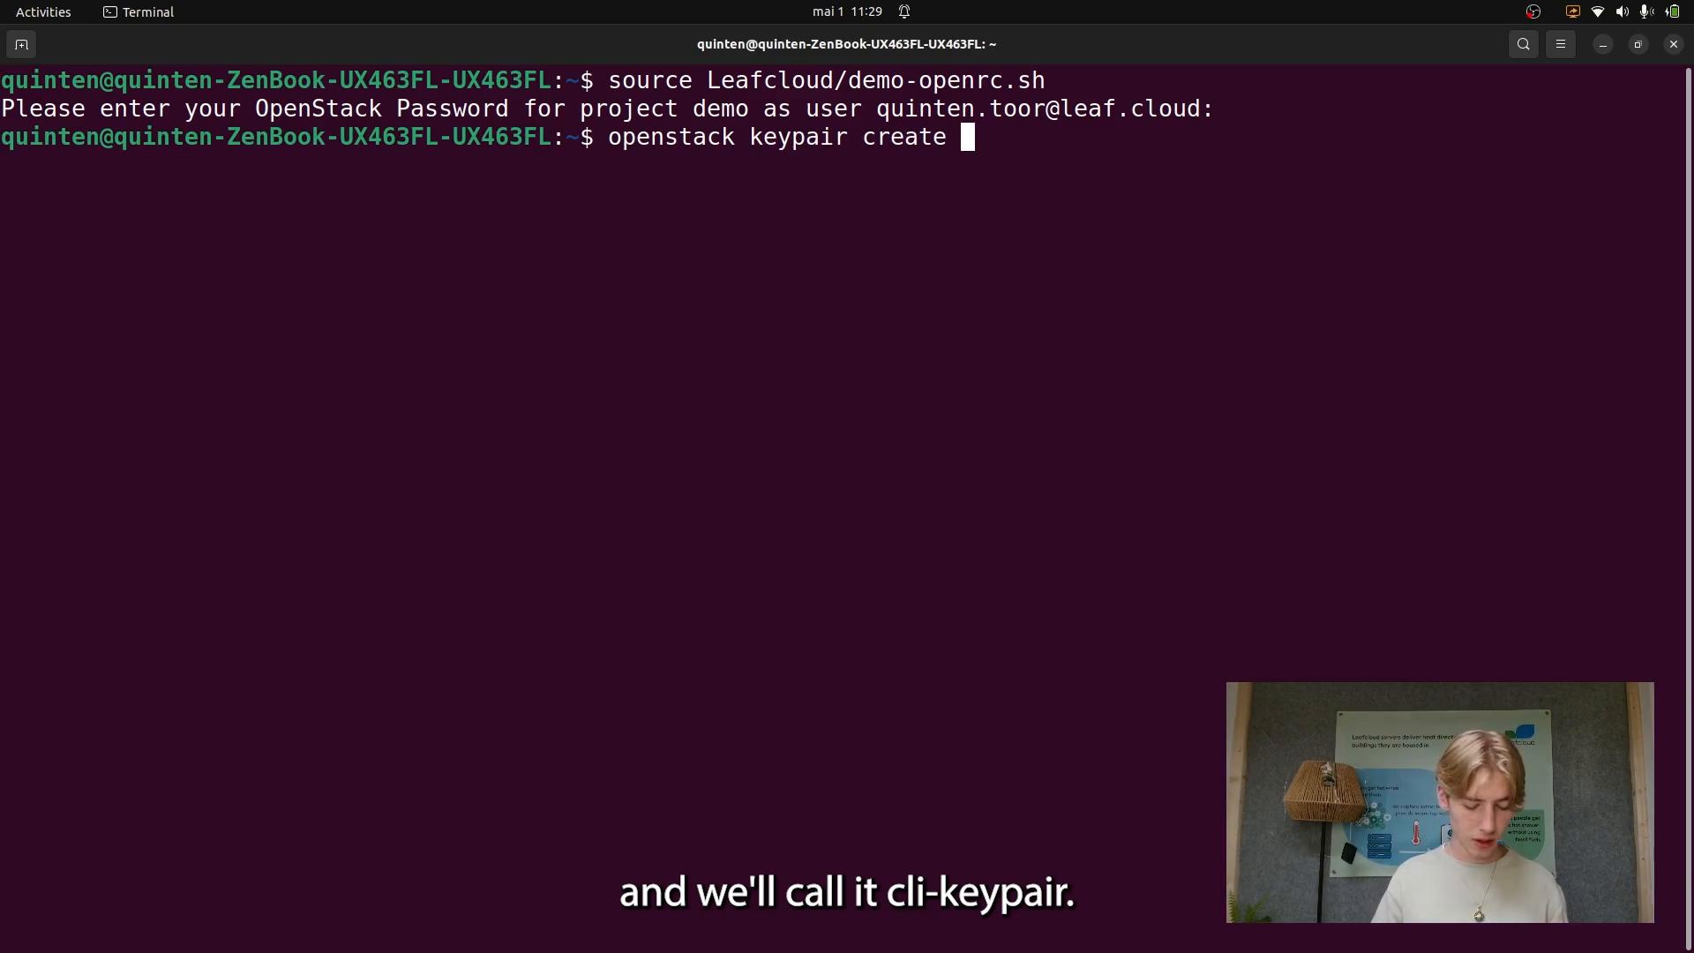
text(cli-k)
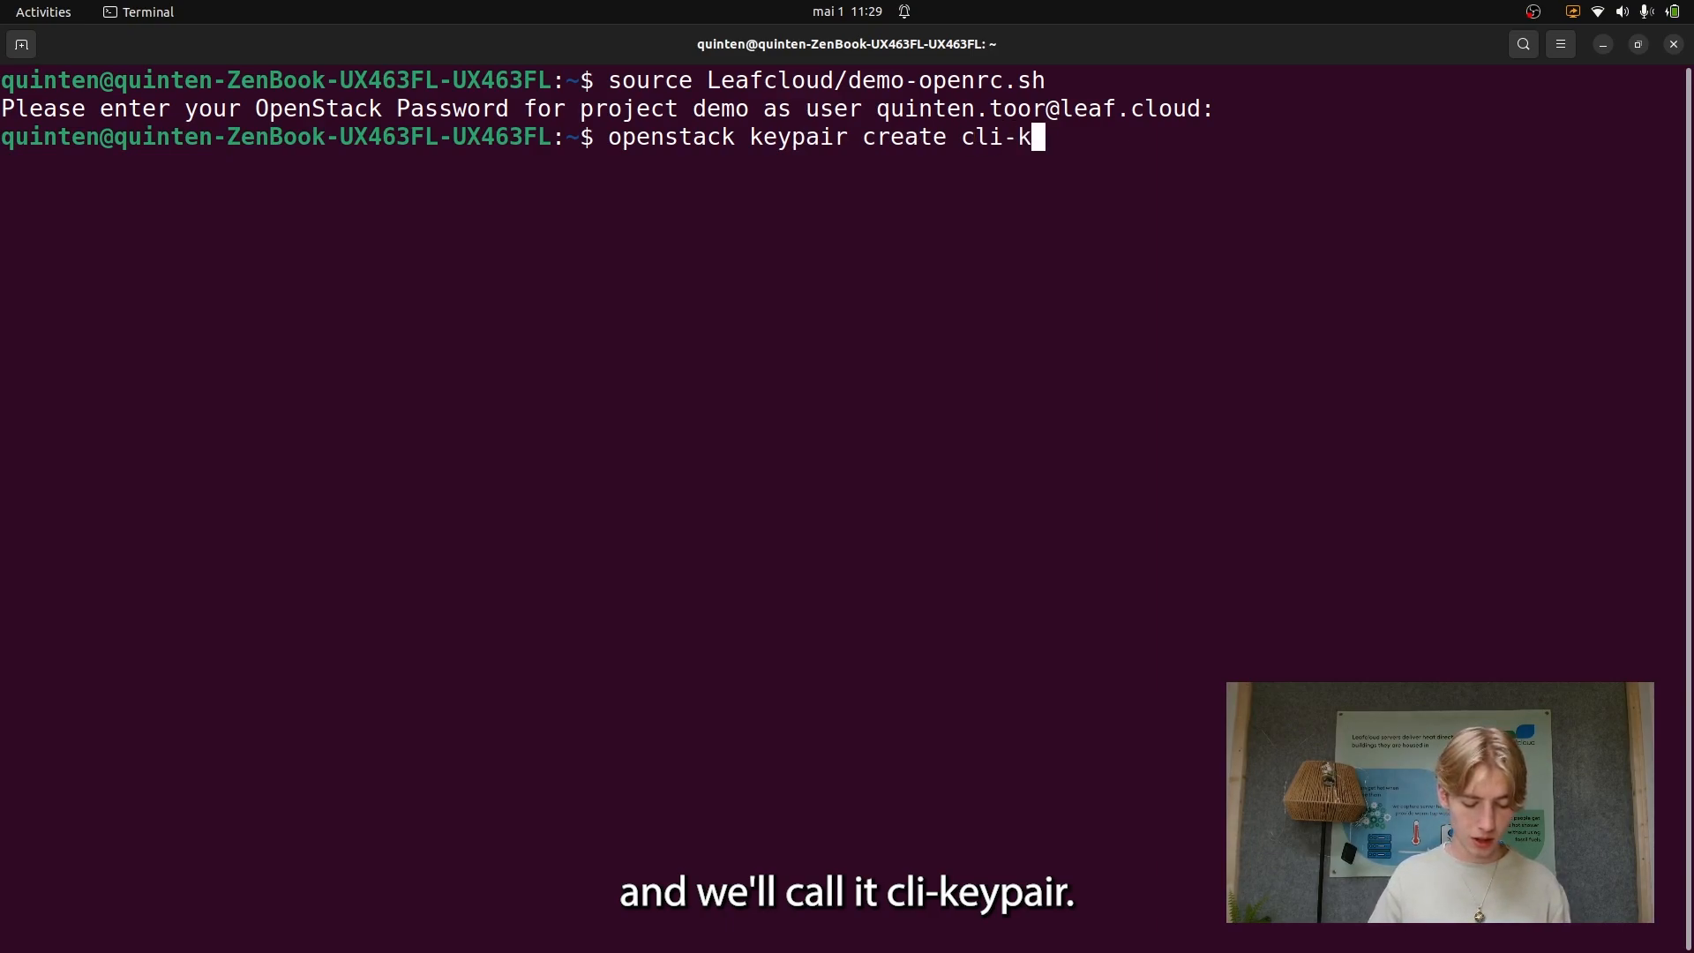
text(eypair)
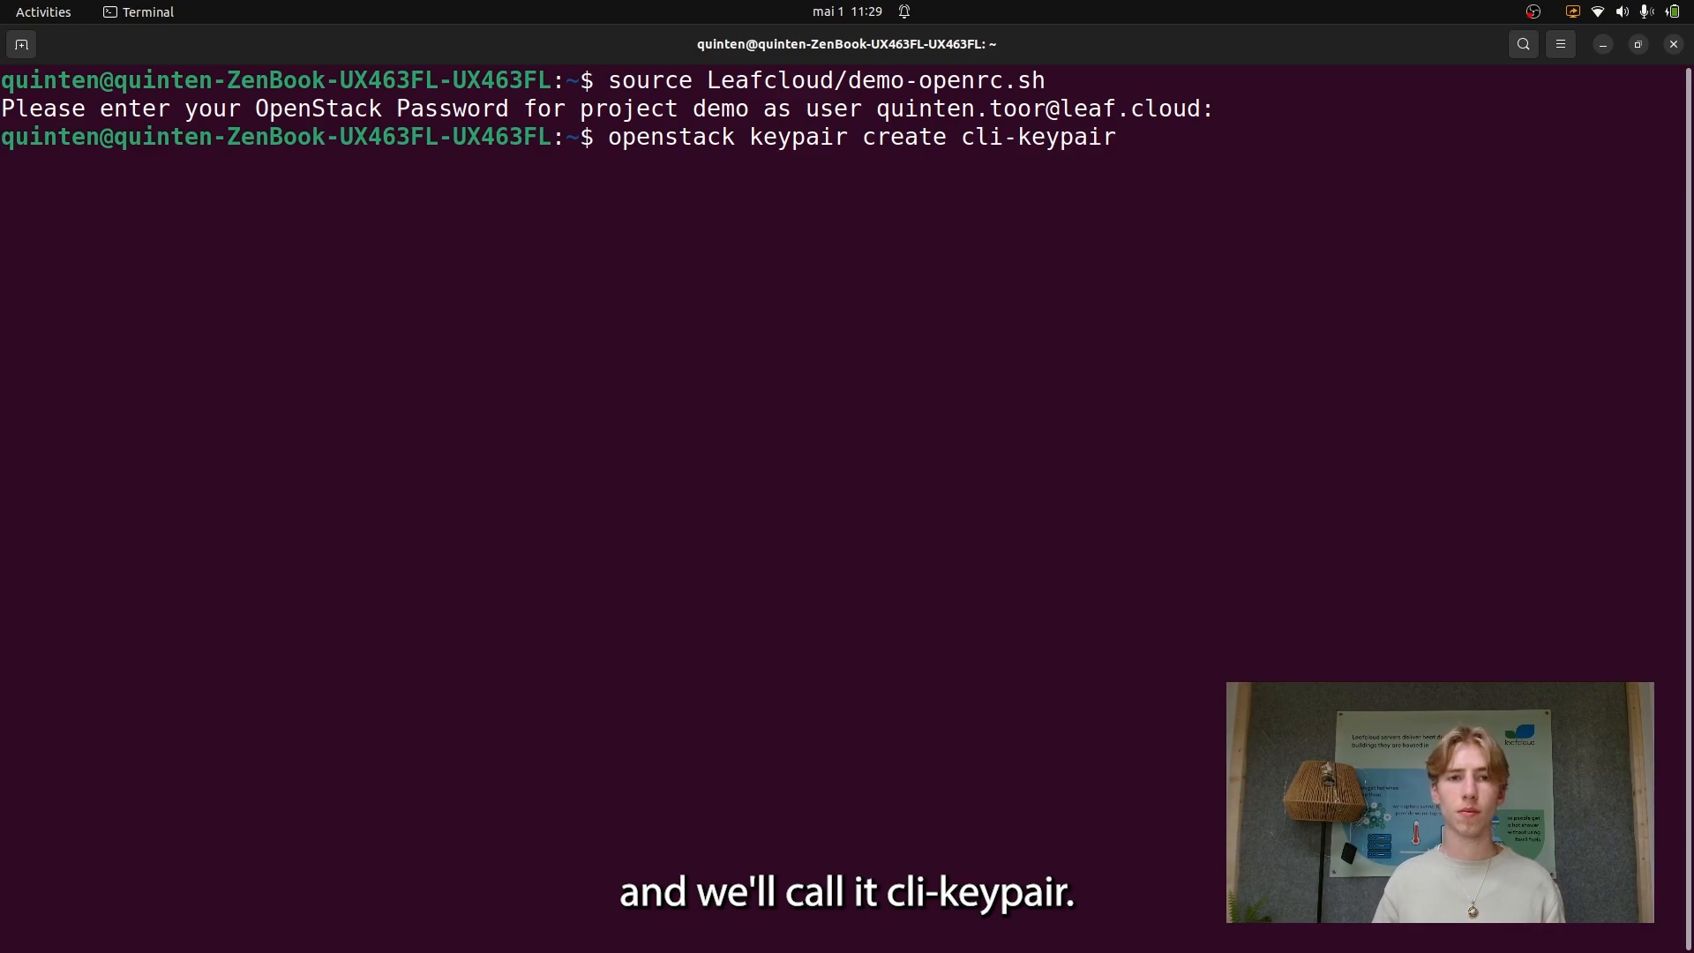
key(Return)
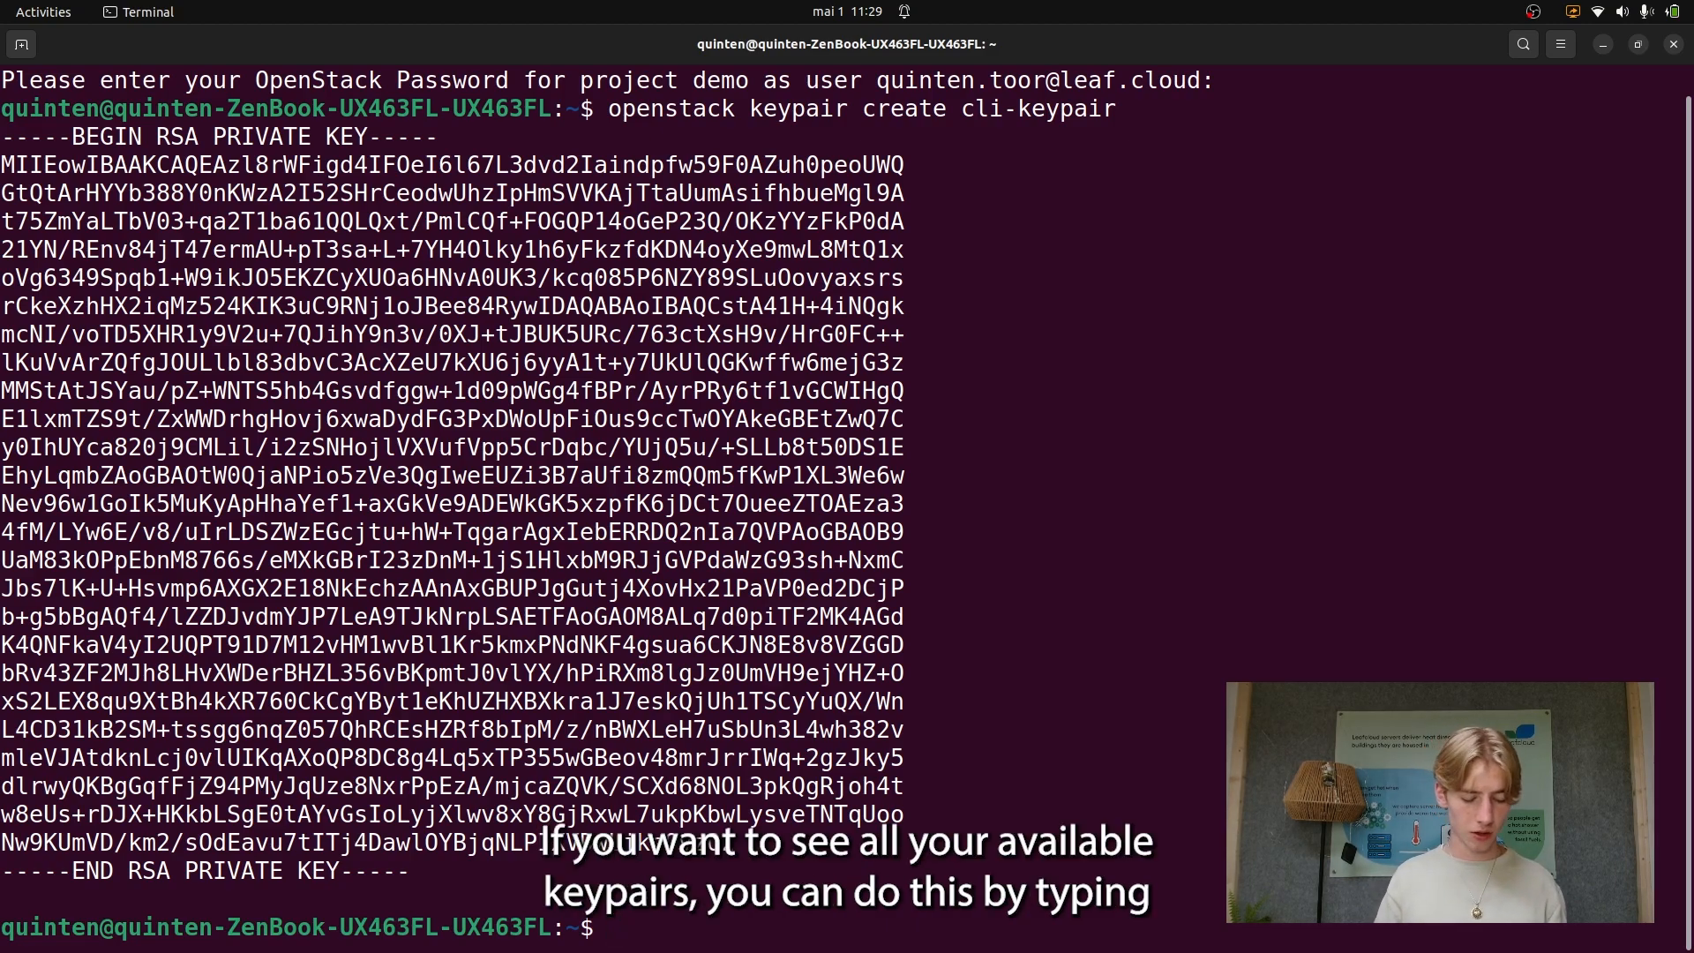
List the project's key pairs with 'openstack keypair list'.
text(o)
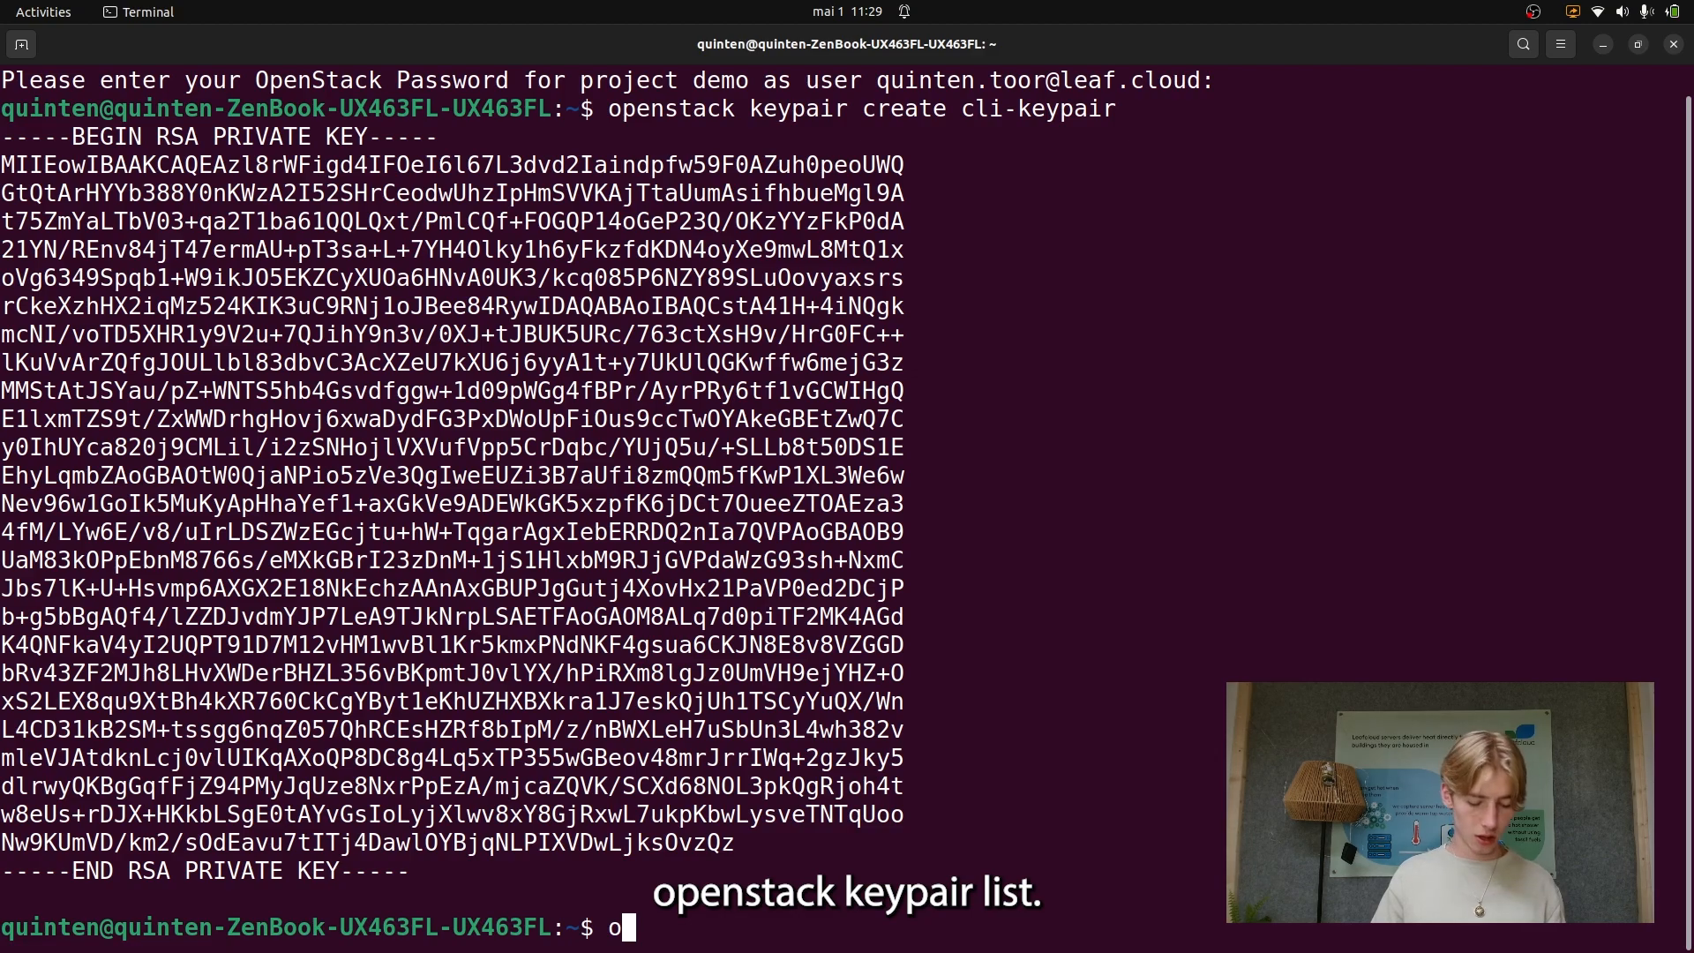
text(penstack keypair)
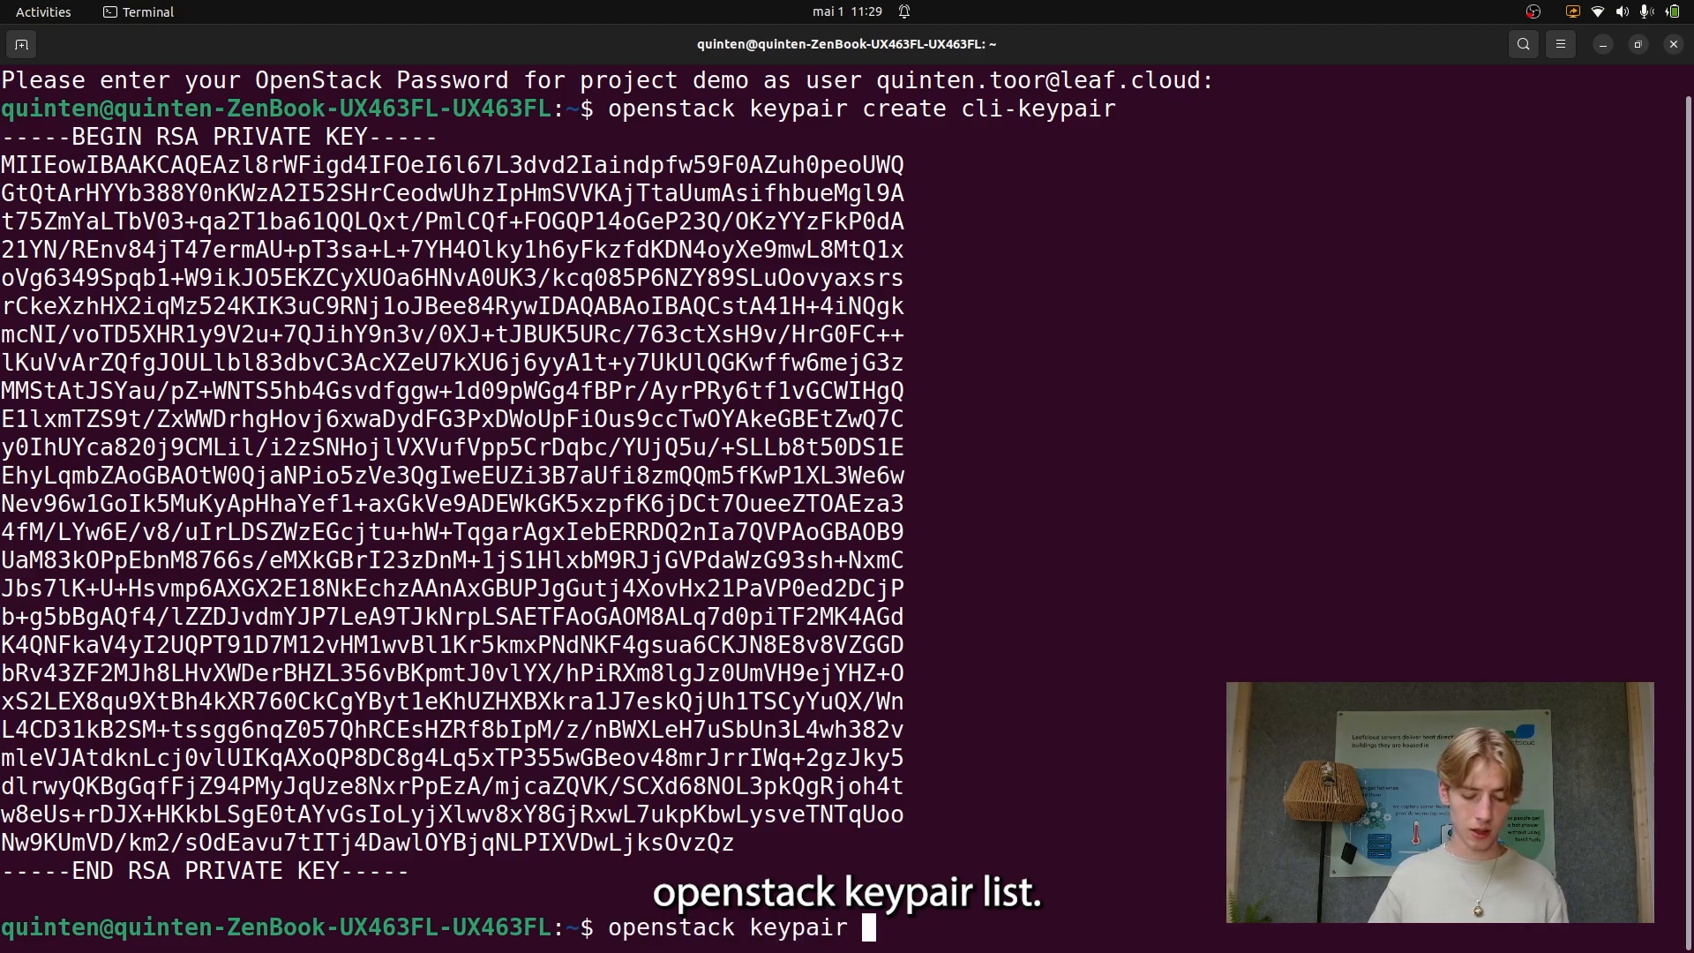
text(list)
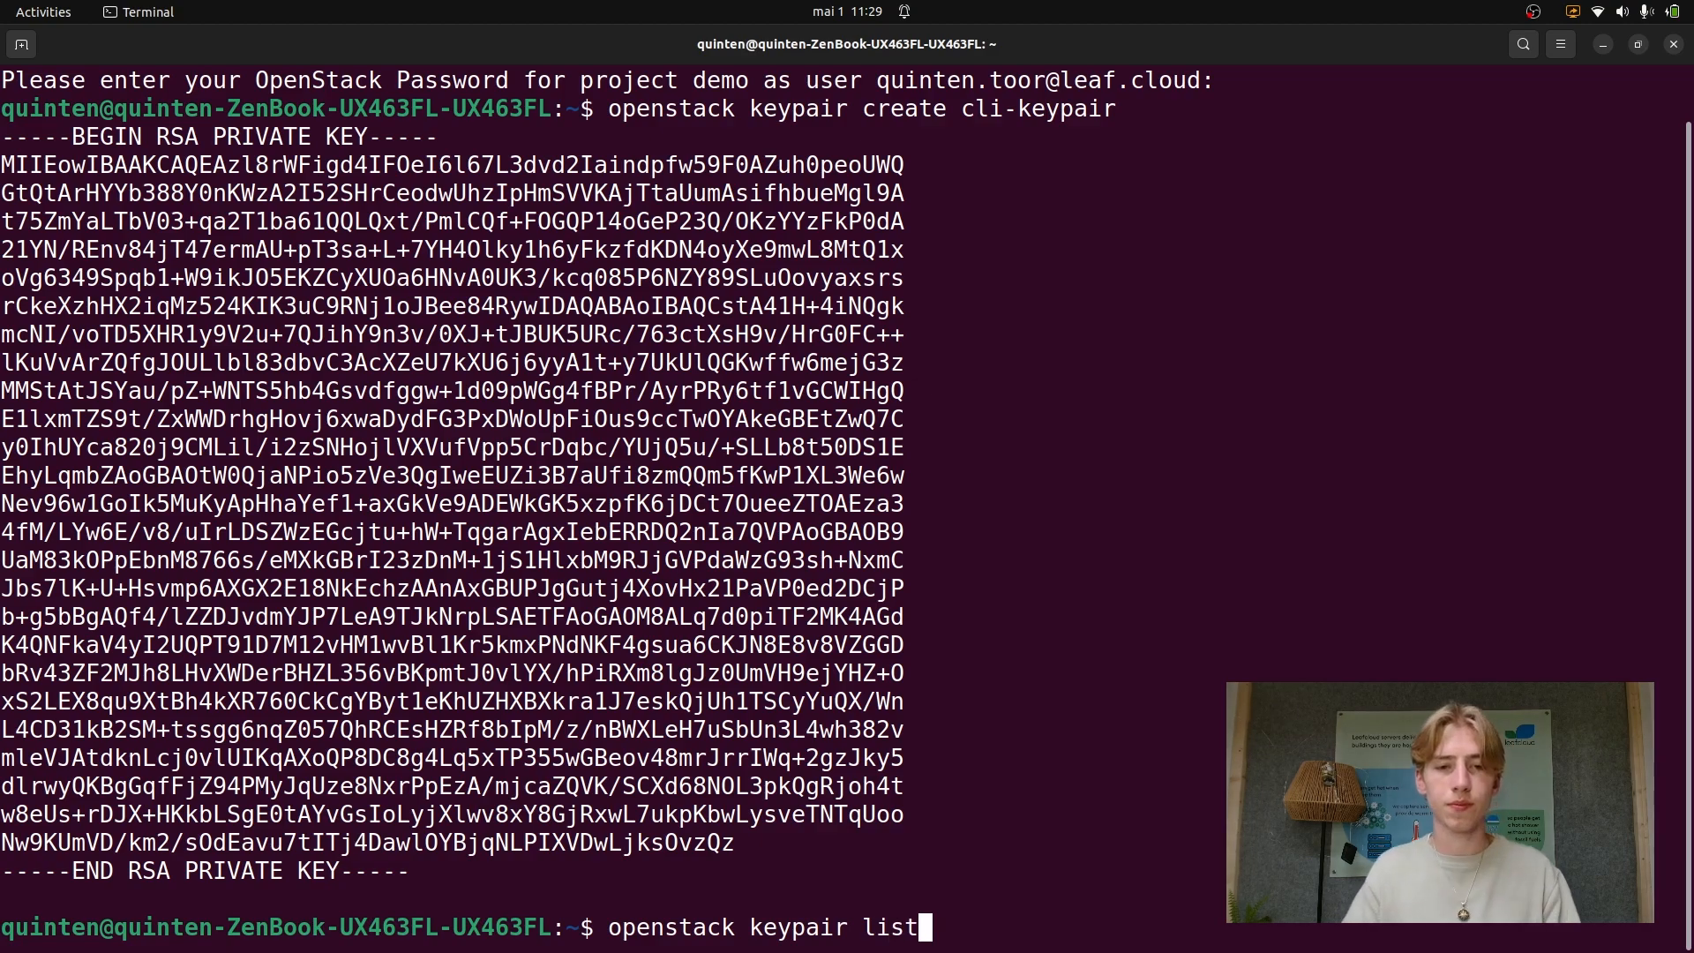
key(Return)
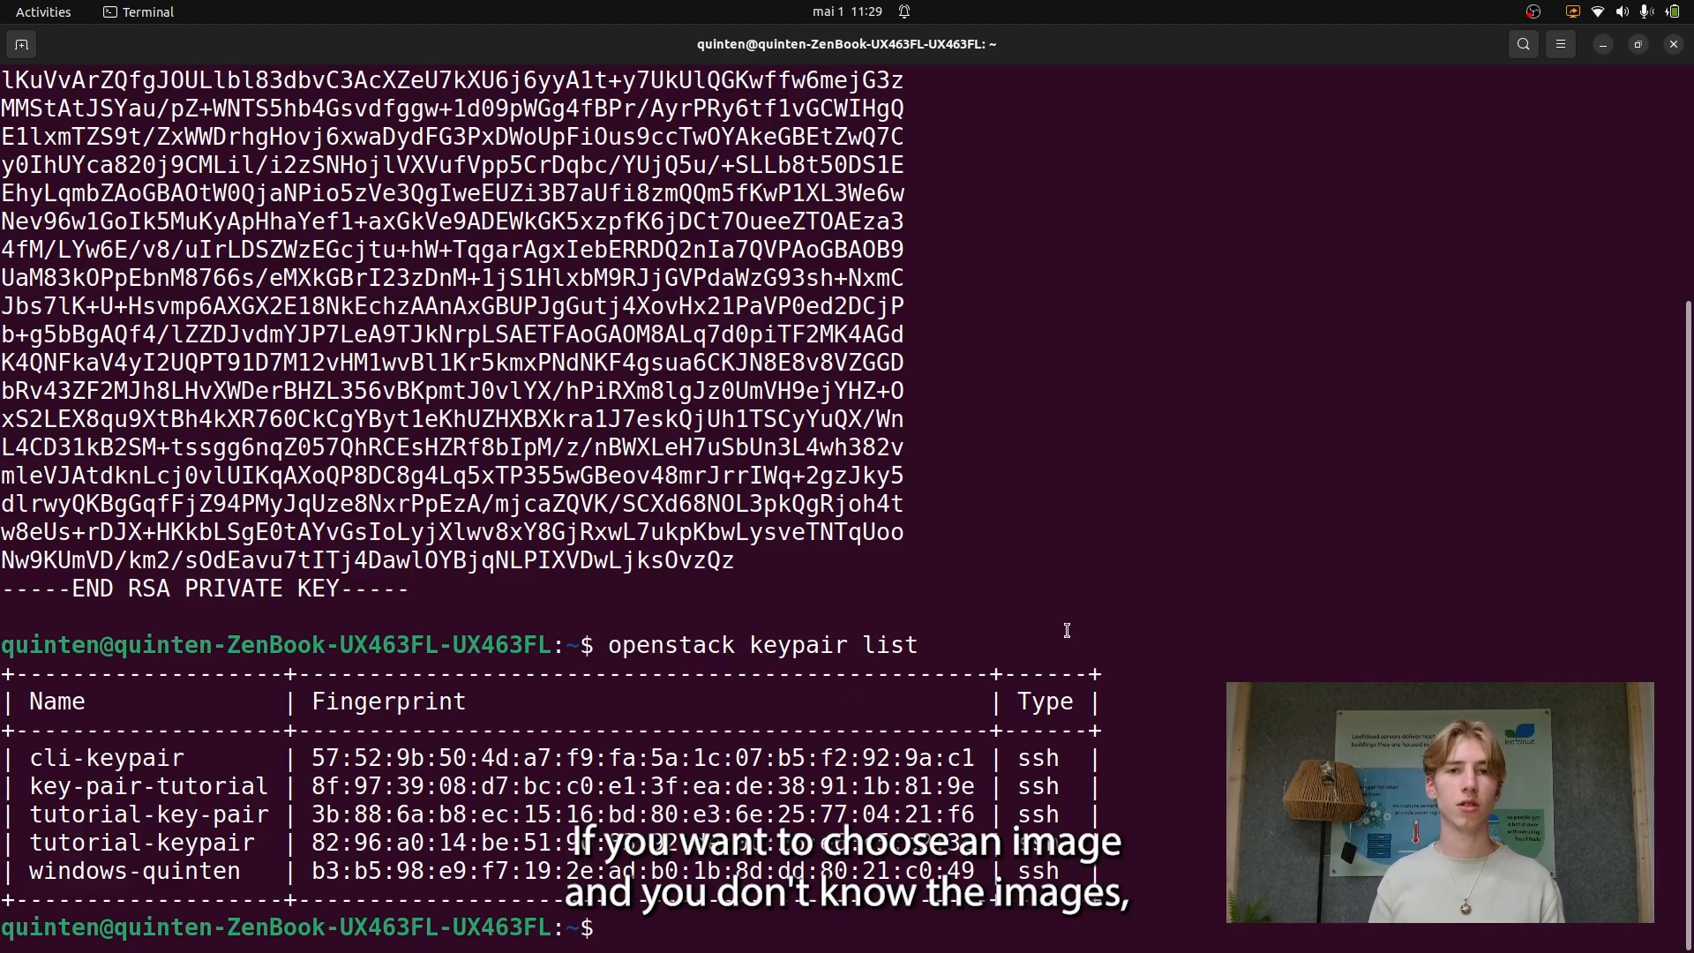
List available OpenStack images and flavors, such as Ubuntu-20.04.1 and en1.small.
text(openstack image list)
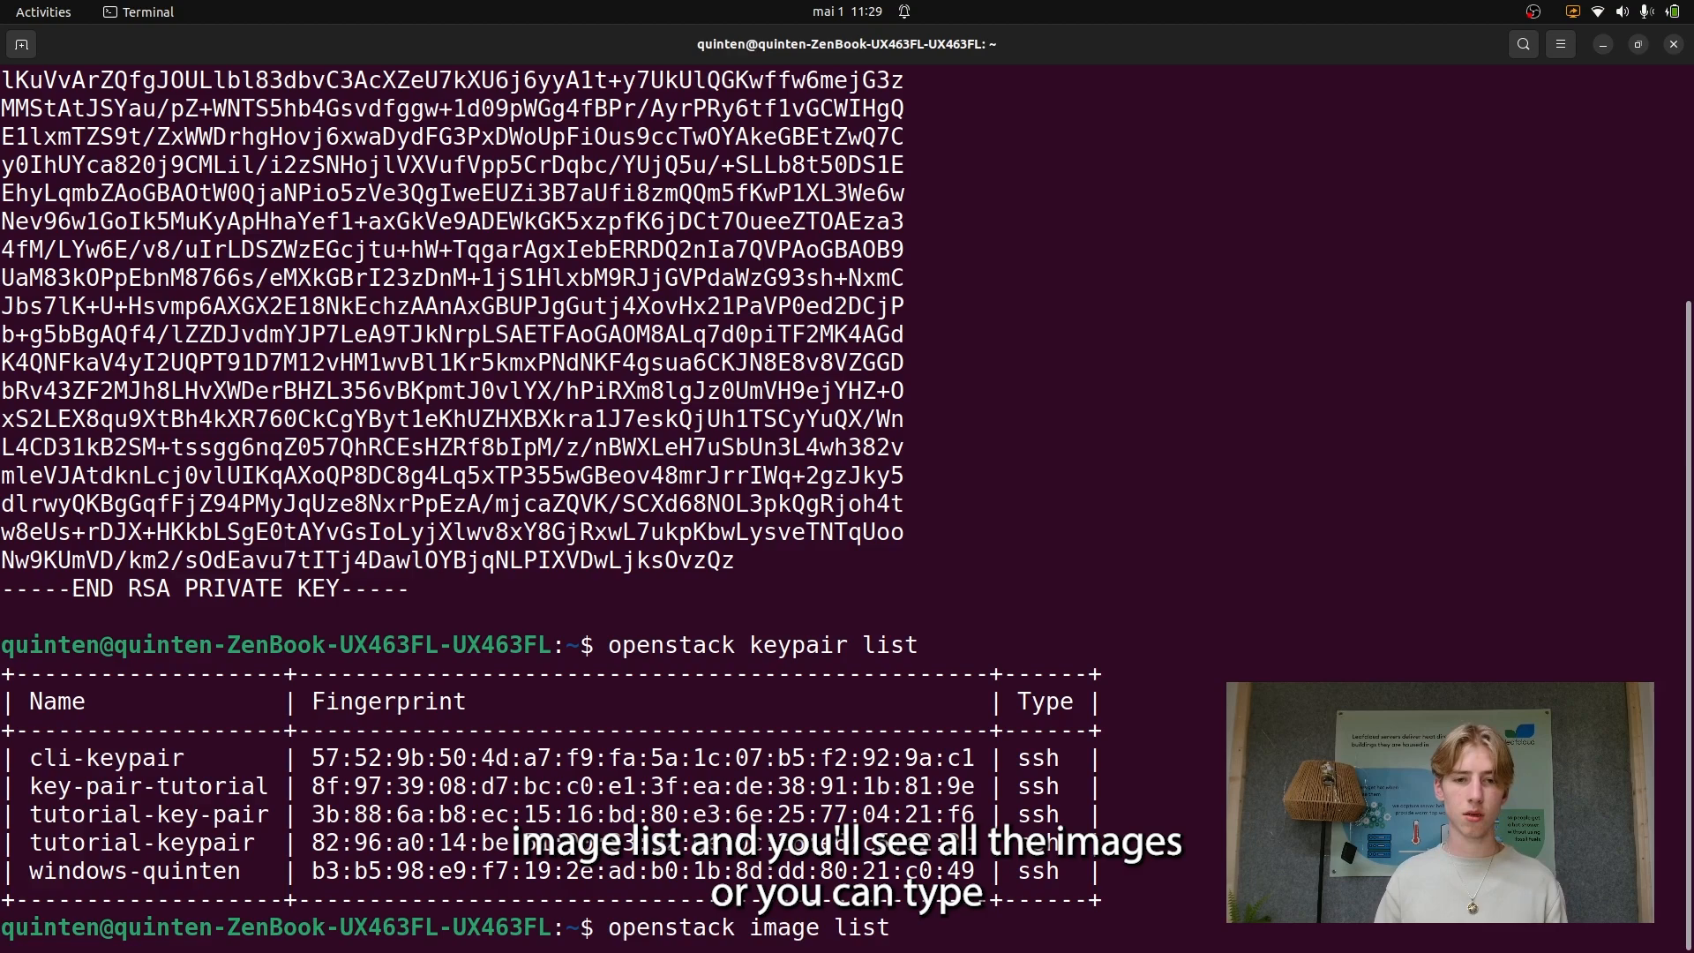
key(Return)
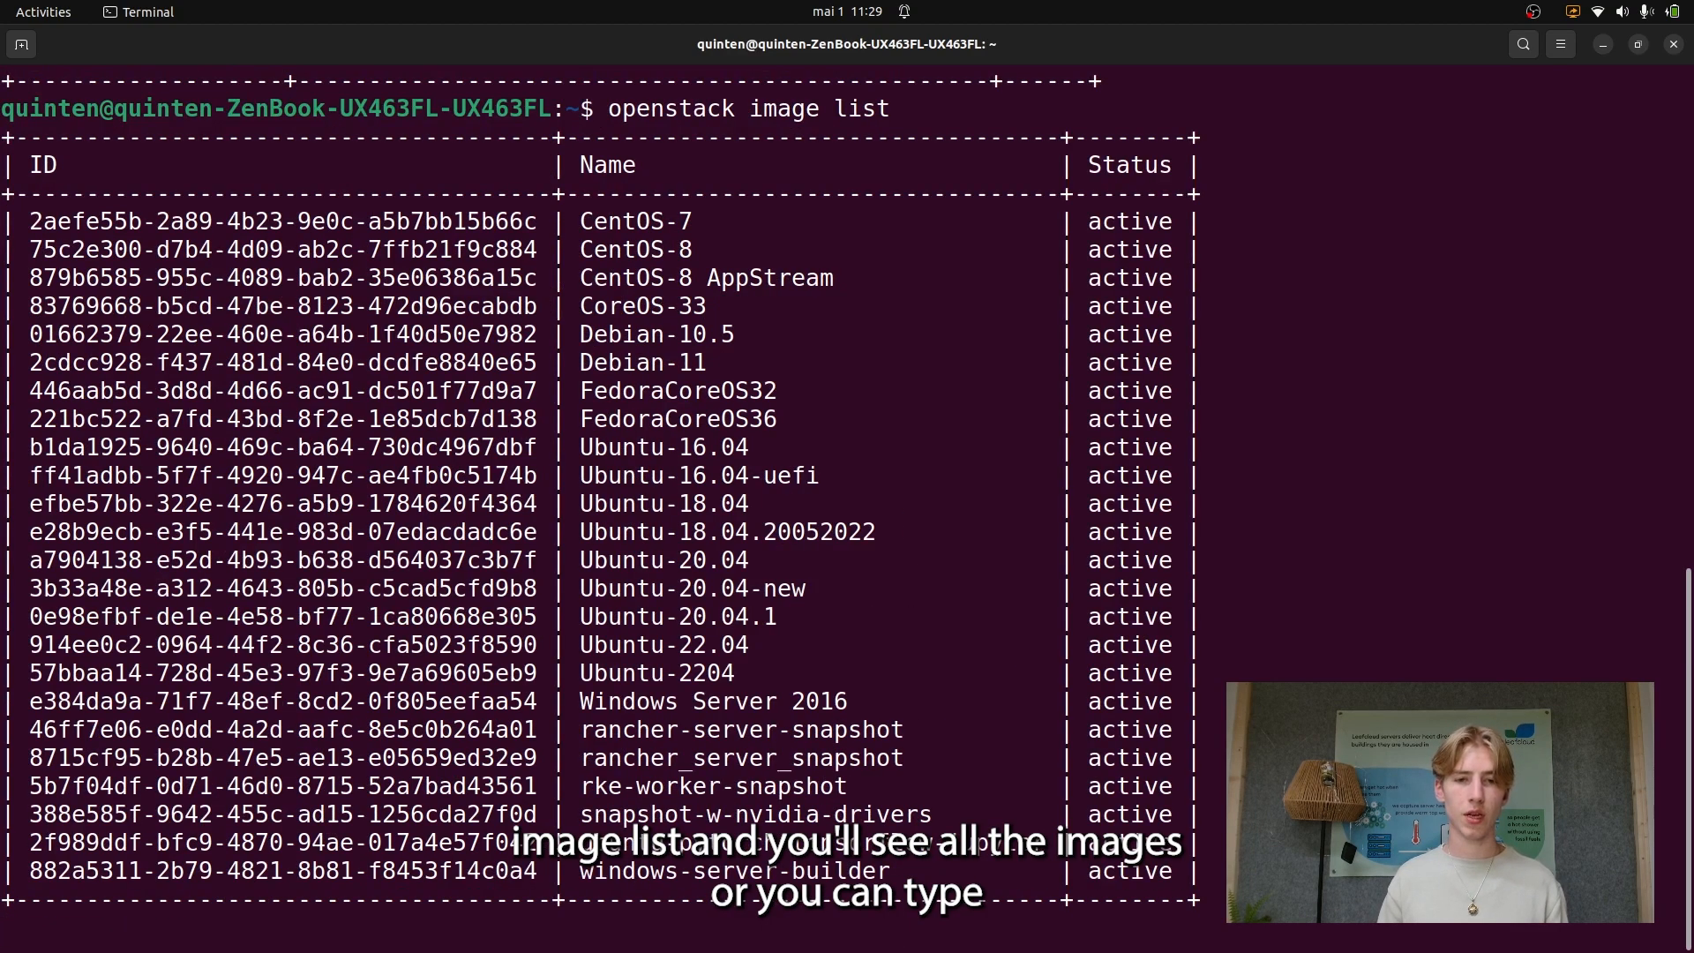
text(ope)
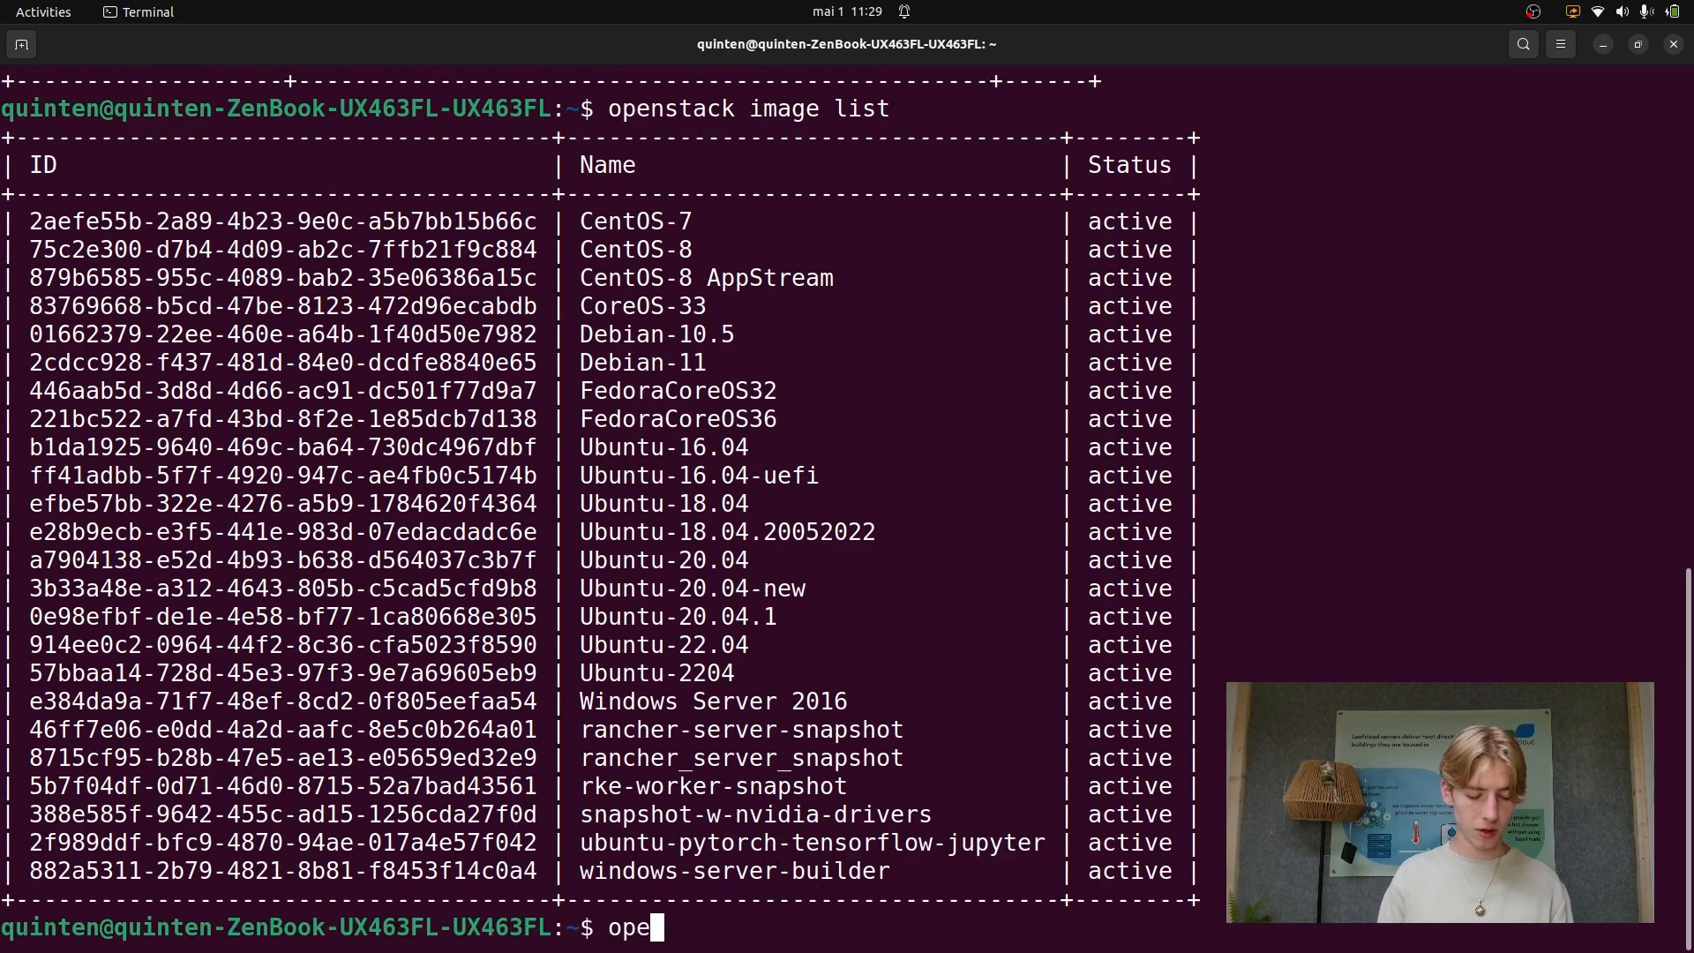
text(nstack)
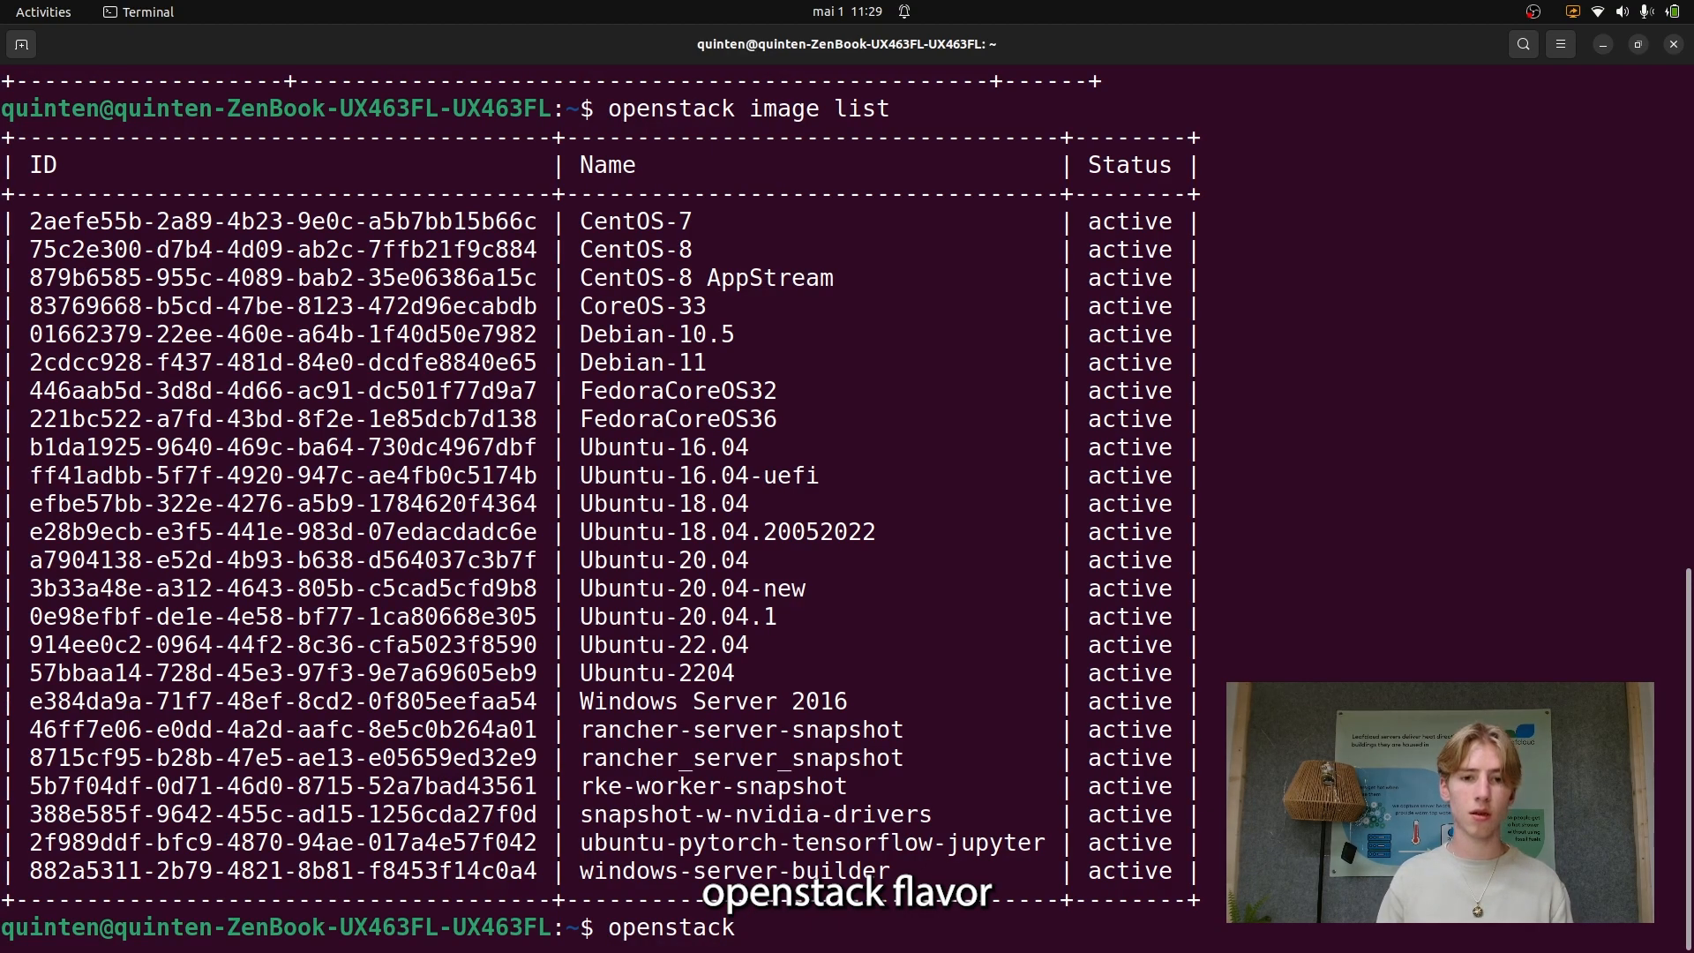
text(flavor)
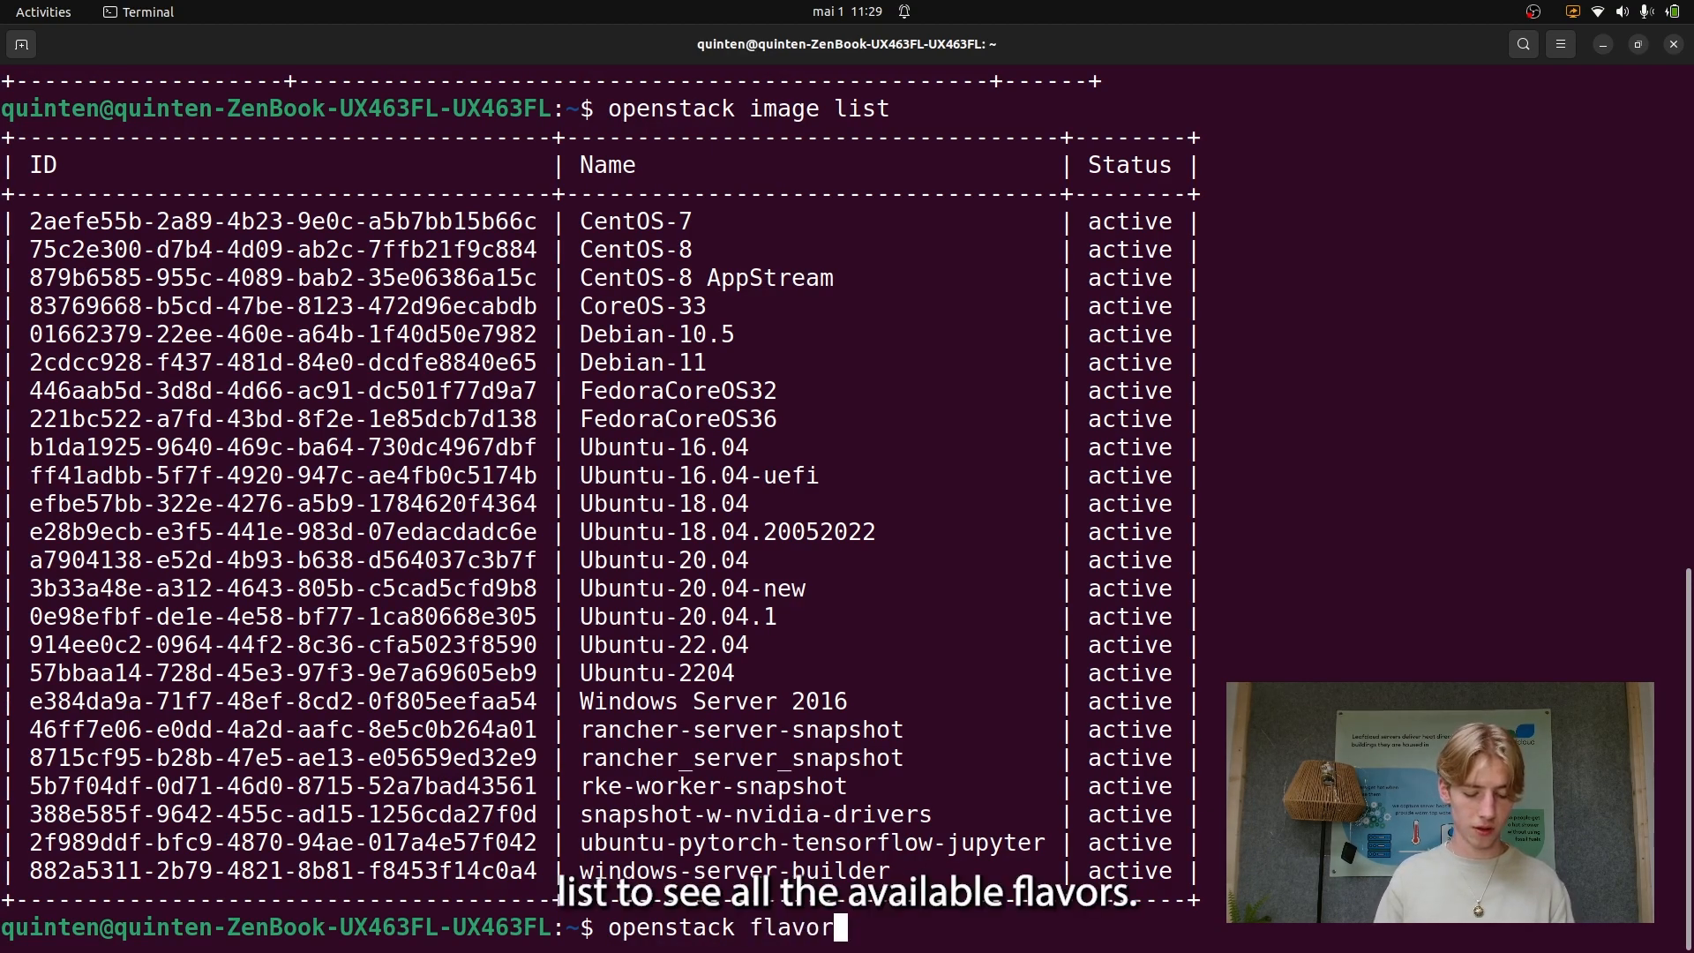
text(list)
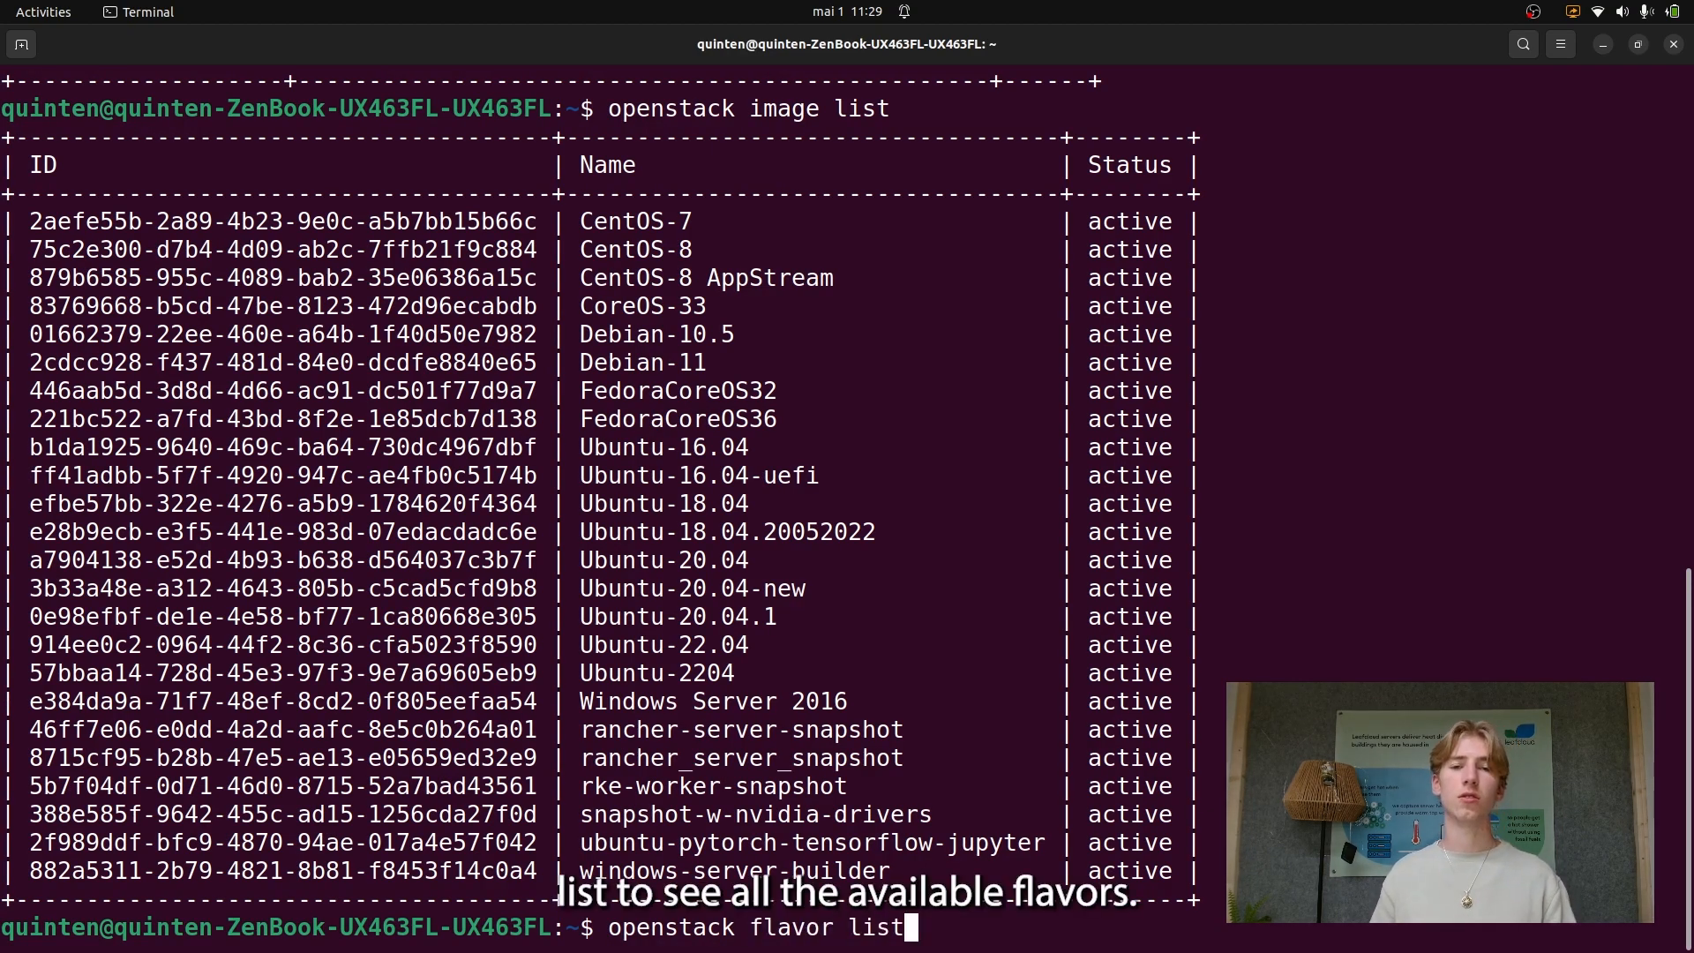
key(Return)
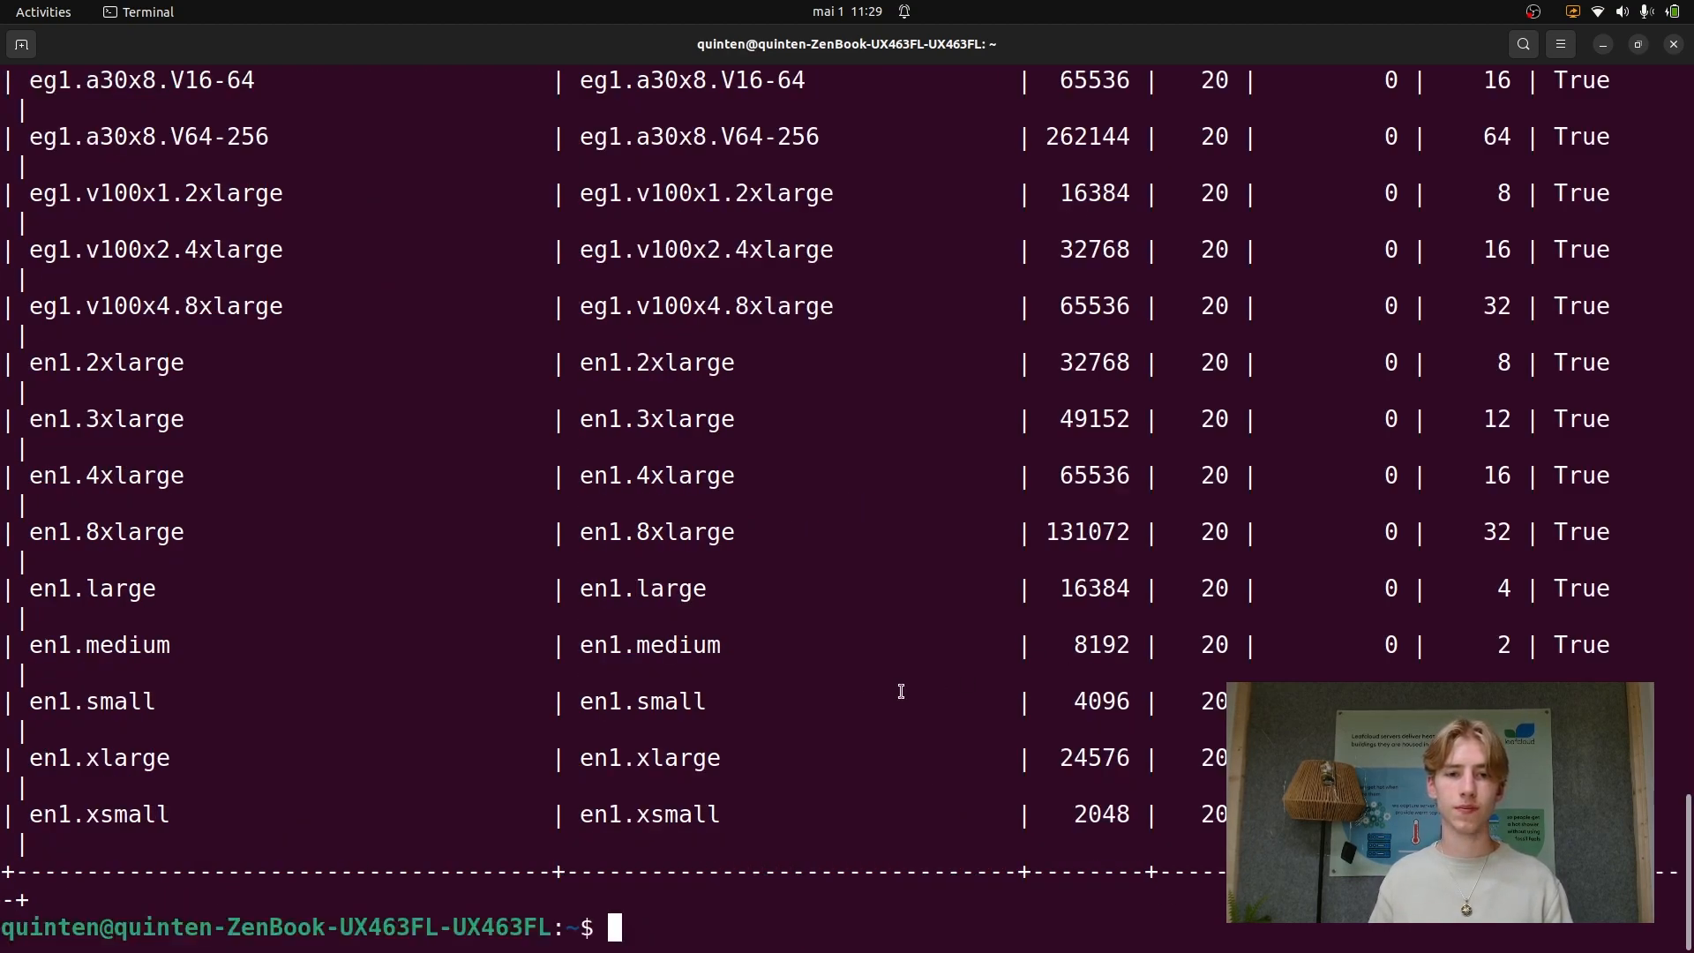
scroll(up, 3)
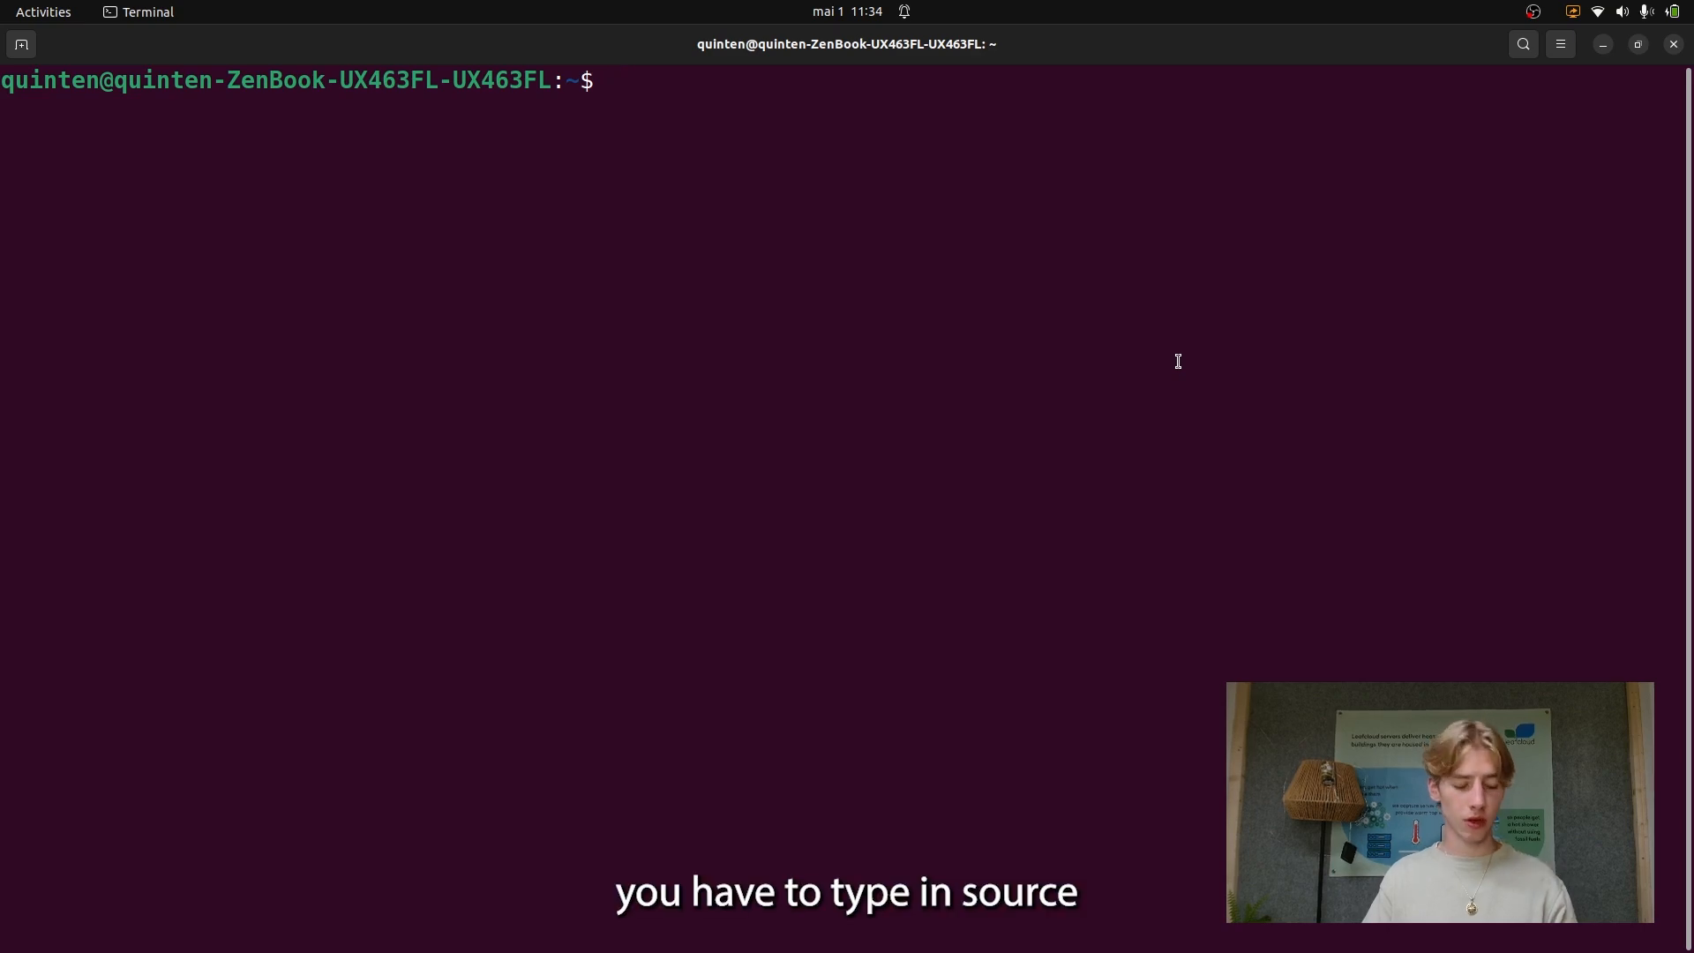
Source the demo-openrc.sh credentials again and submit the OpenStack password.
text(source Leafcloud)
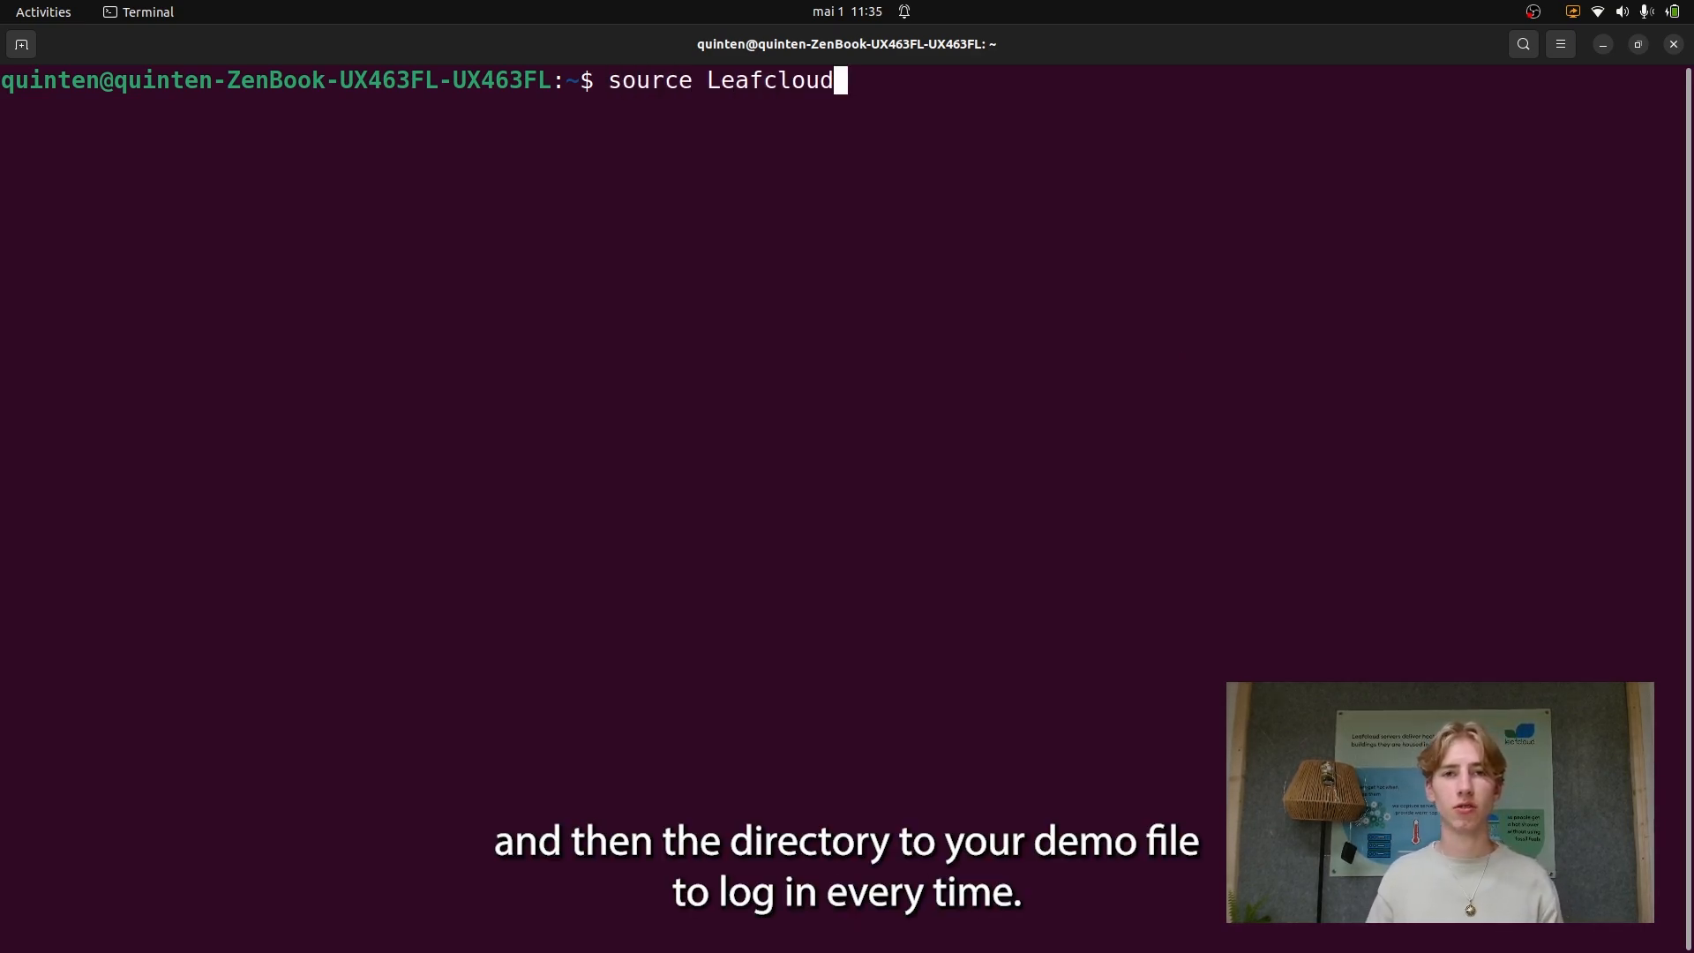
text(/d)
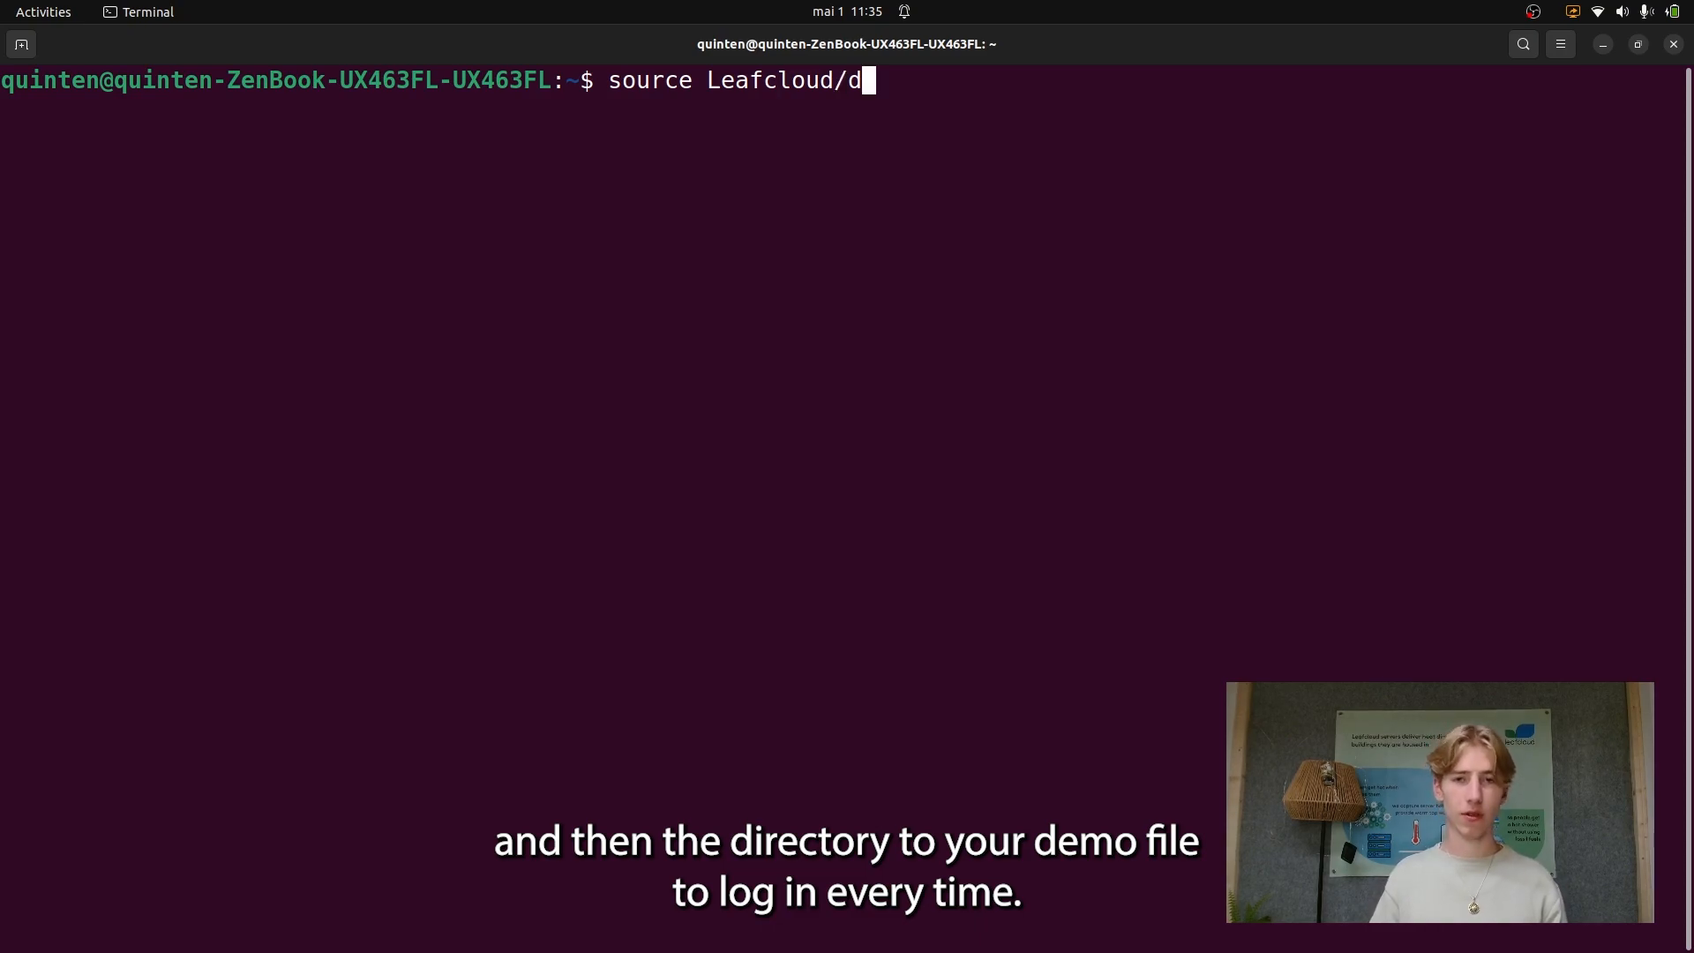
text(emo-openrc.sh)
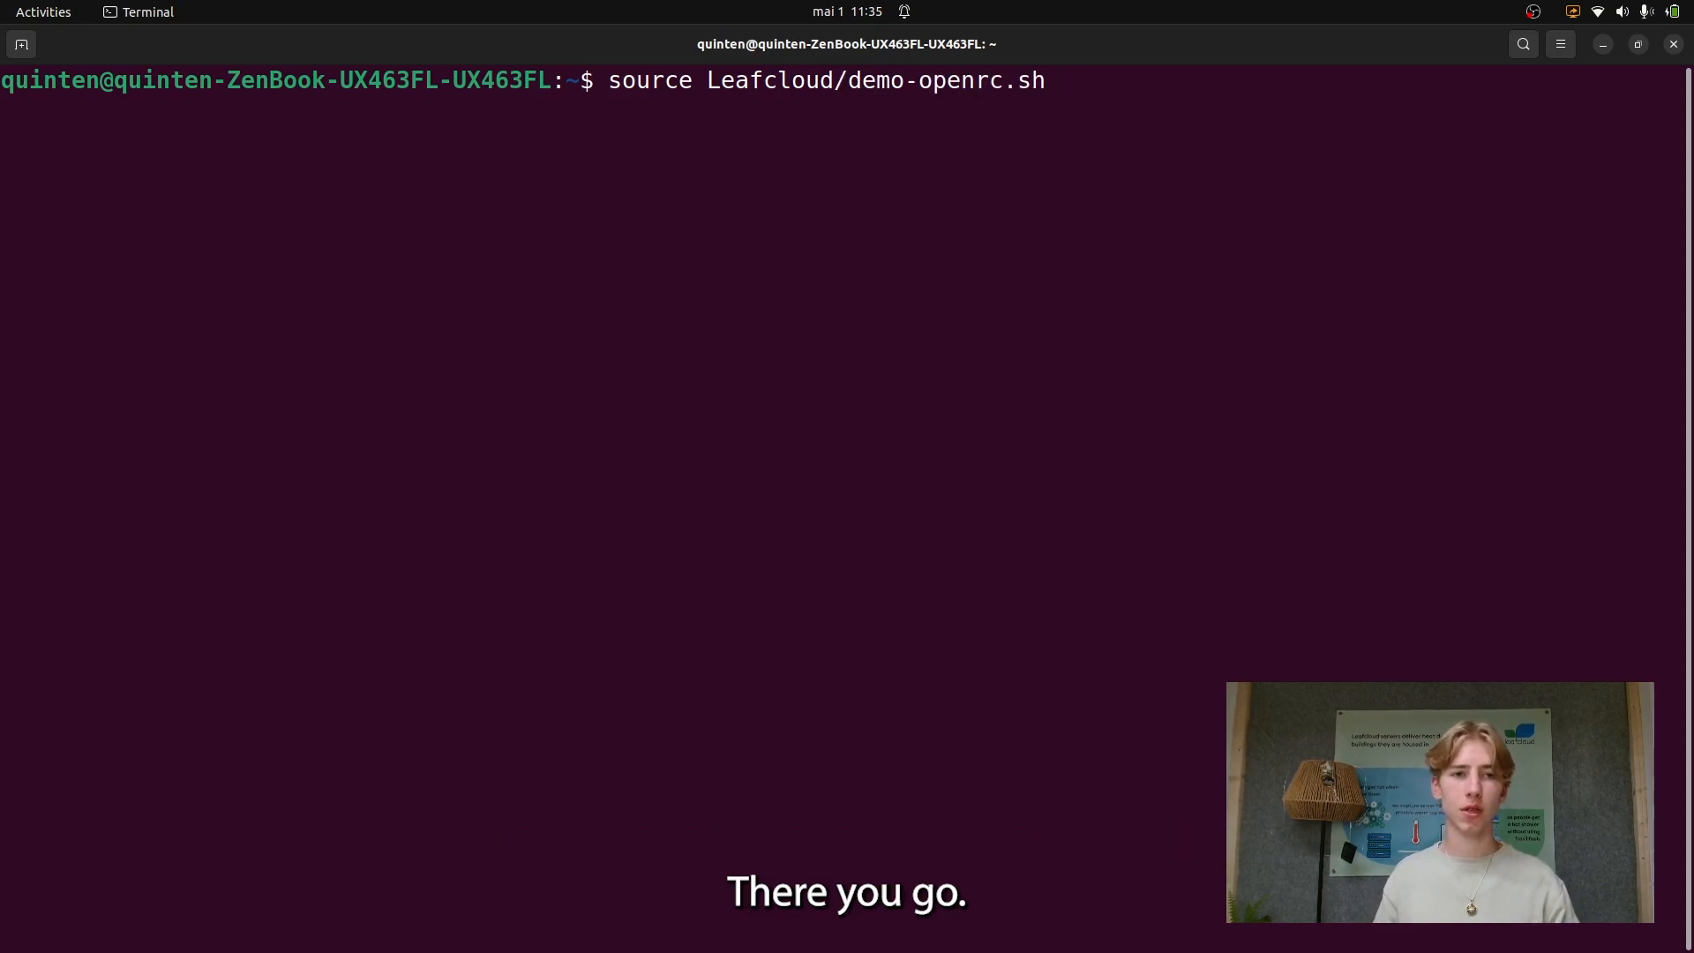
key(Return)
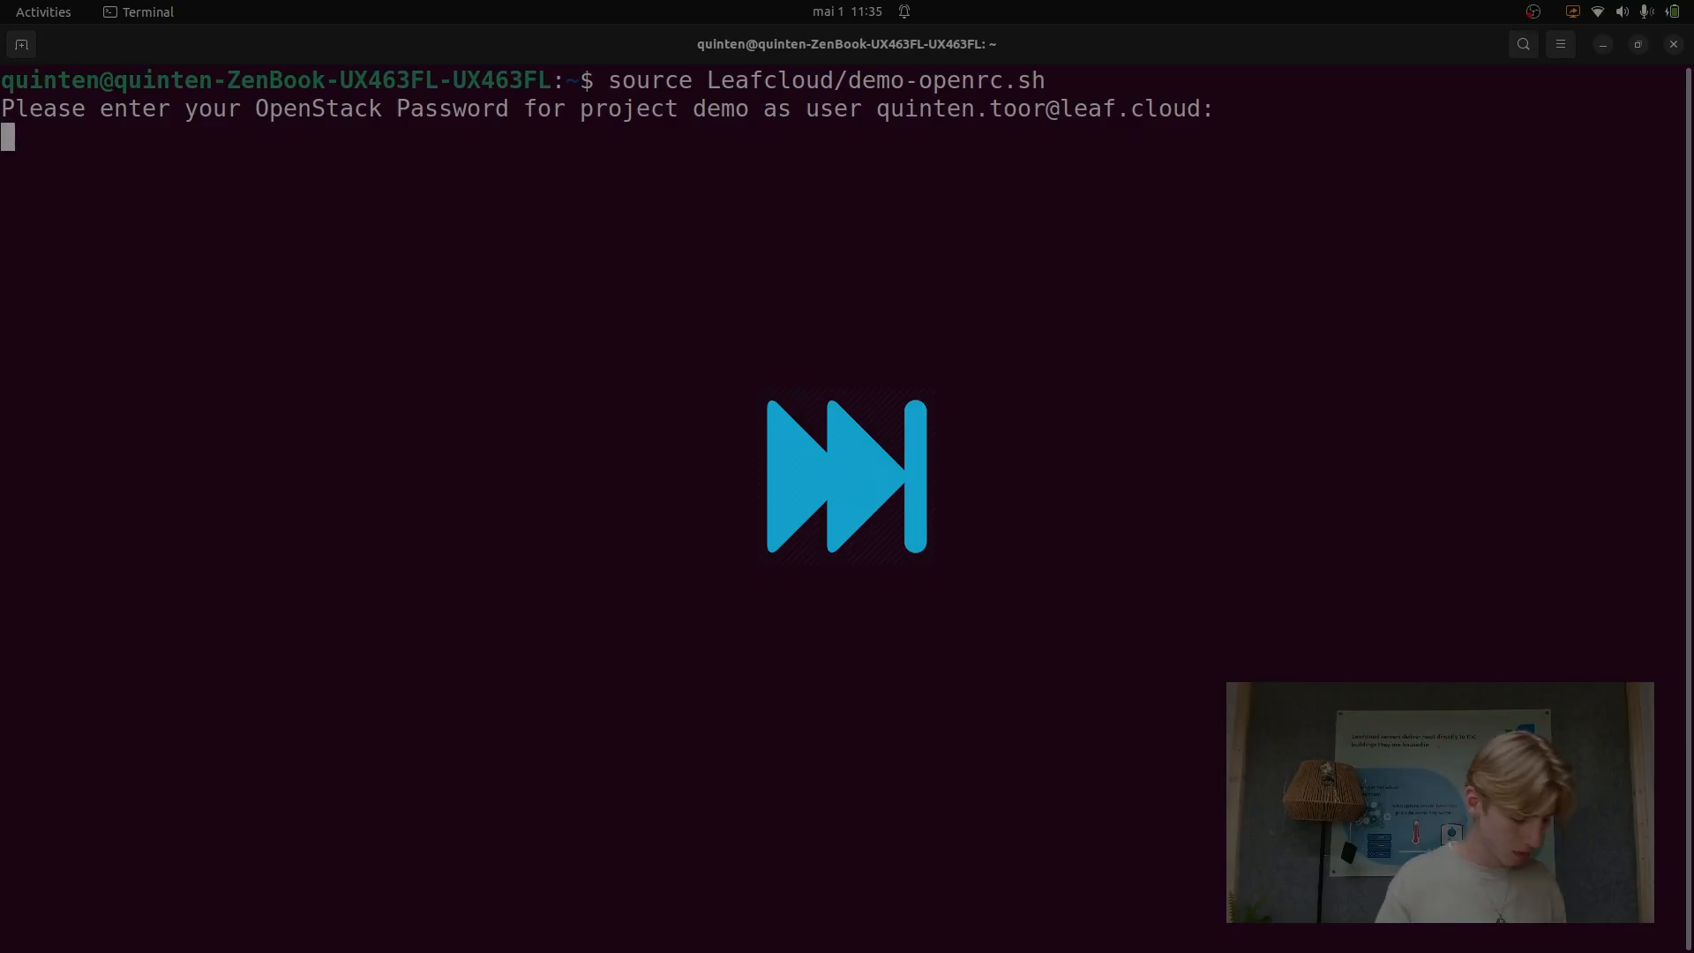
key(Return)
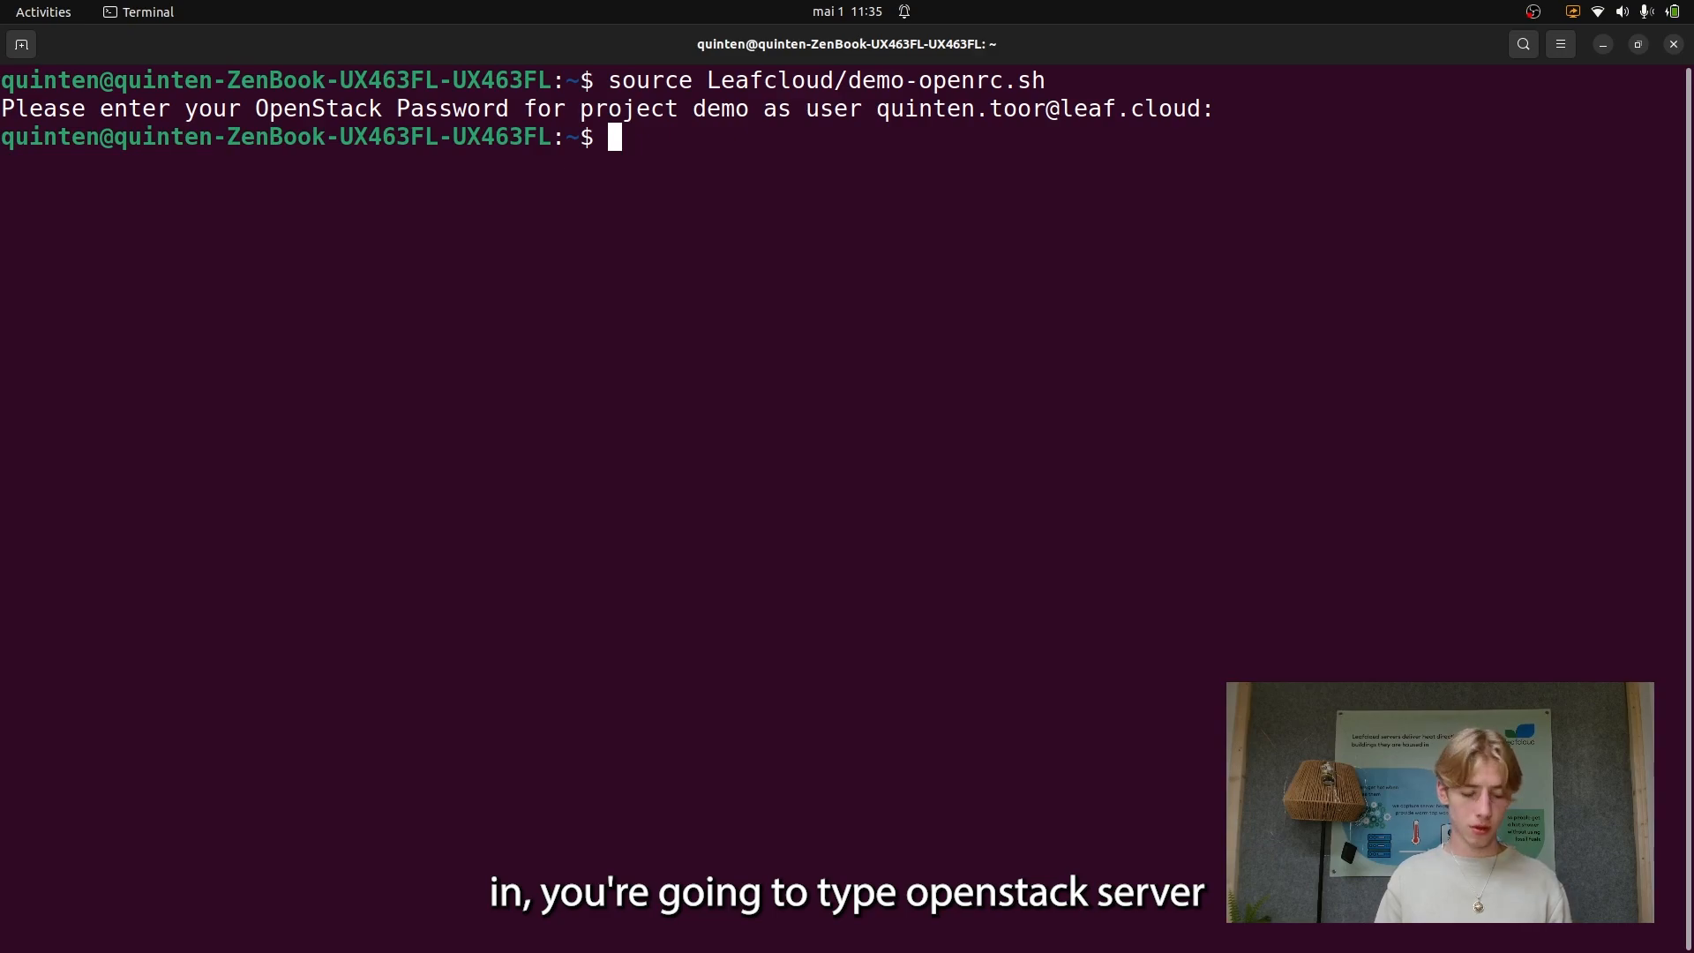
Type 'openstack server create clitest --image' without running it.
text(openstack)
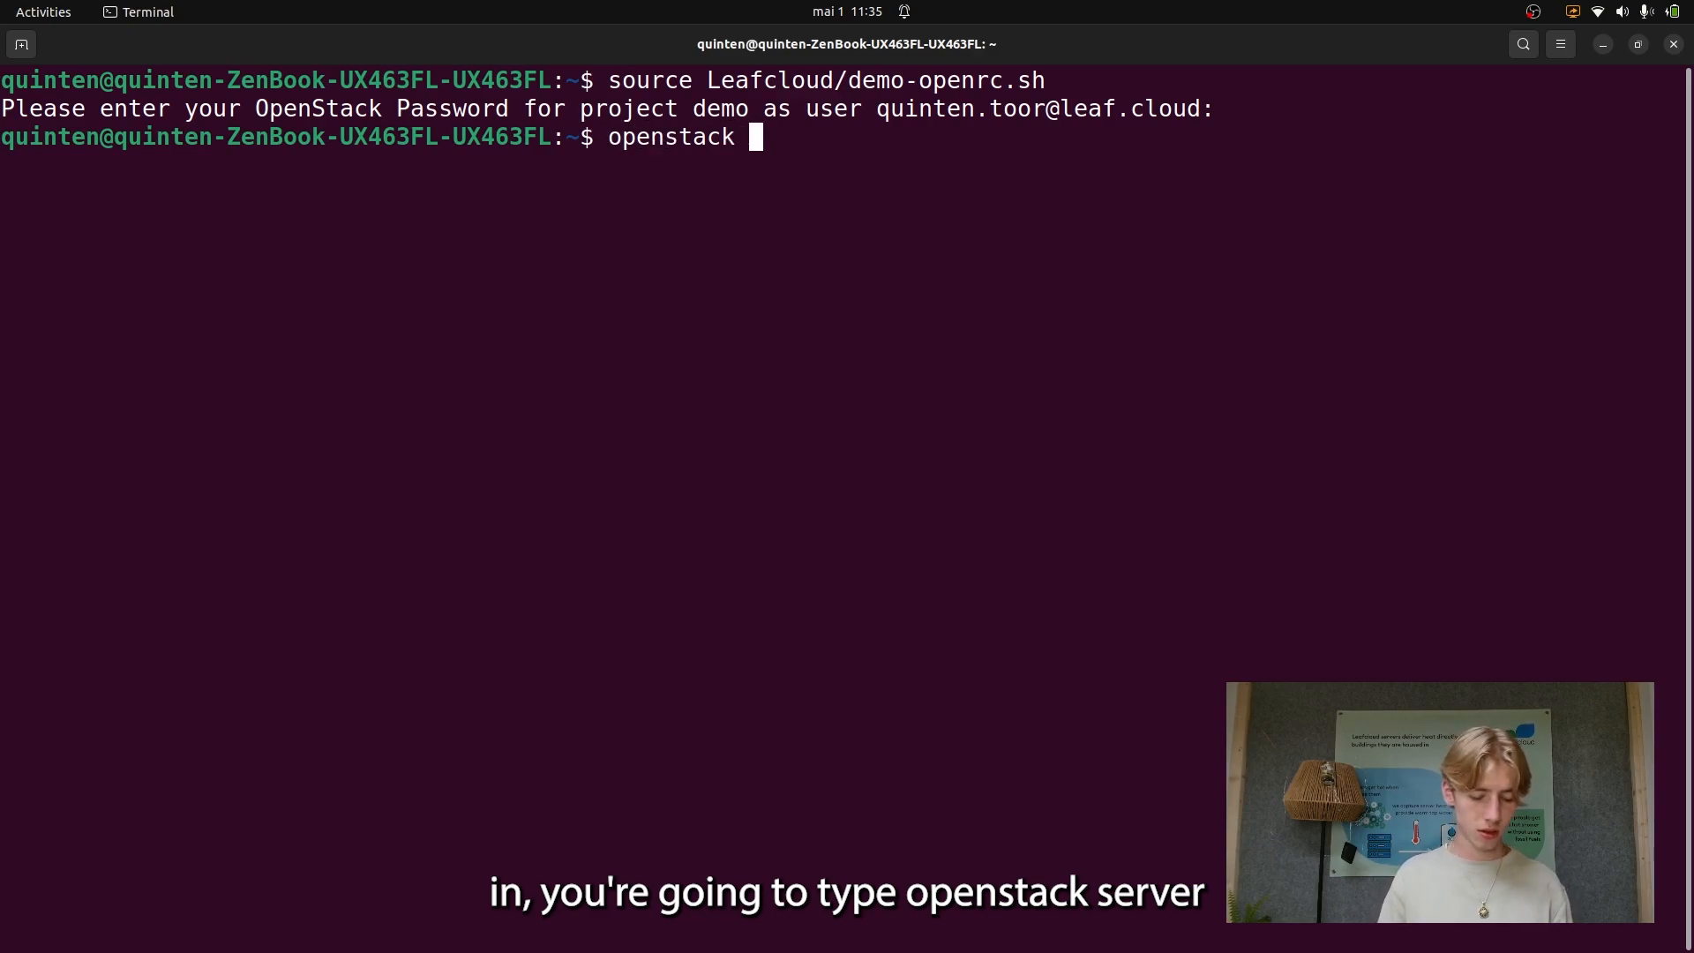
text(server)
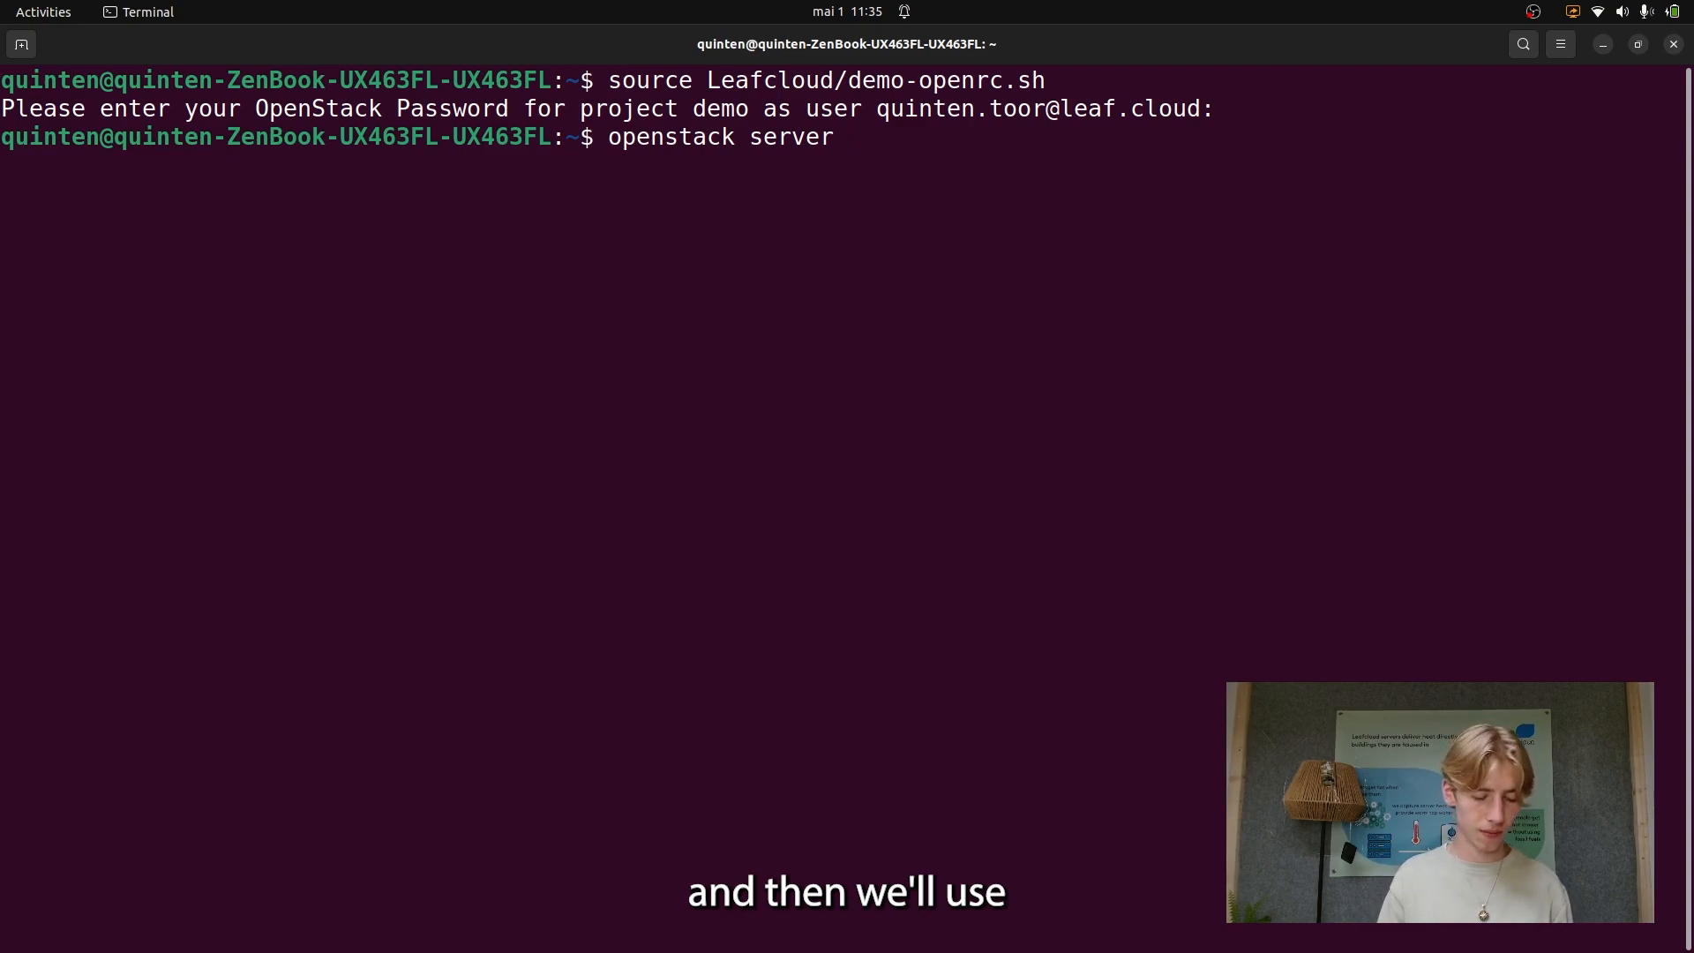
text(create)
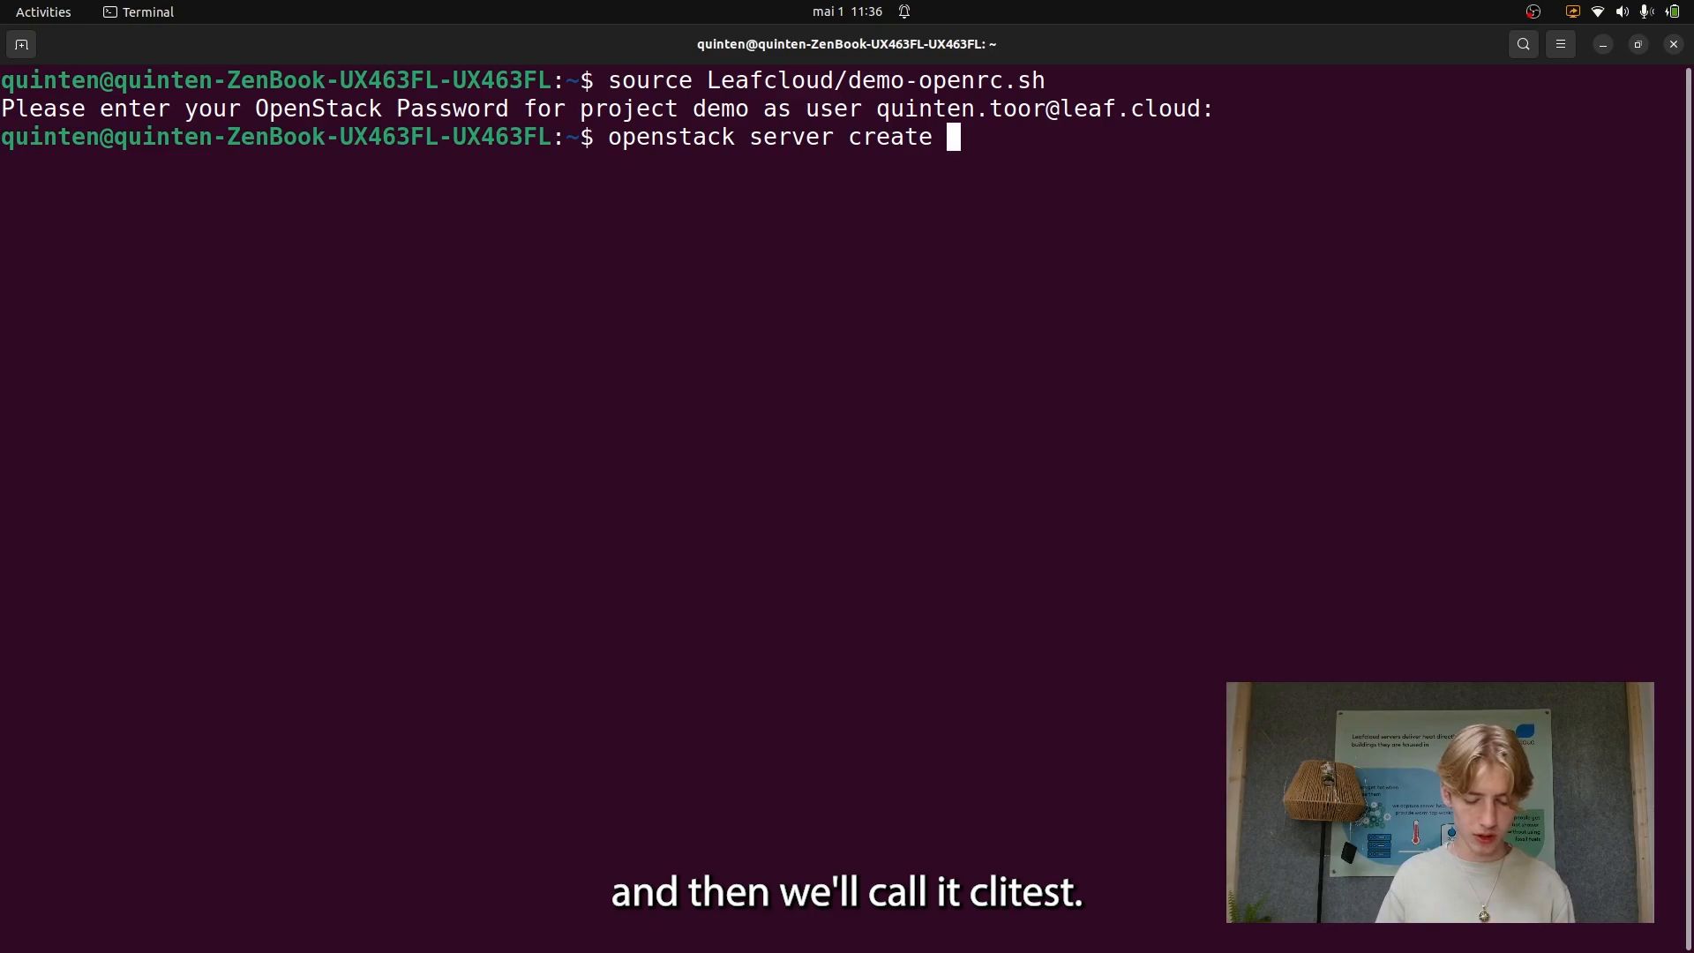
text(clitest)
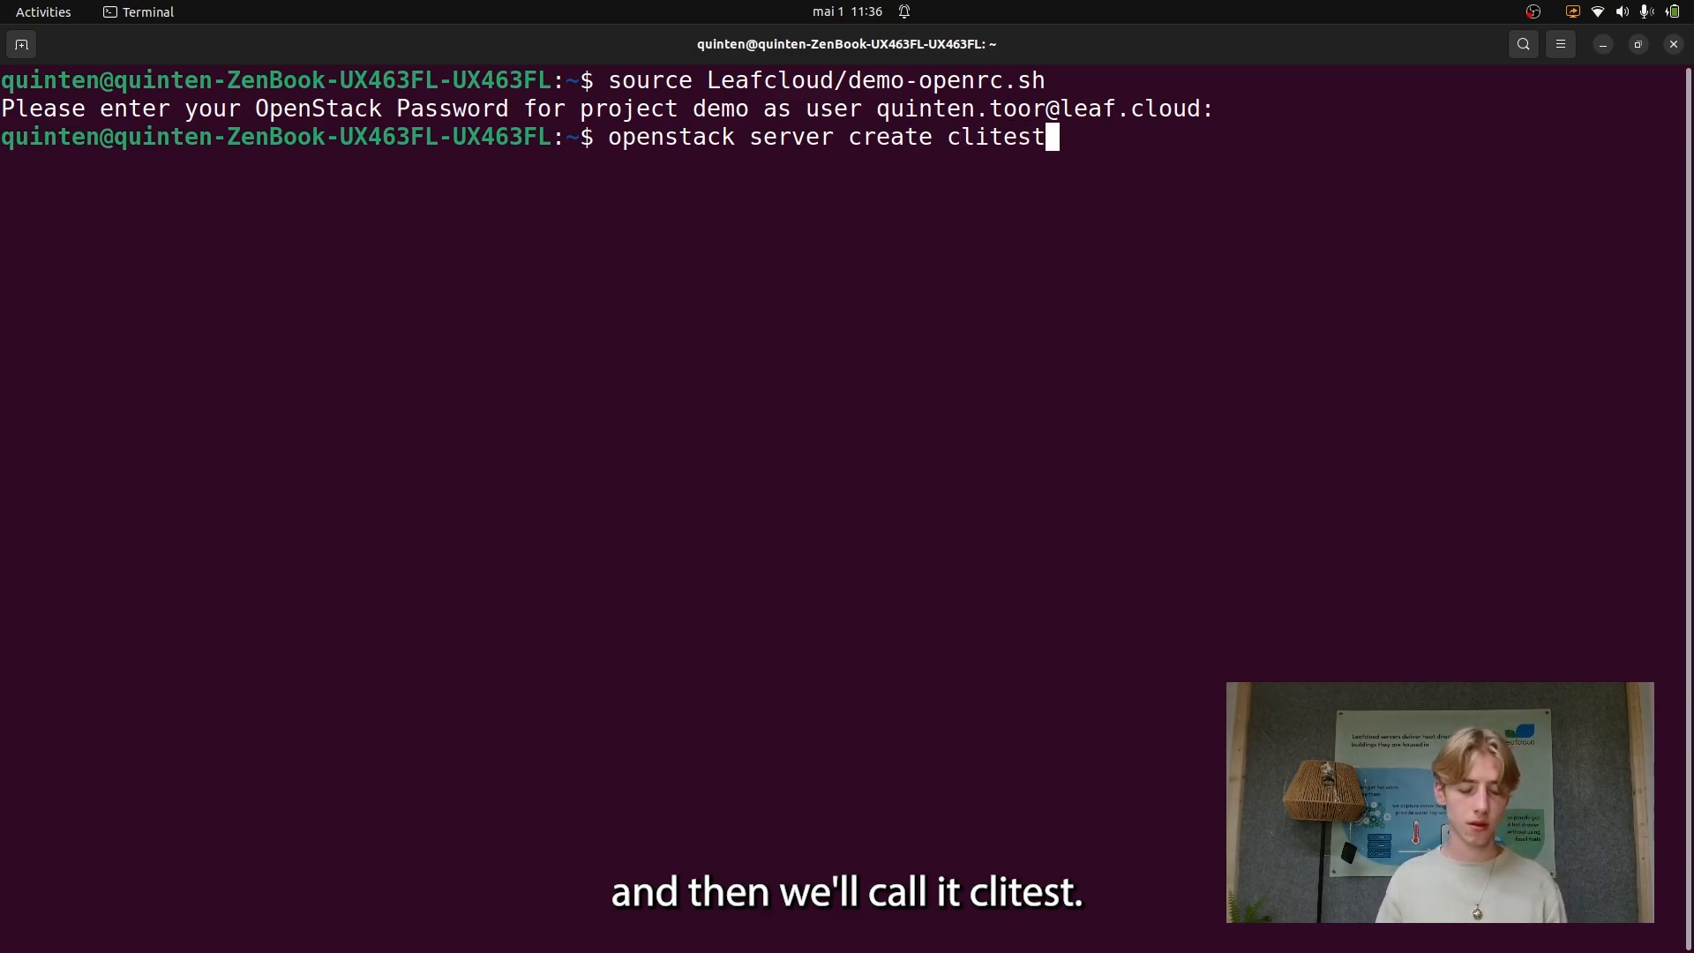
text(--imag)
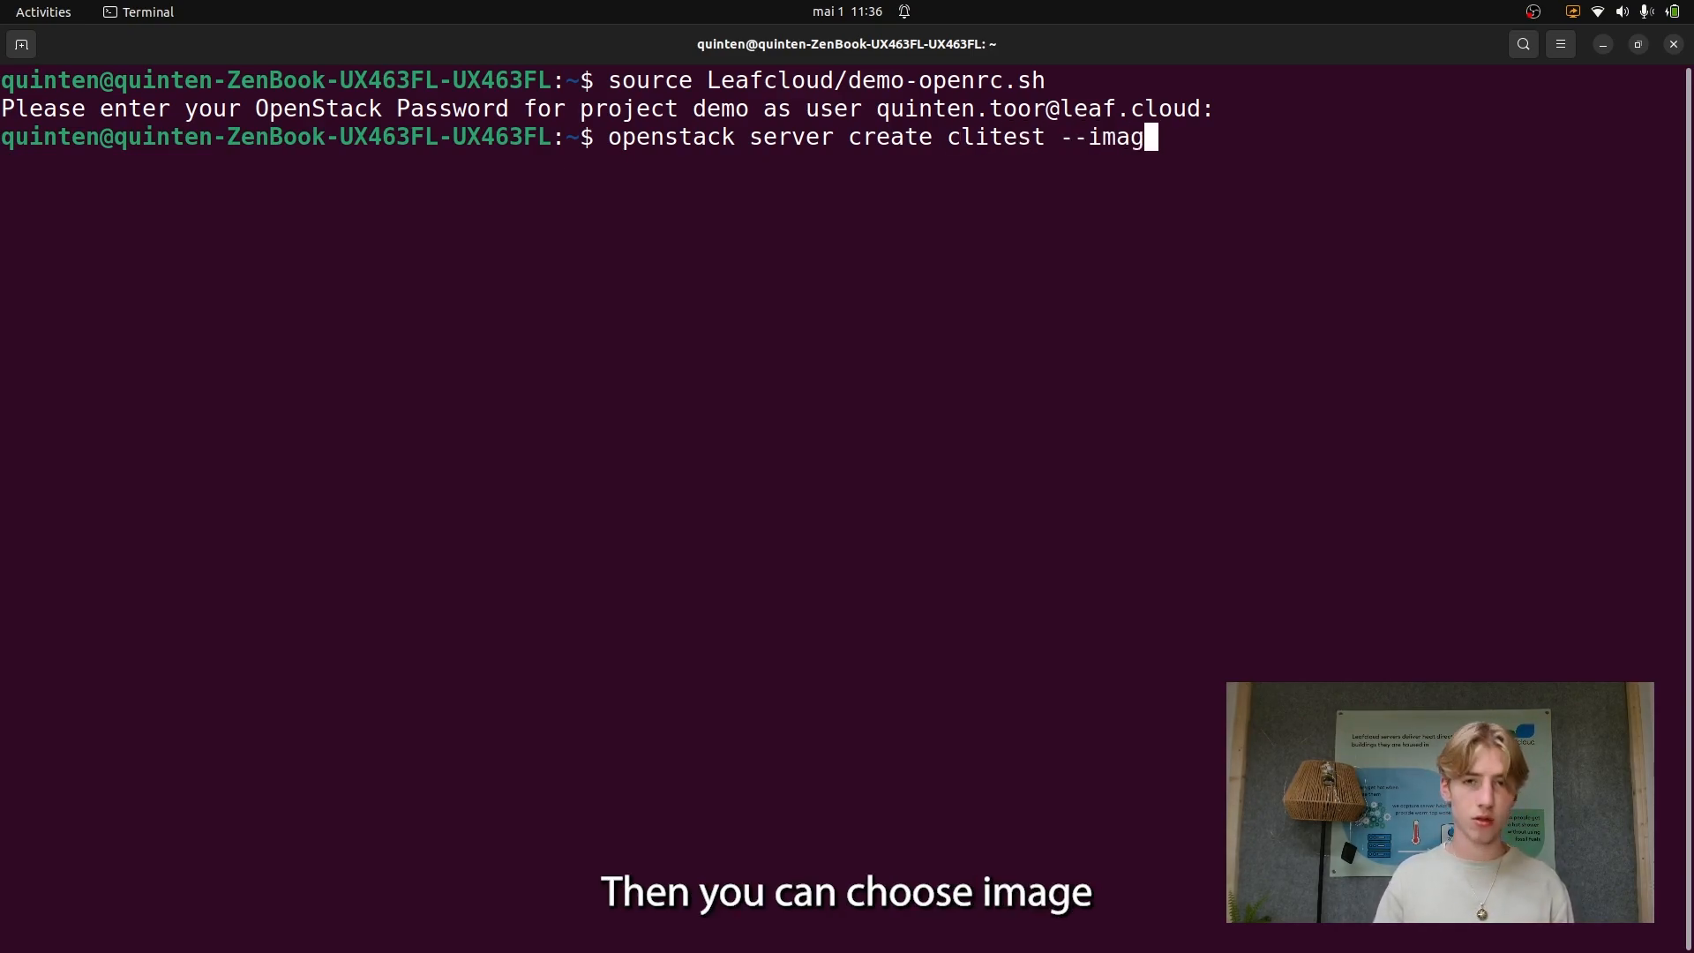
text(e)
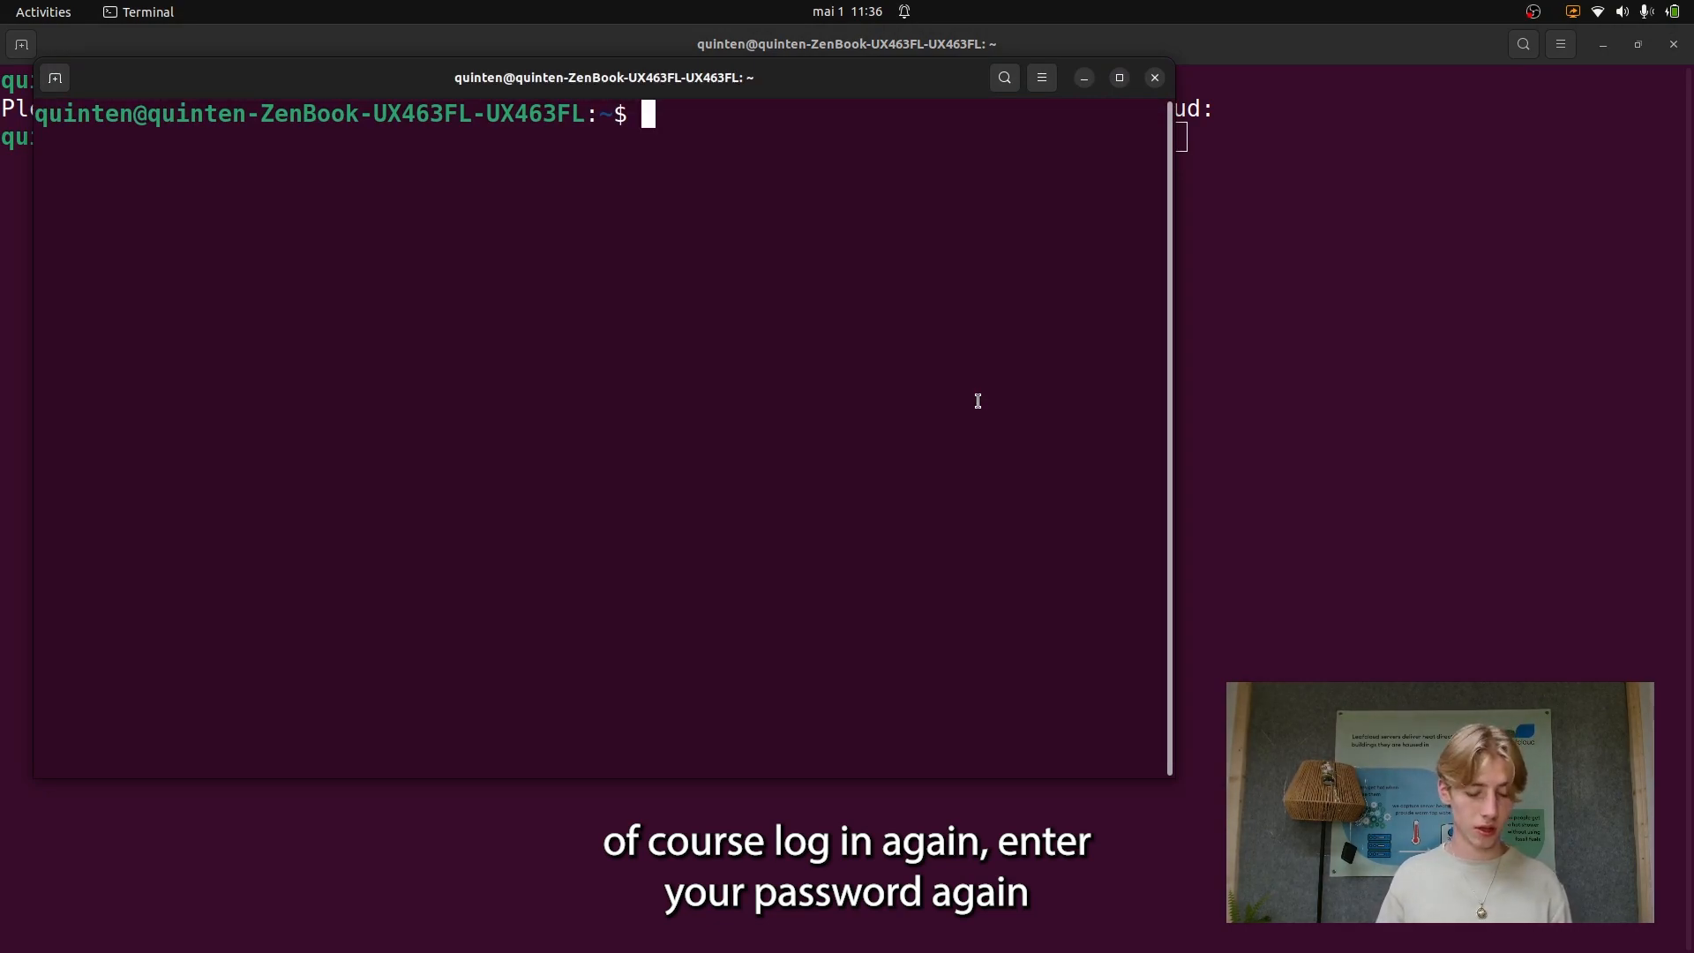
In the second terminal window, log in to the demo project and run 'openstack image list'.
key(Return)
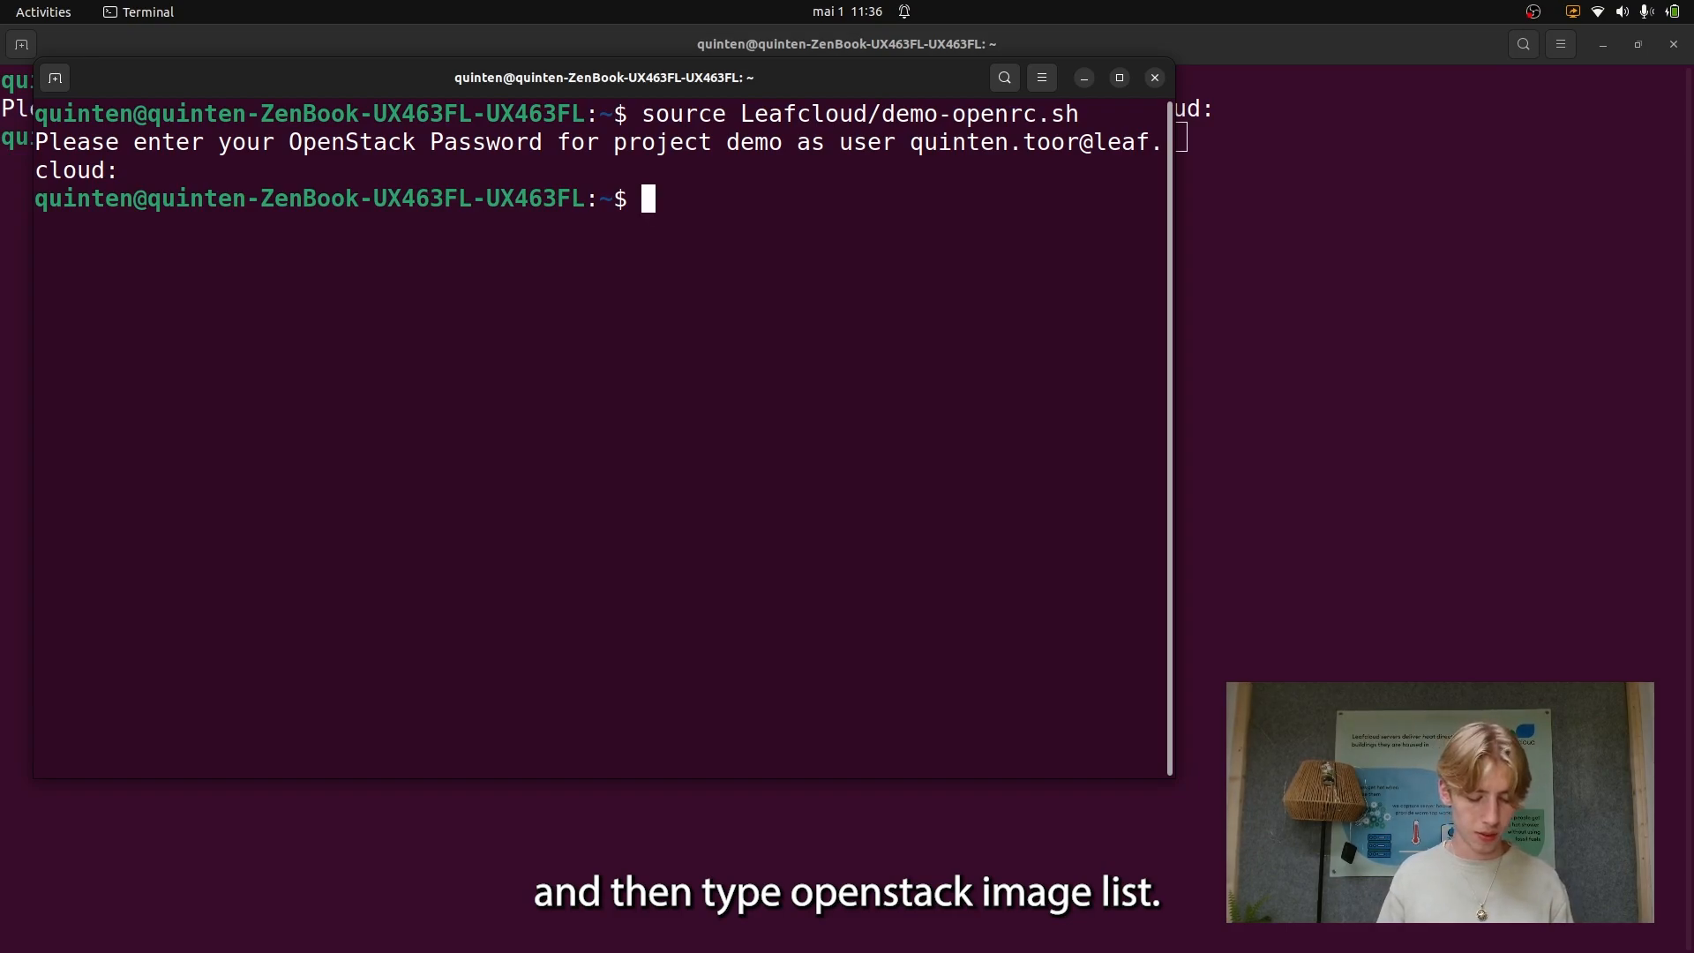
text(op)
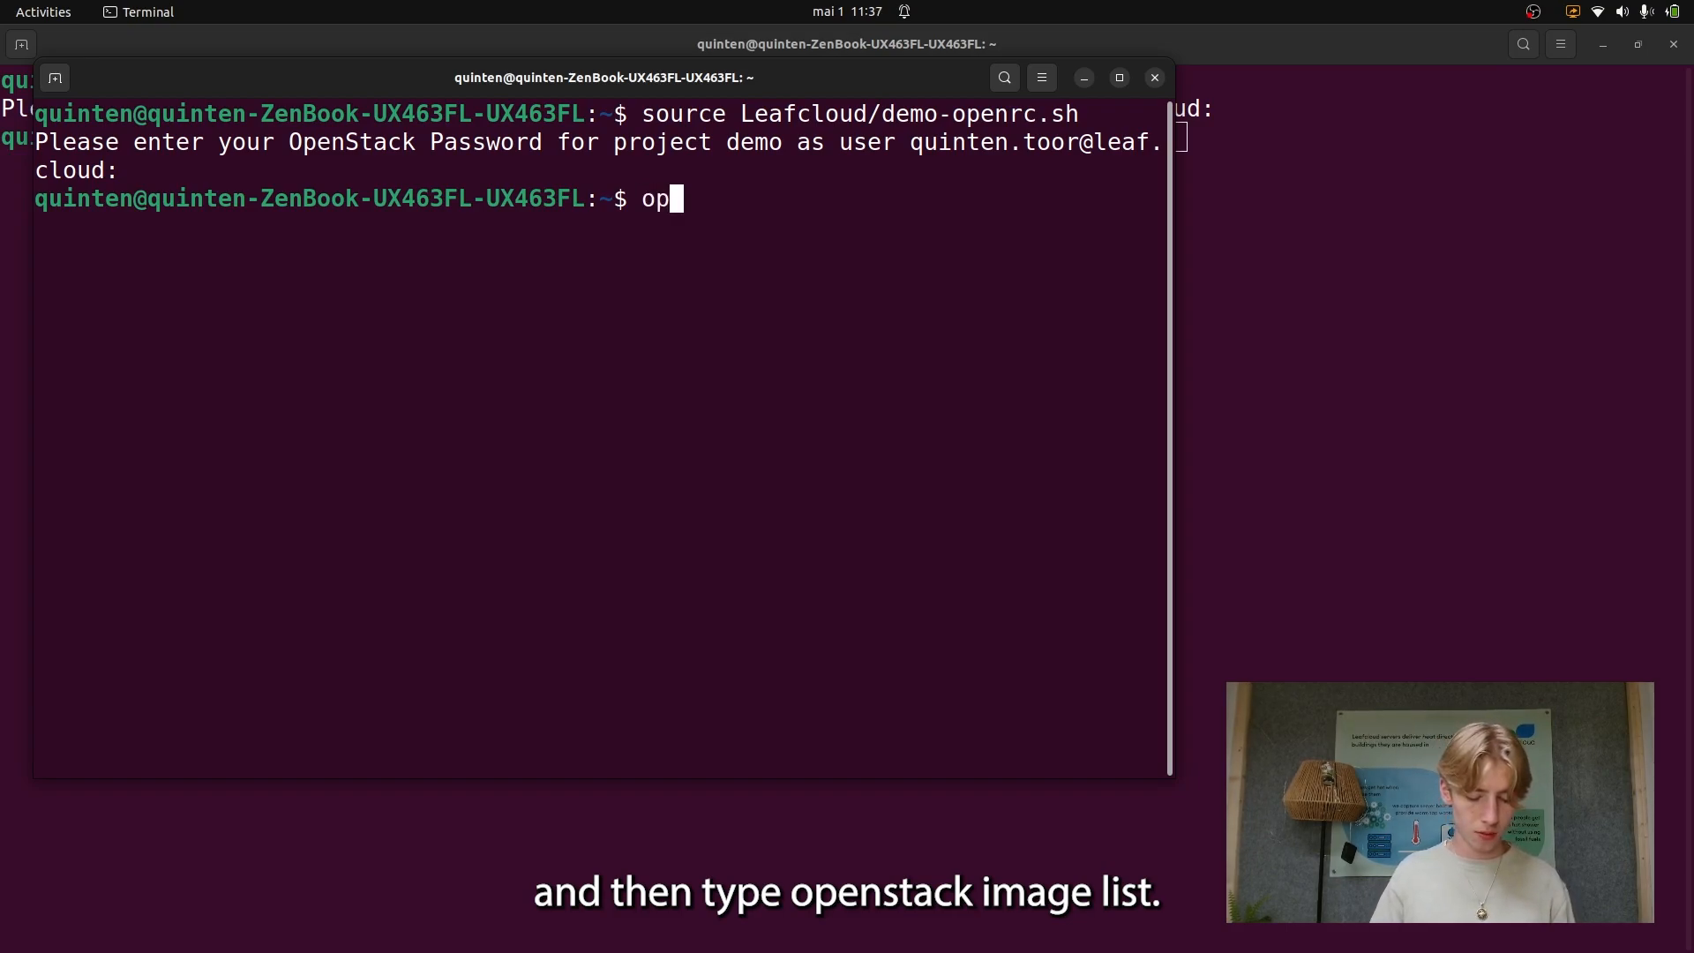
text(enstack image l)
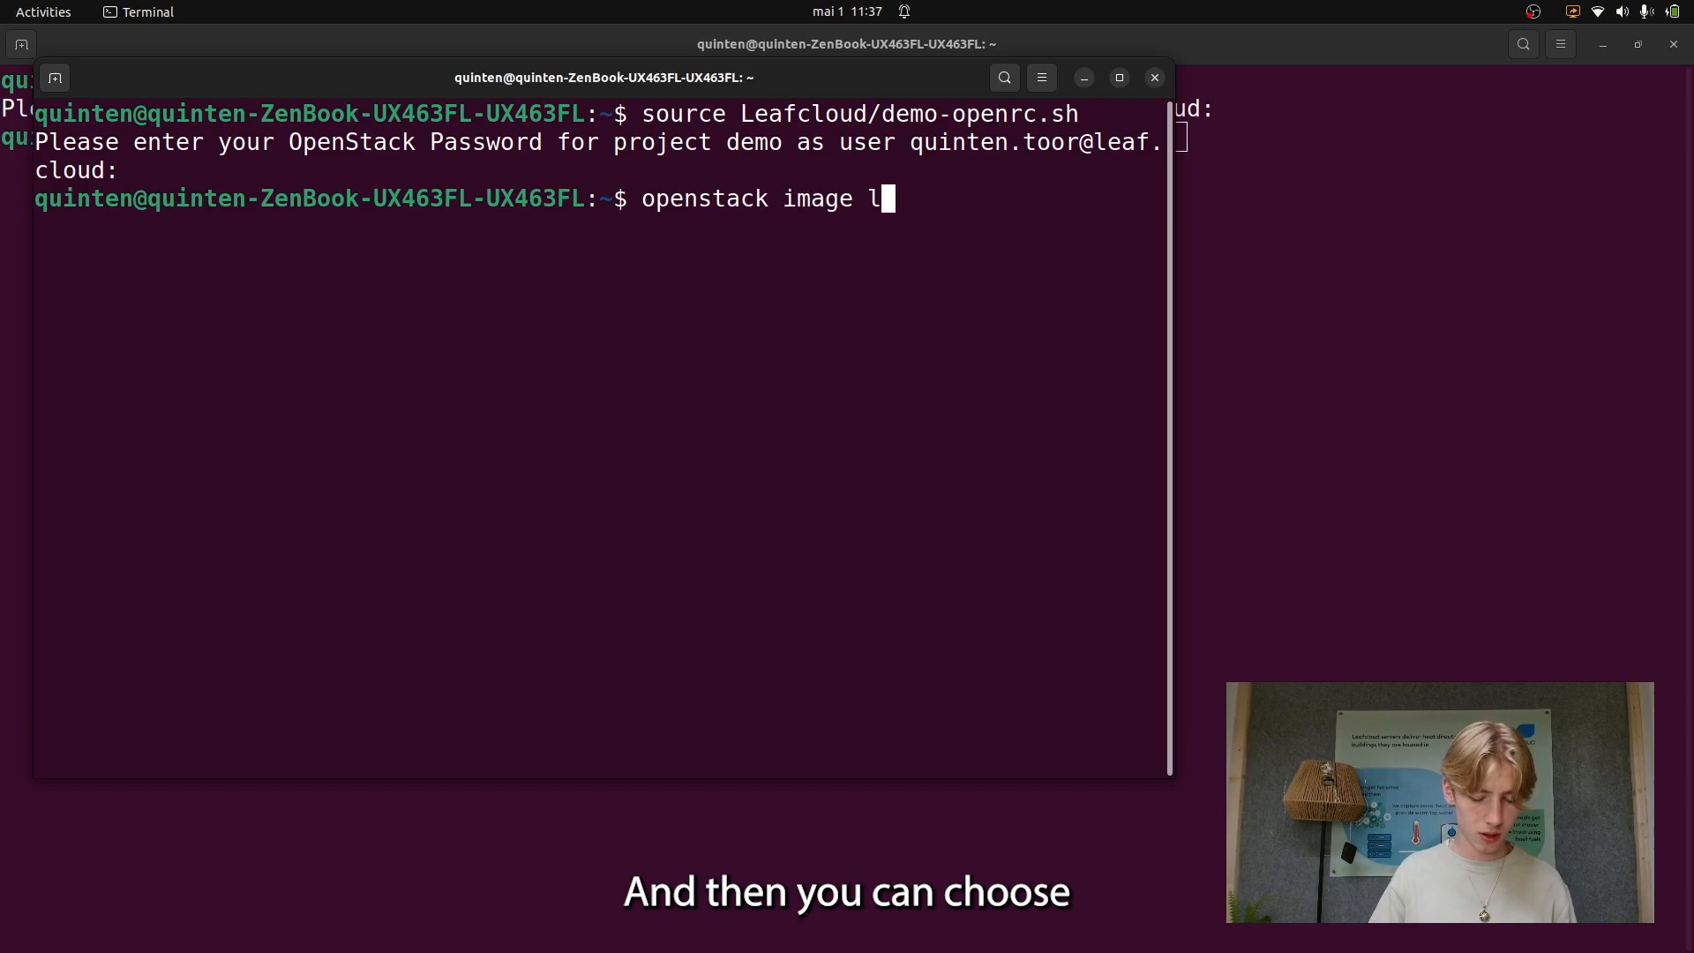
text(ist)
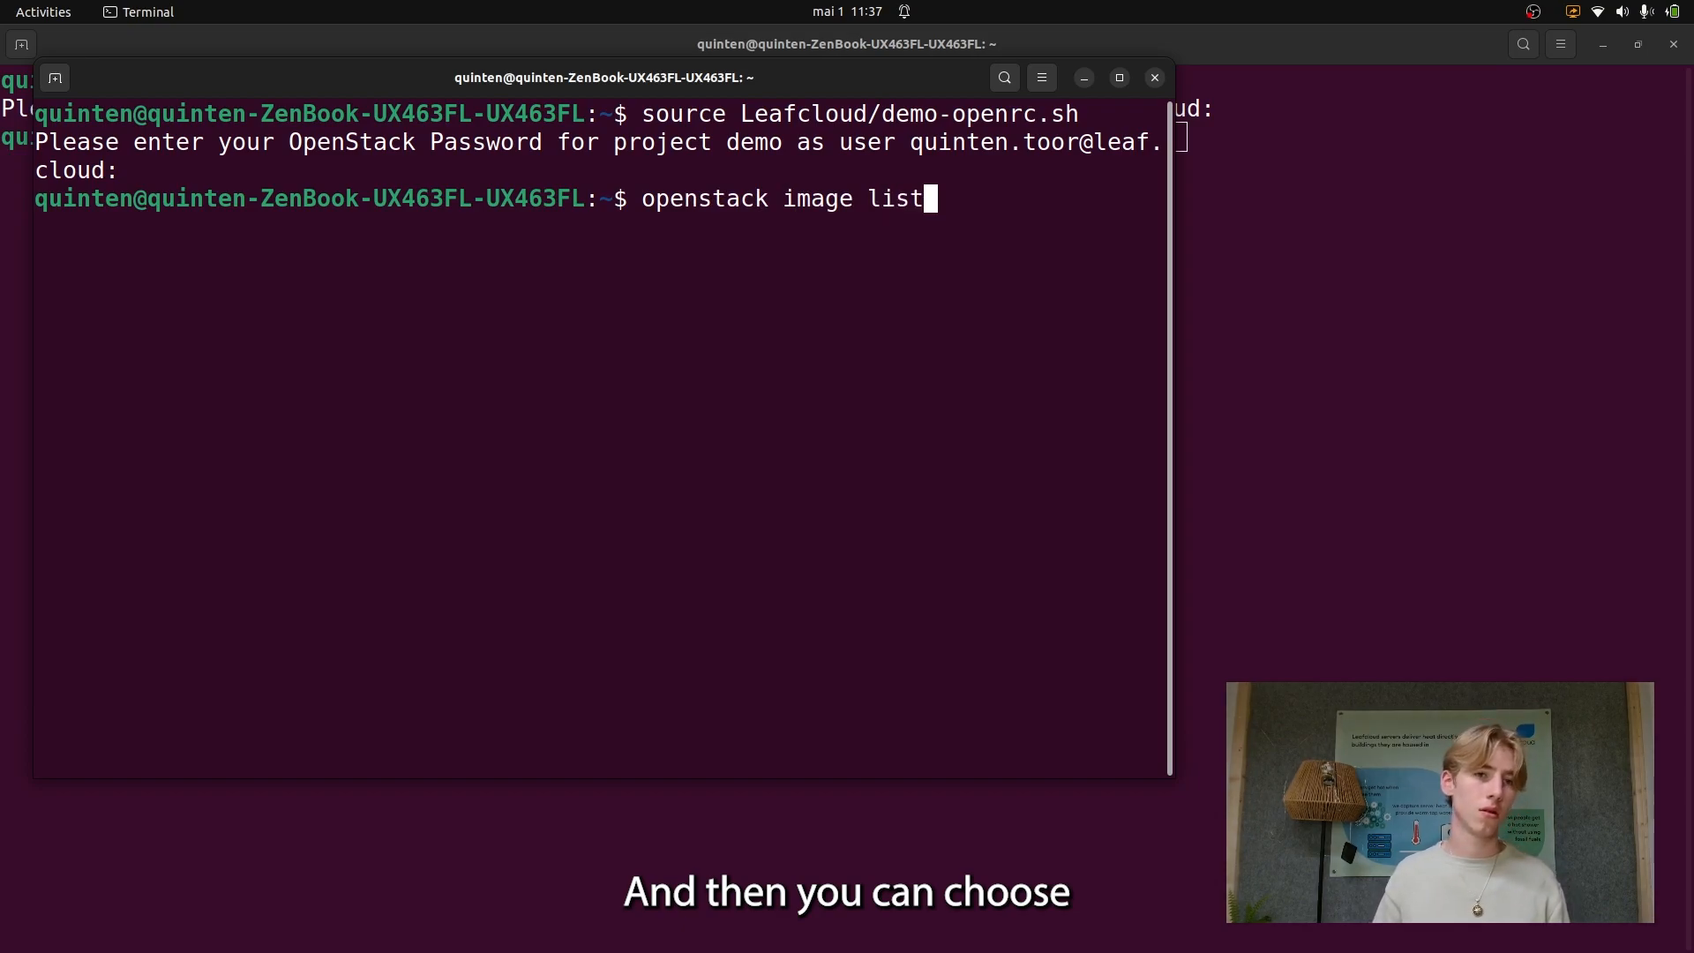
key(Return)
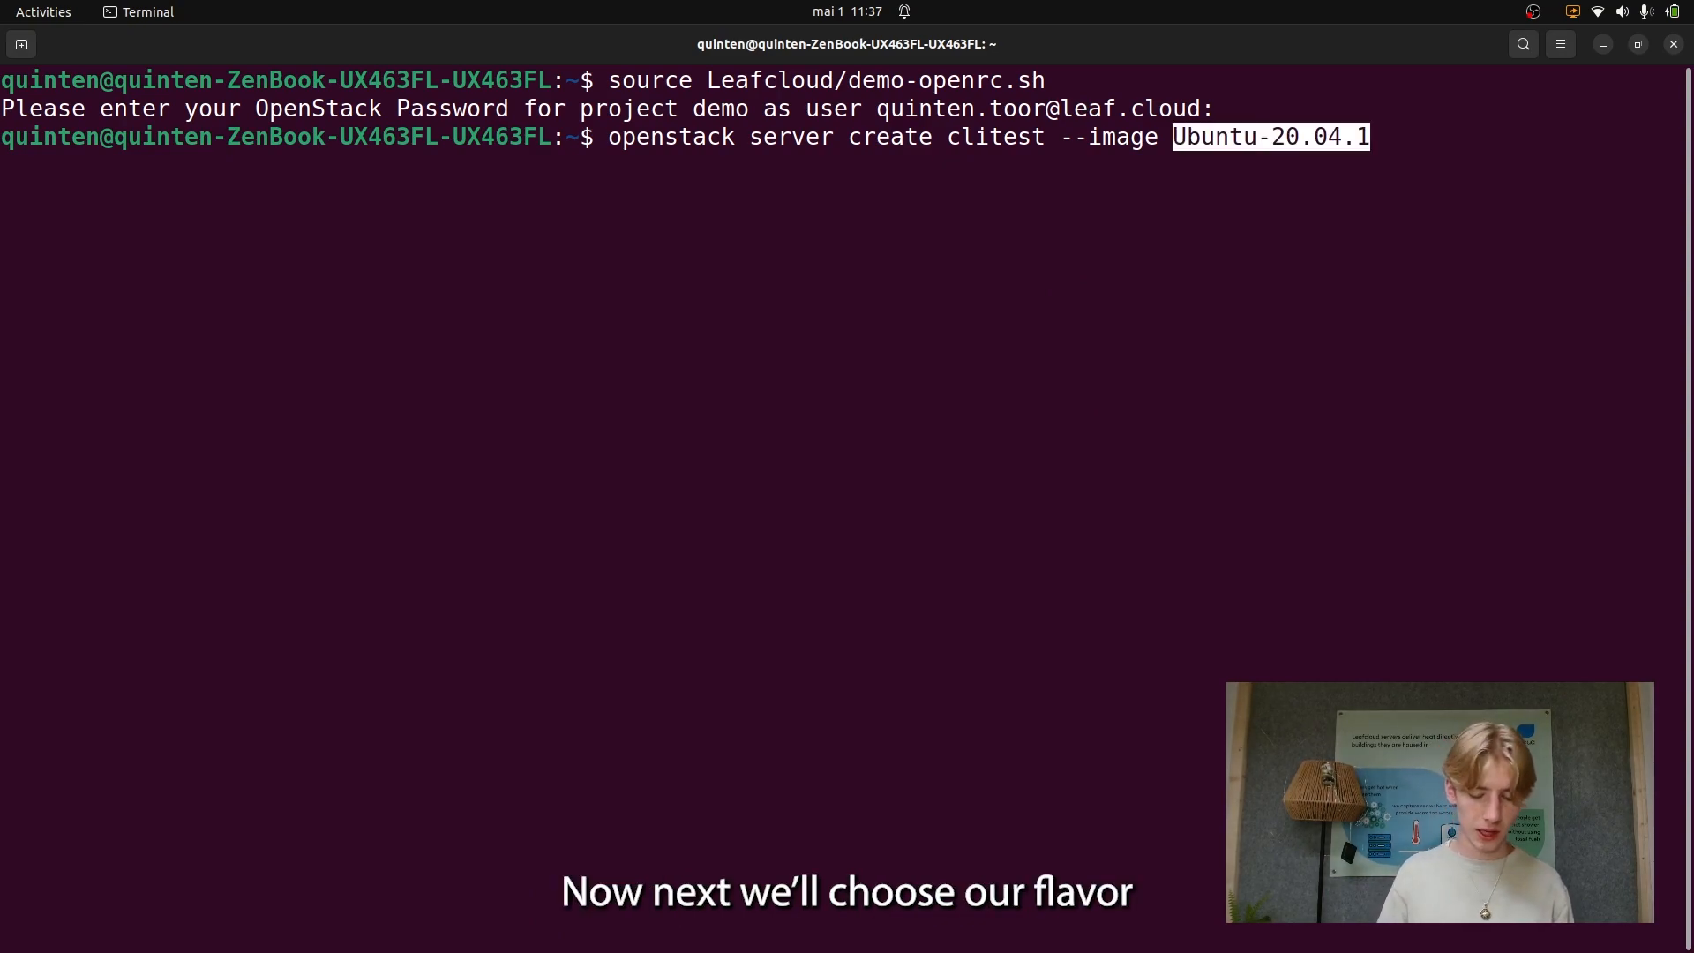
Append '--flavor' after the Ubuntu-20.04.1 image in the clitest create command.
text(--flav)
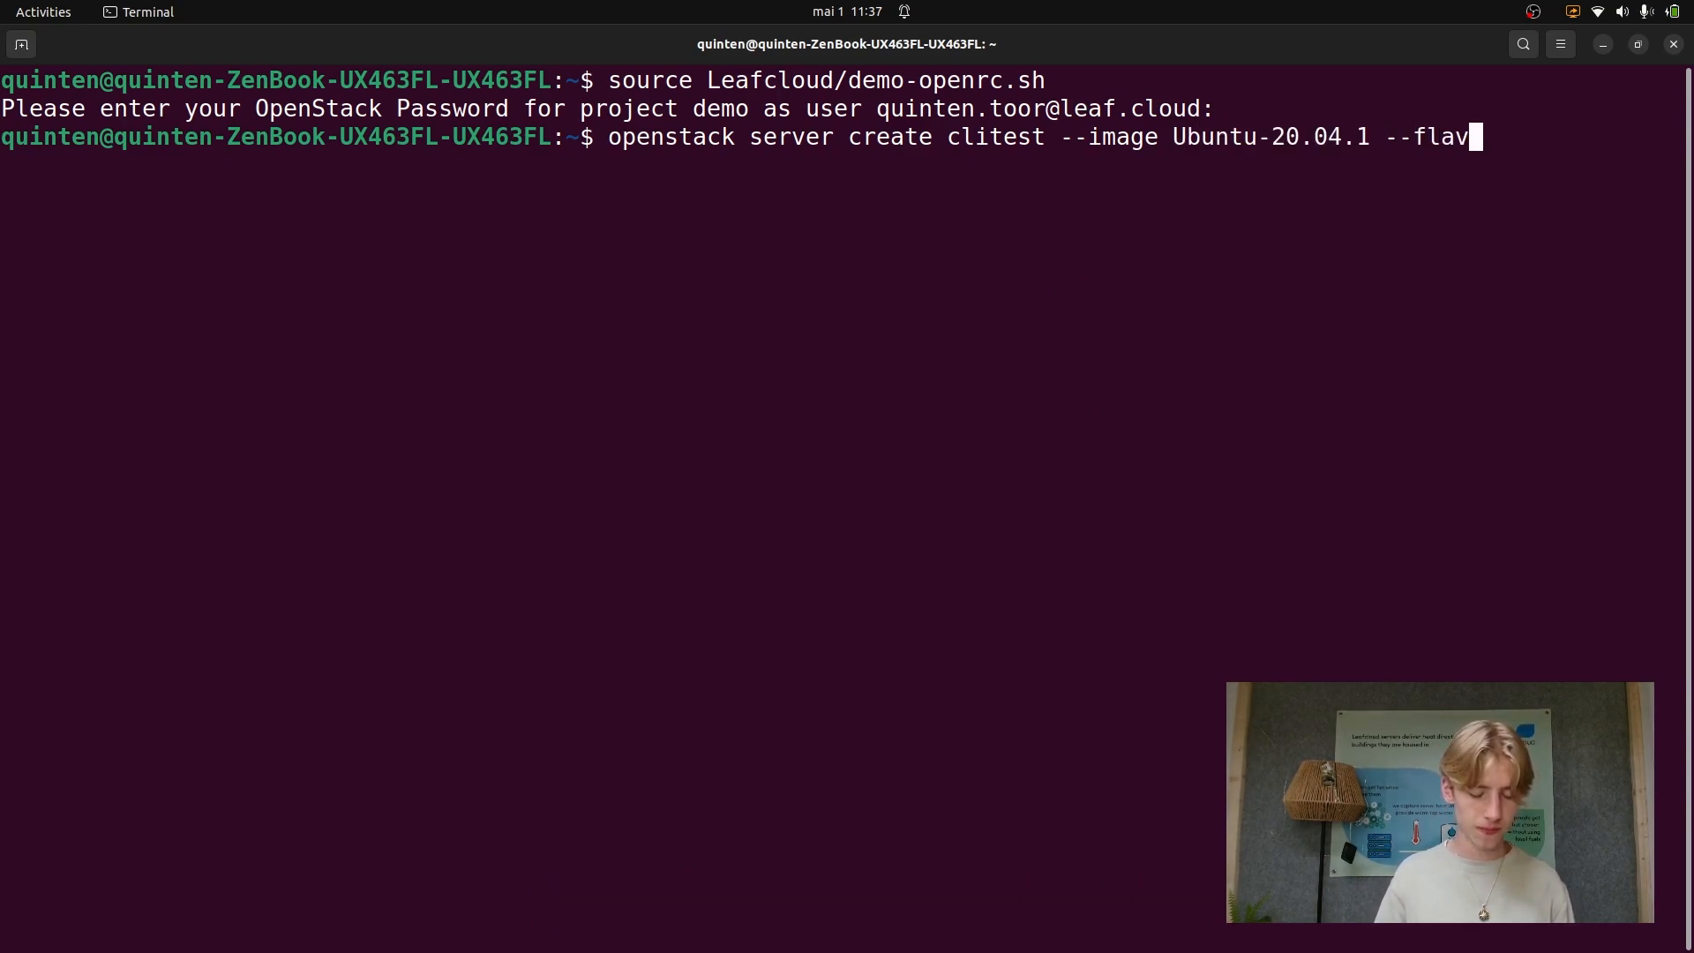
text(or)
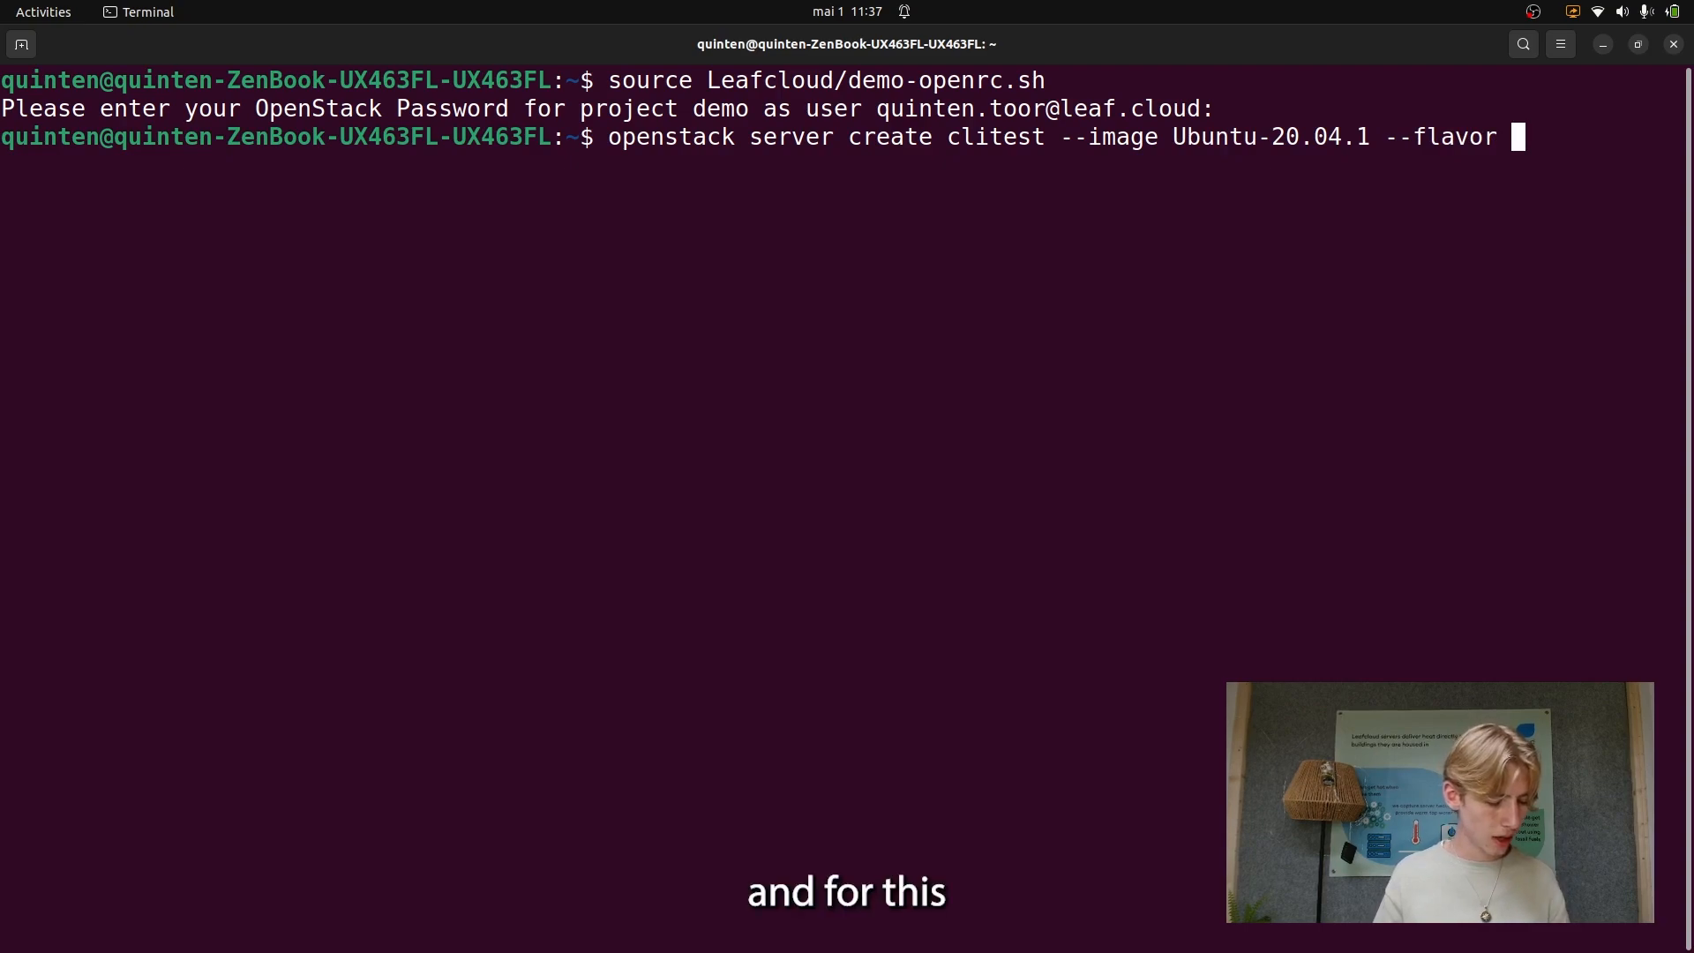
mouse_move(847, 399)
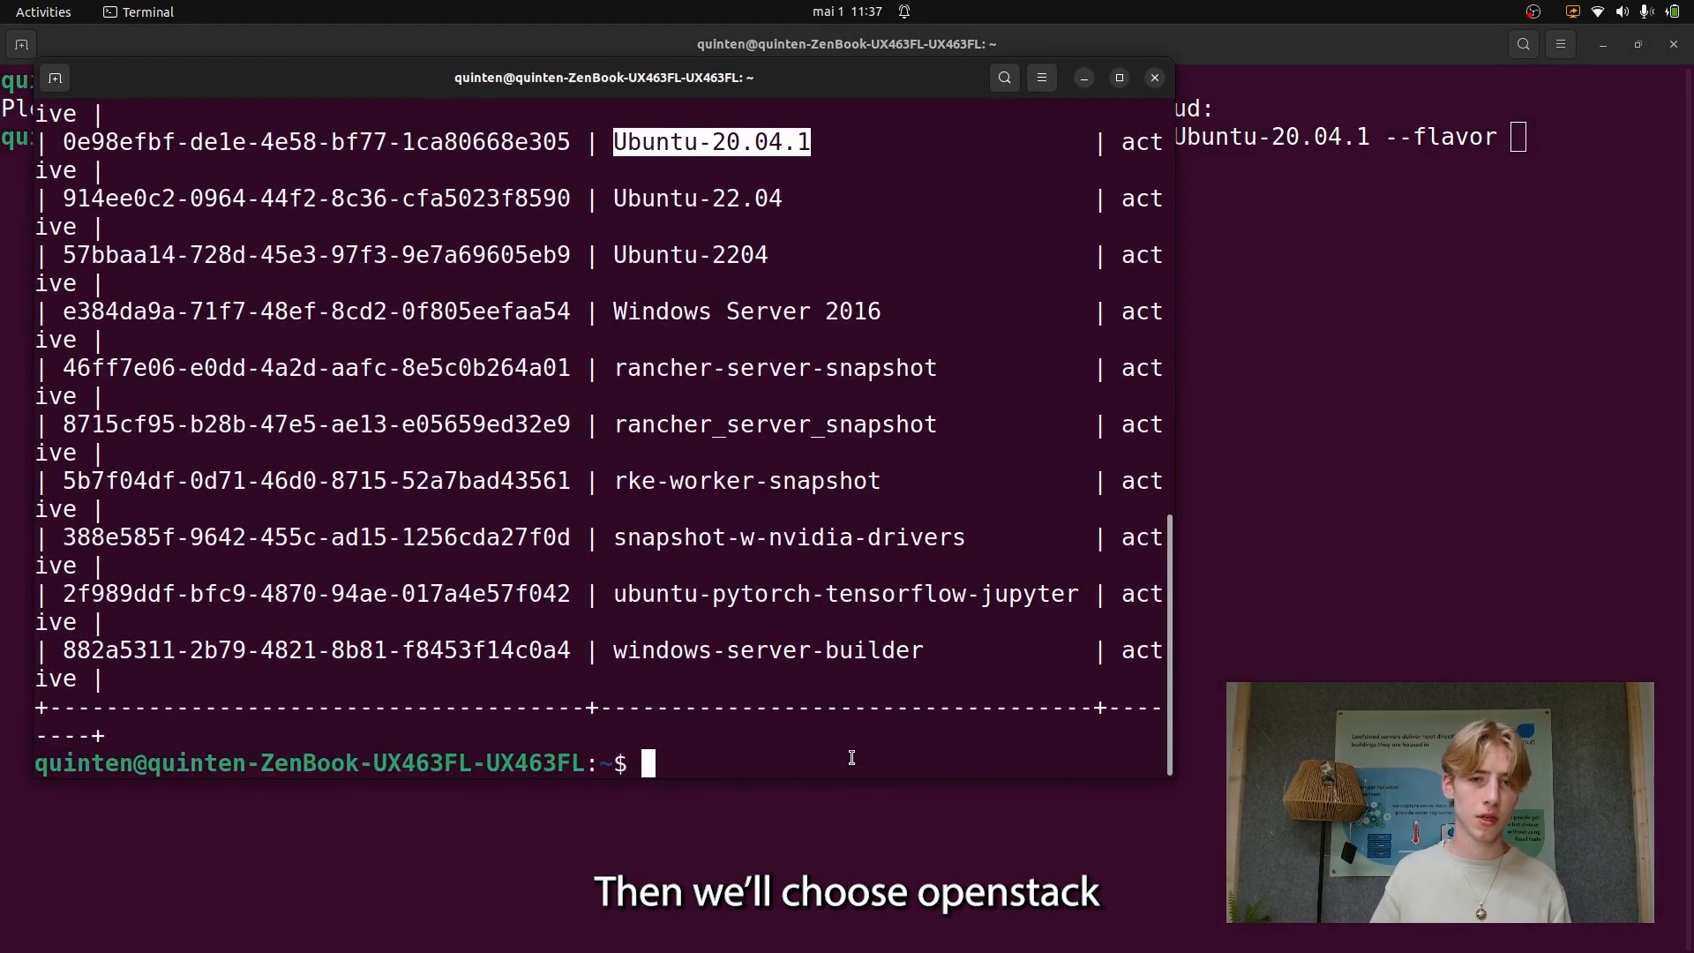
Run 'openstack flavor list' in the second window, showing ec1.small, ec1.medium and cn1.large.
text(ope)
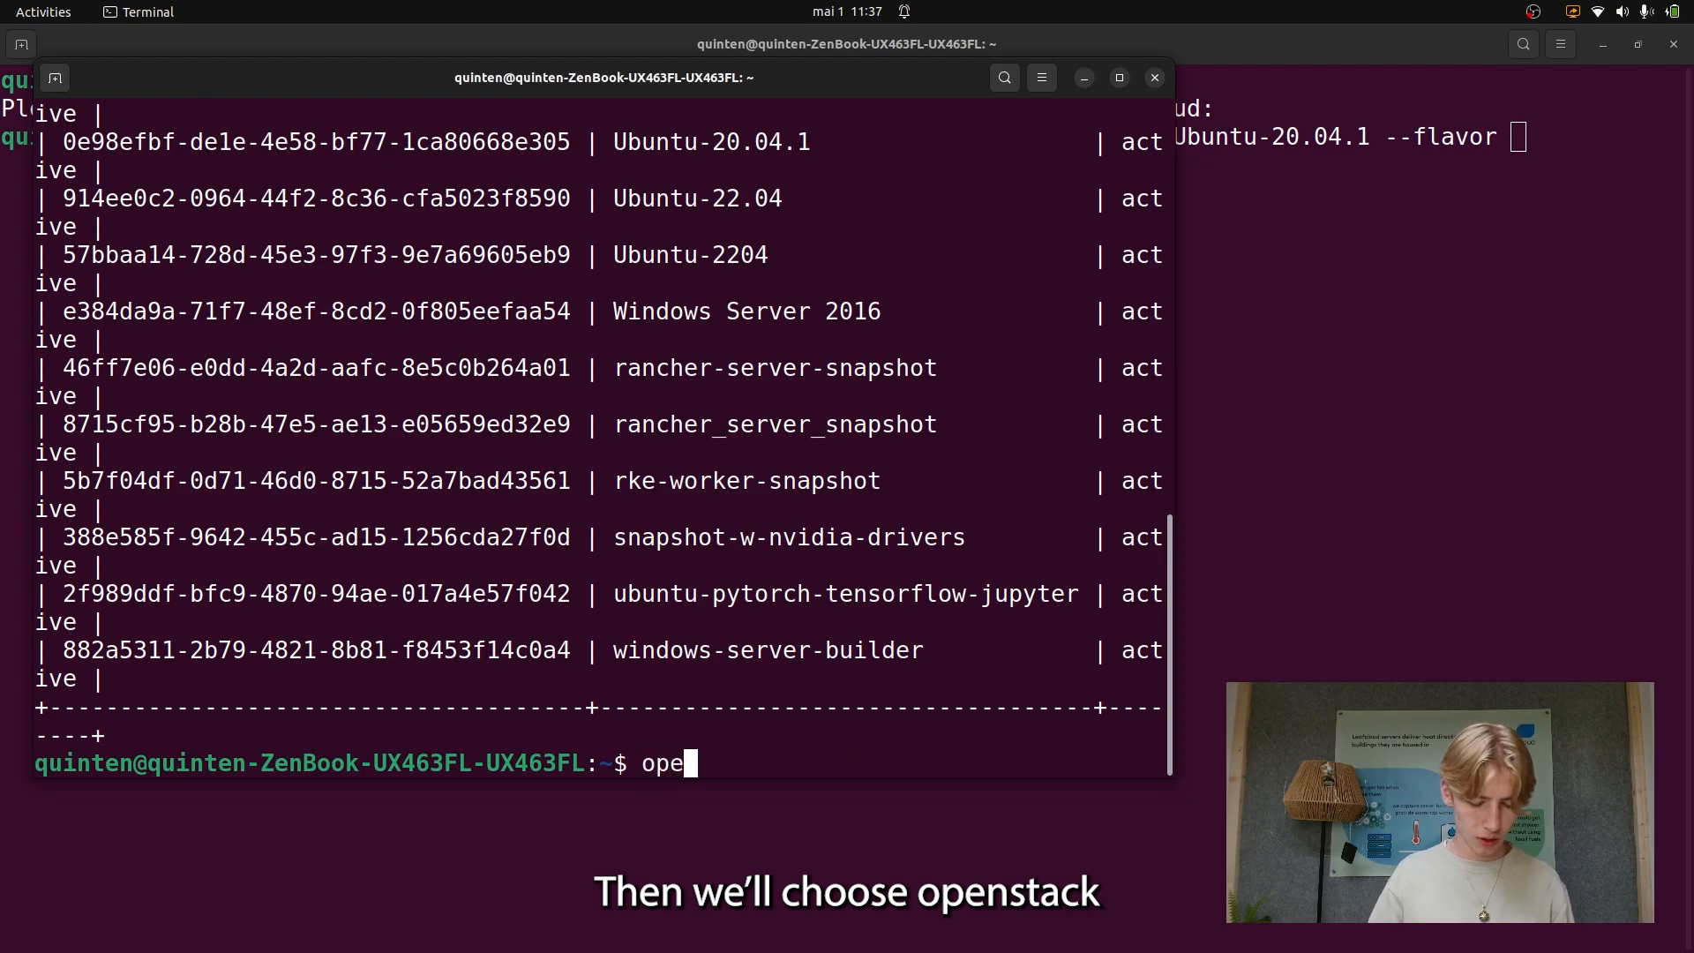
text(nstack flo)
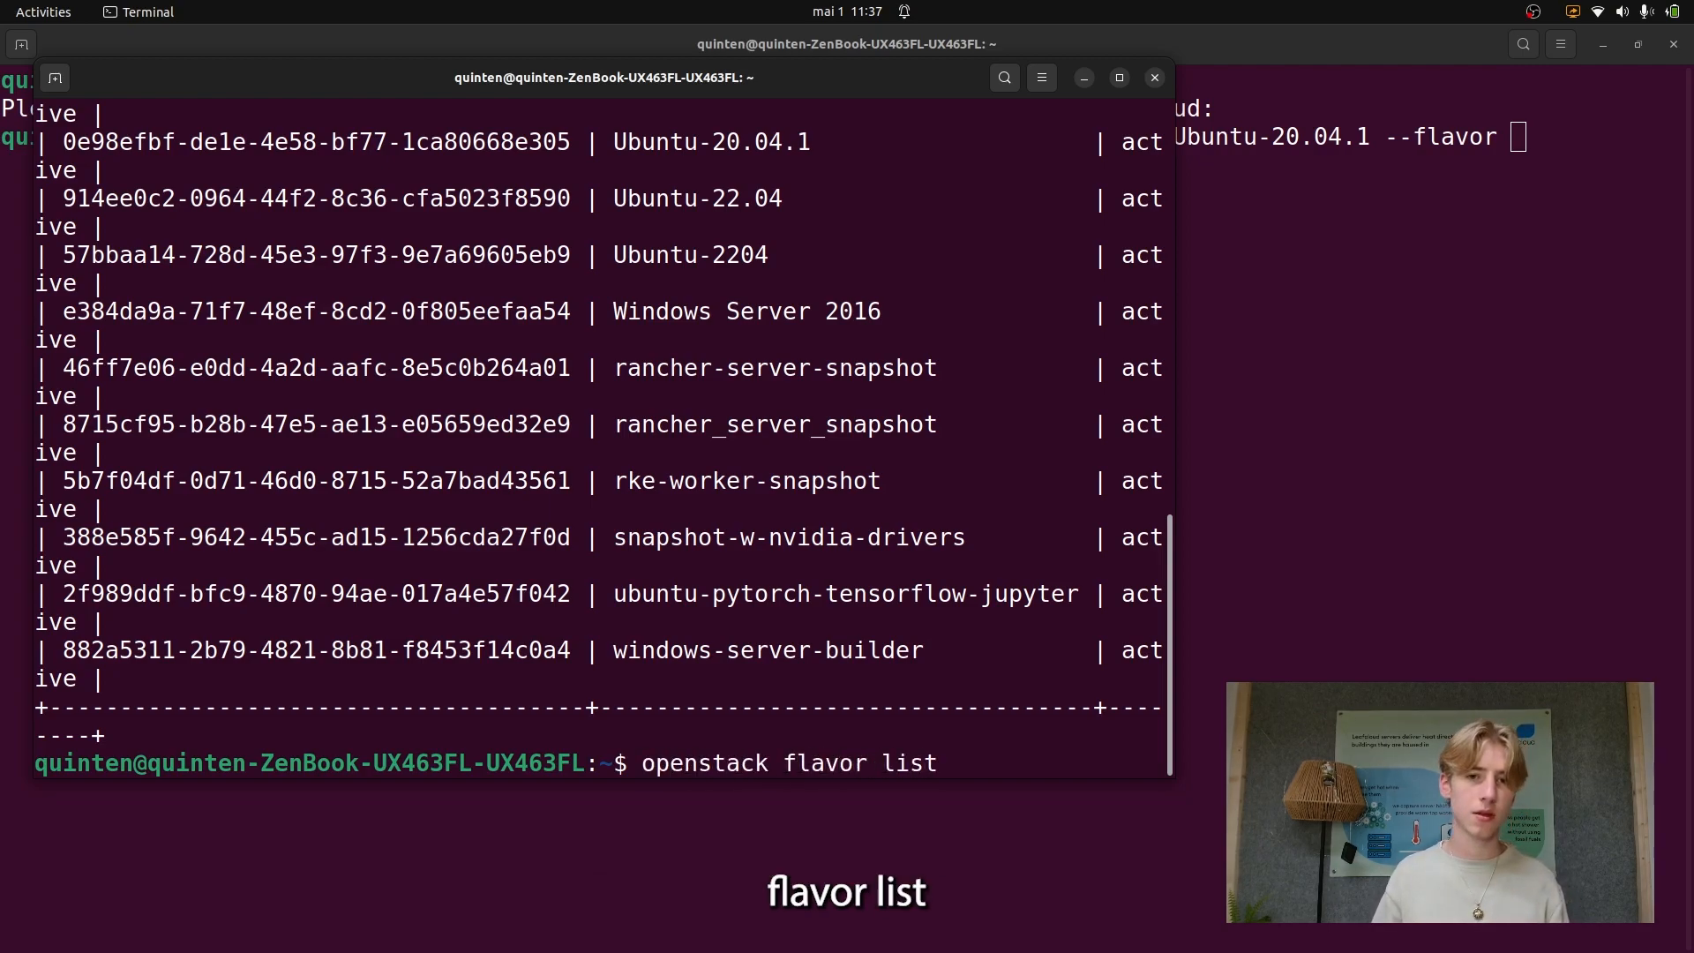
key(Return)
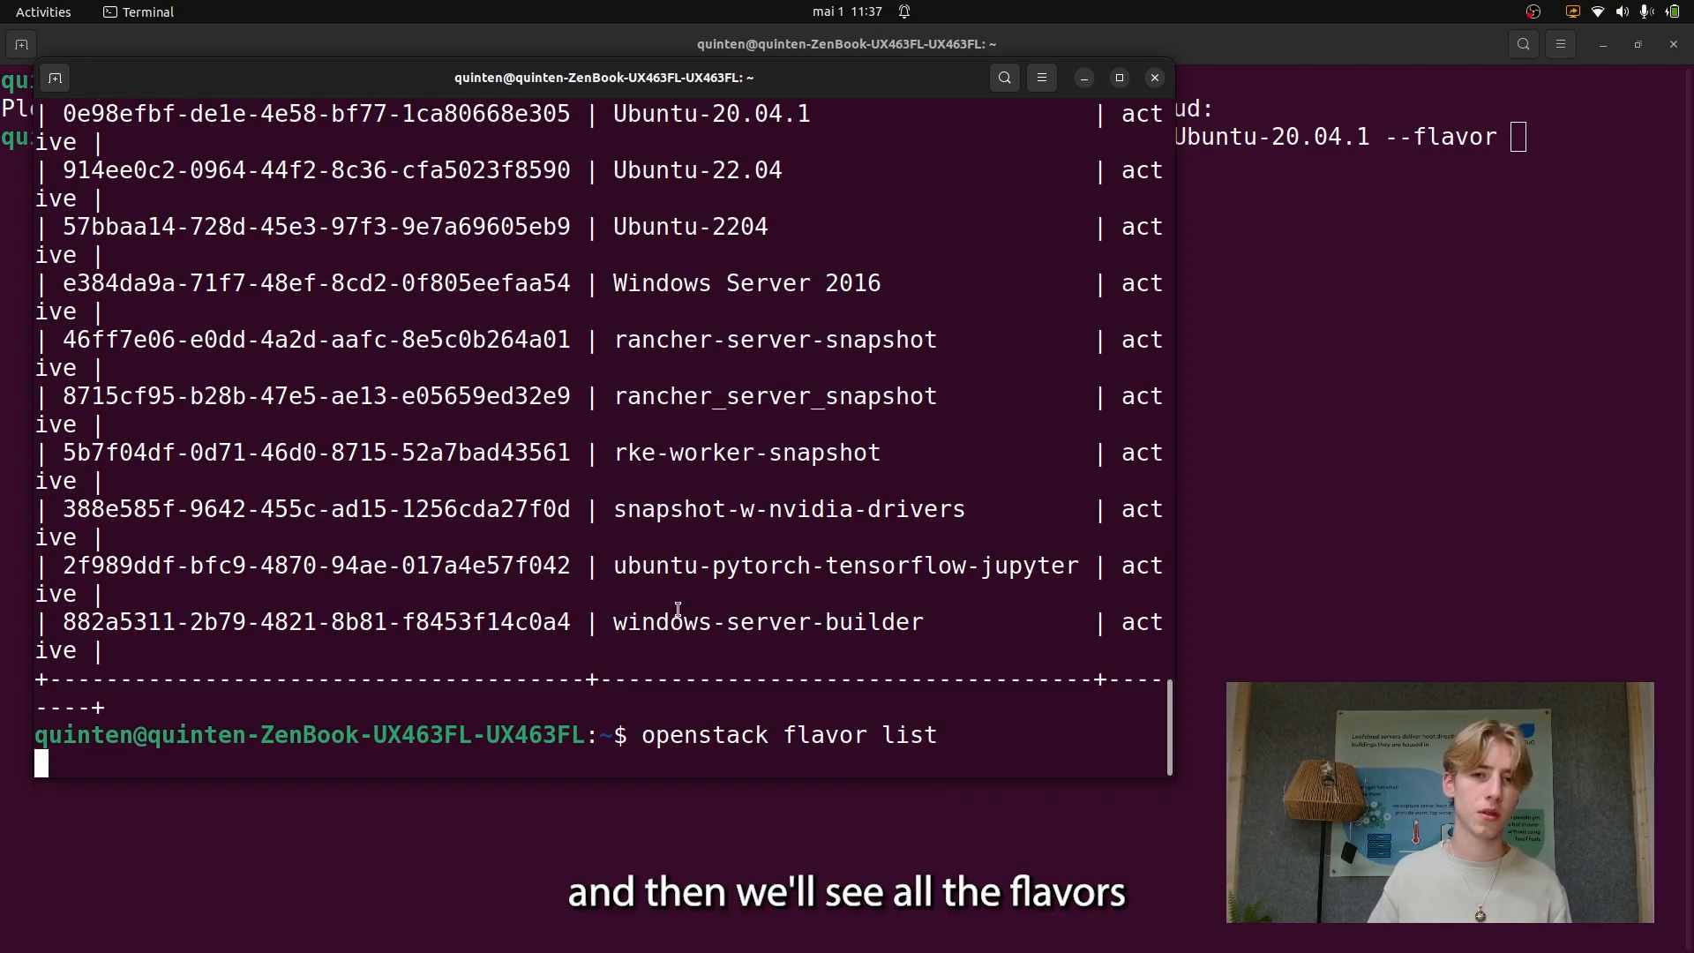
key(Return)
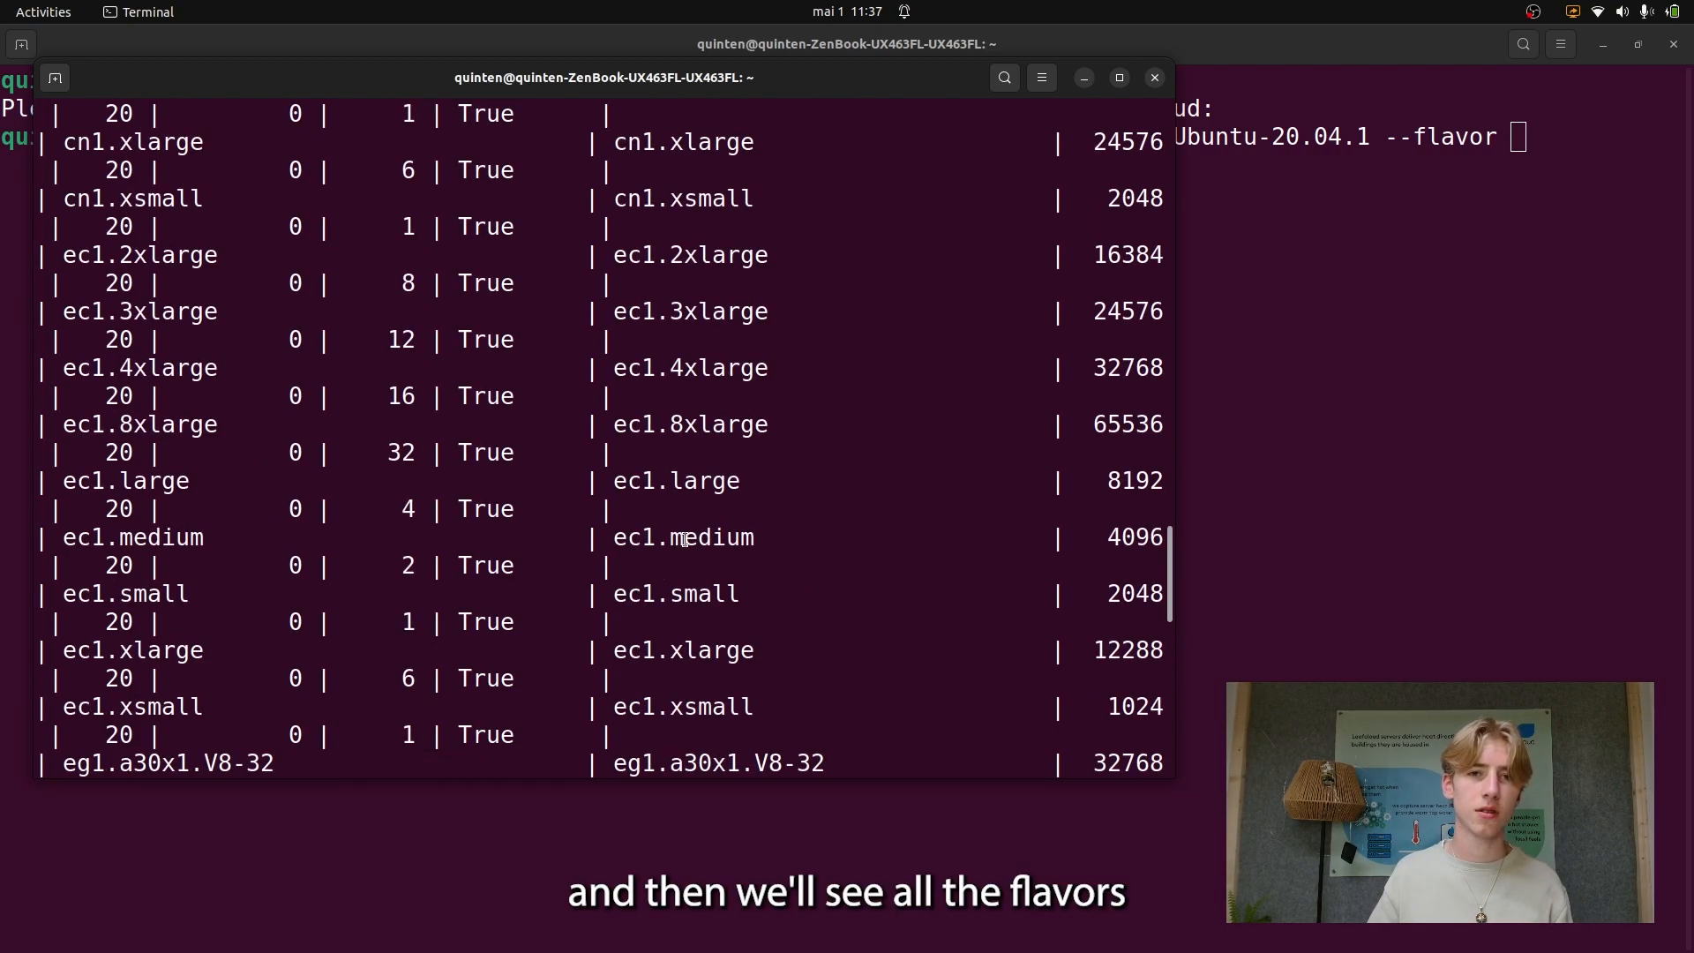
scroll(up, 3)
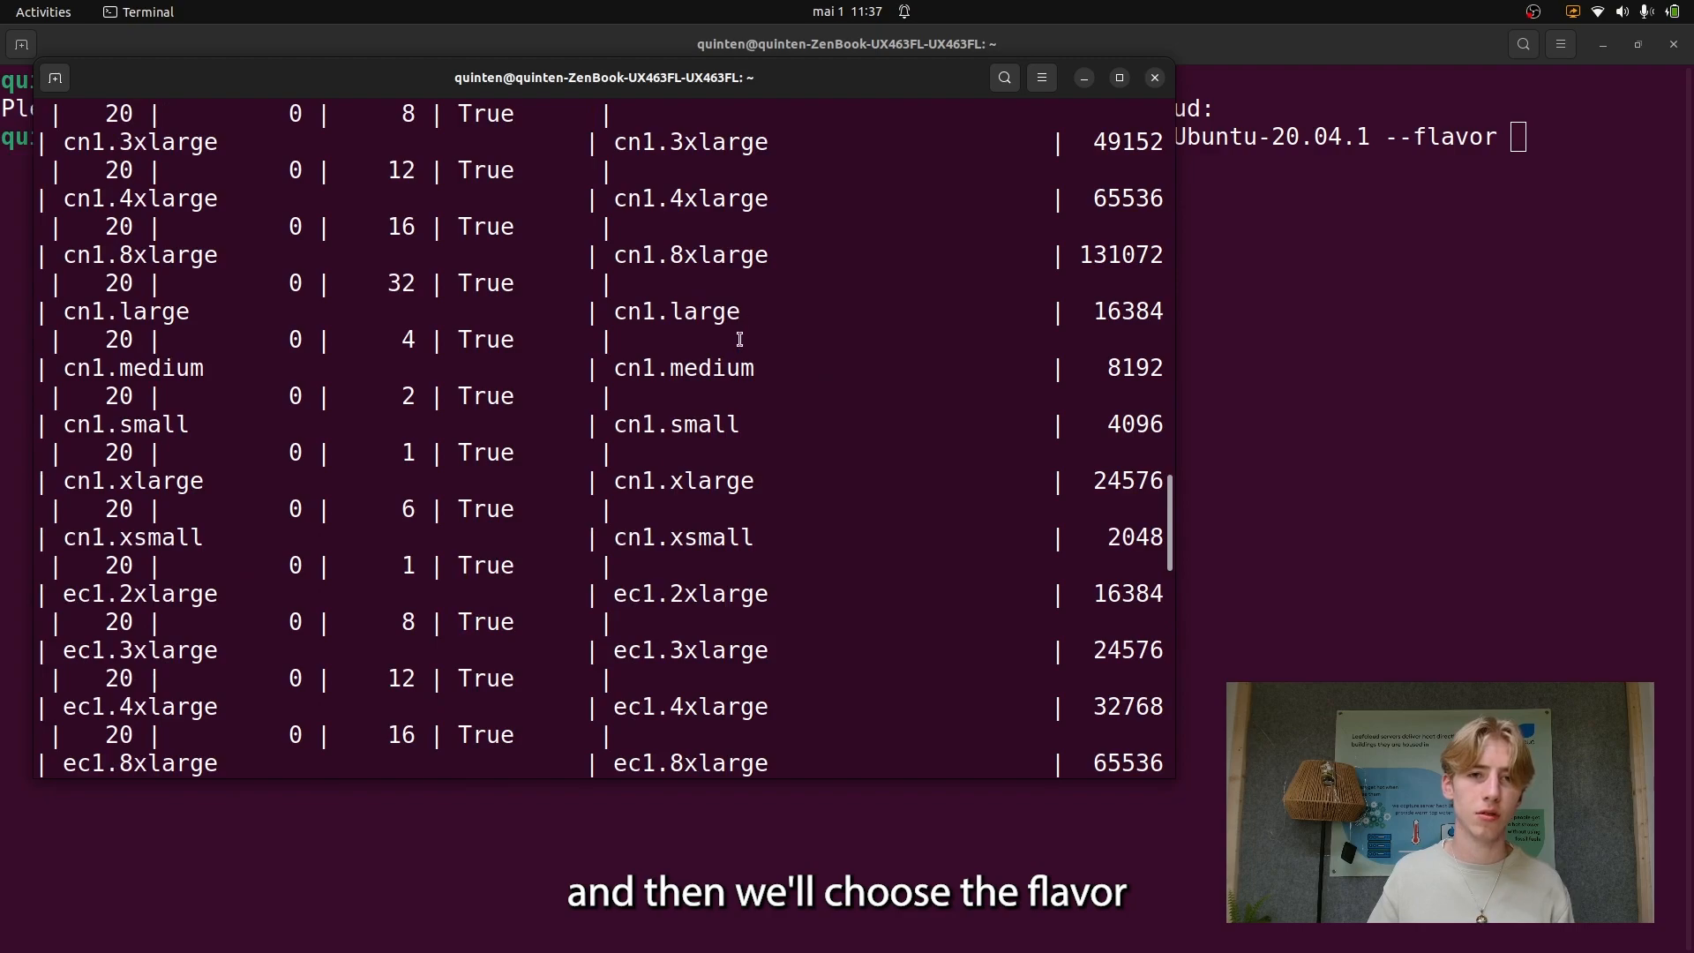
mouse_move(737, 592)
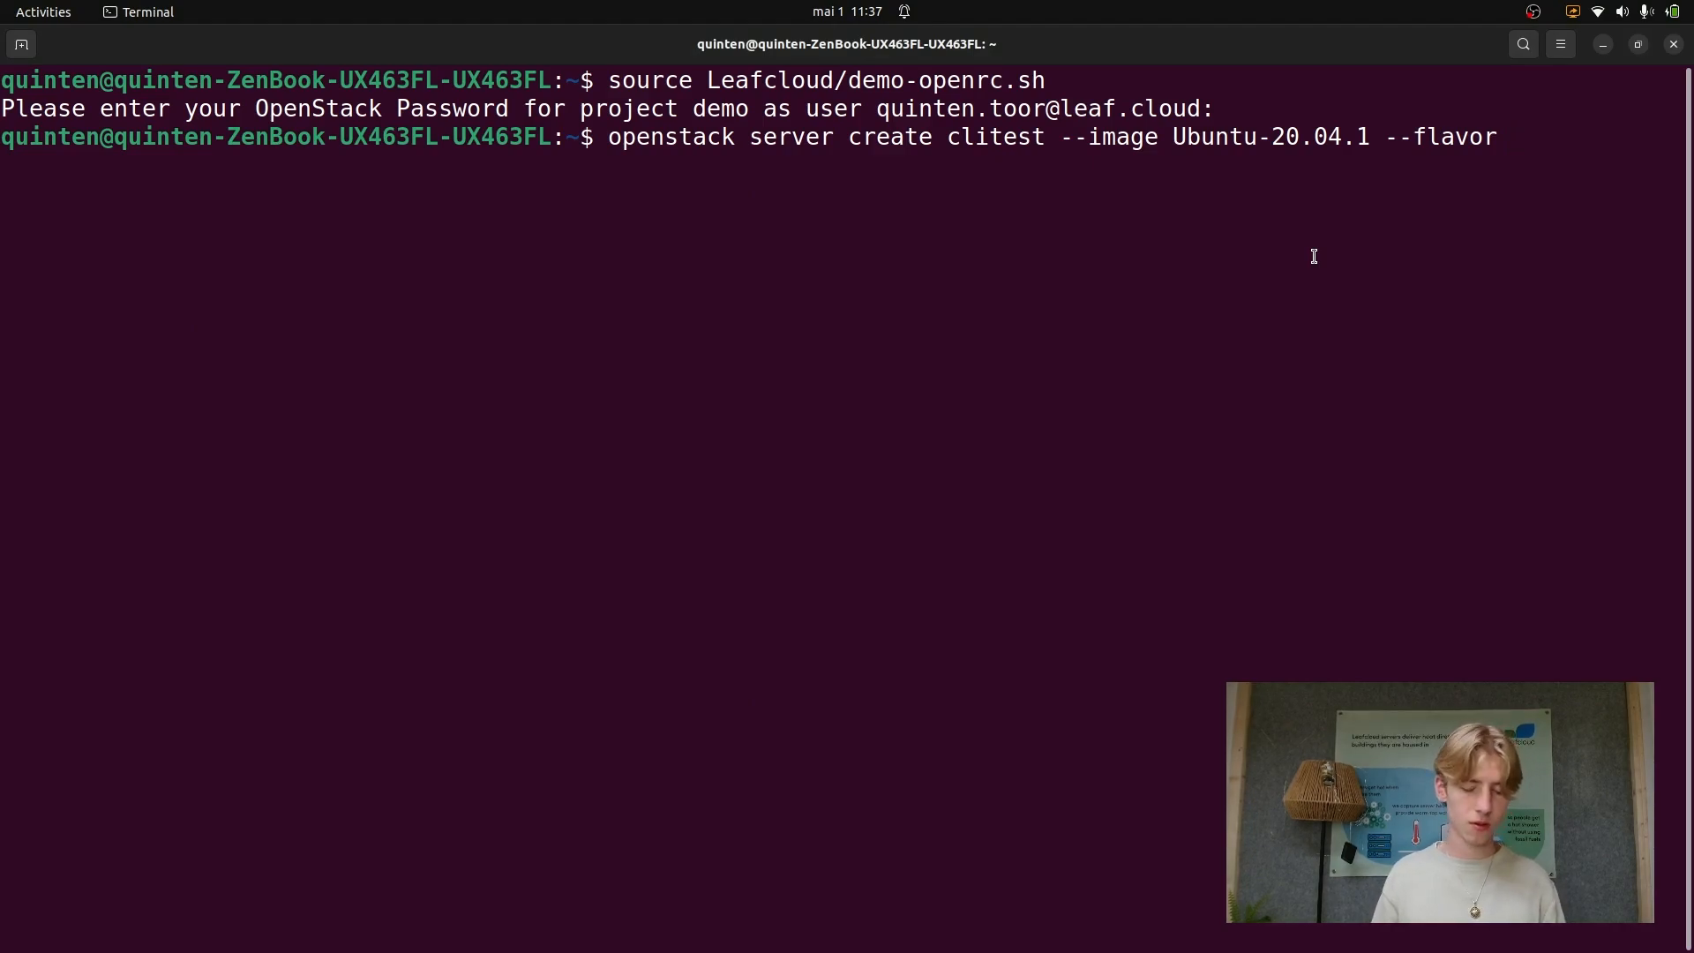
Run the clitest server create with flavor ec1.small, key cli-keypair and network public.
text(ec1.small --ke)
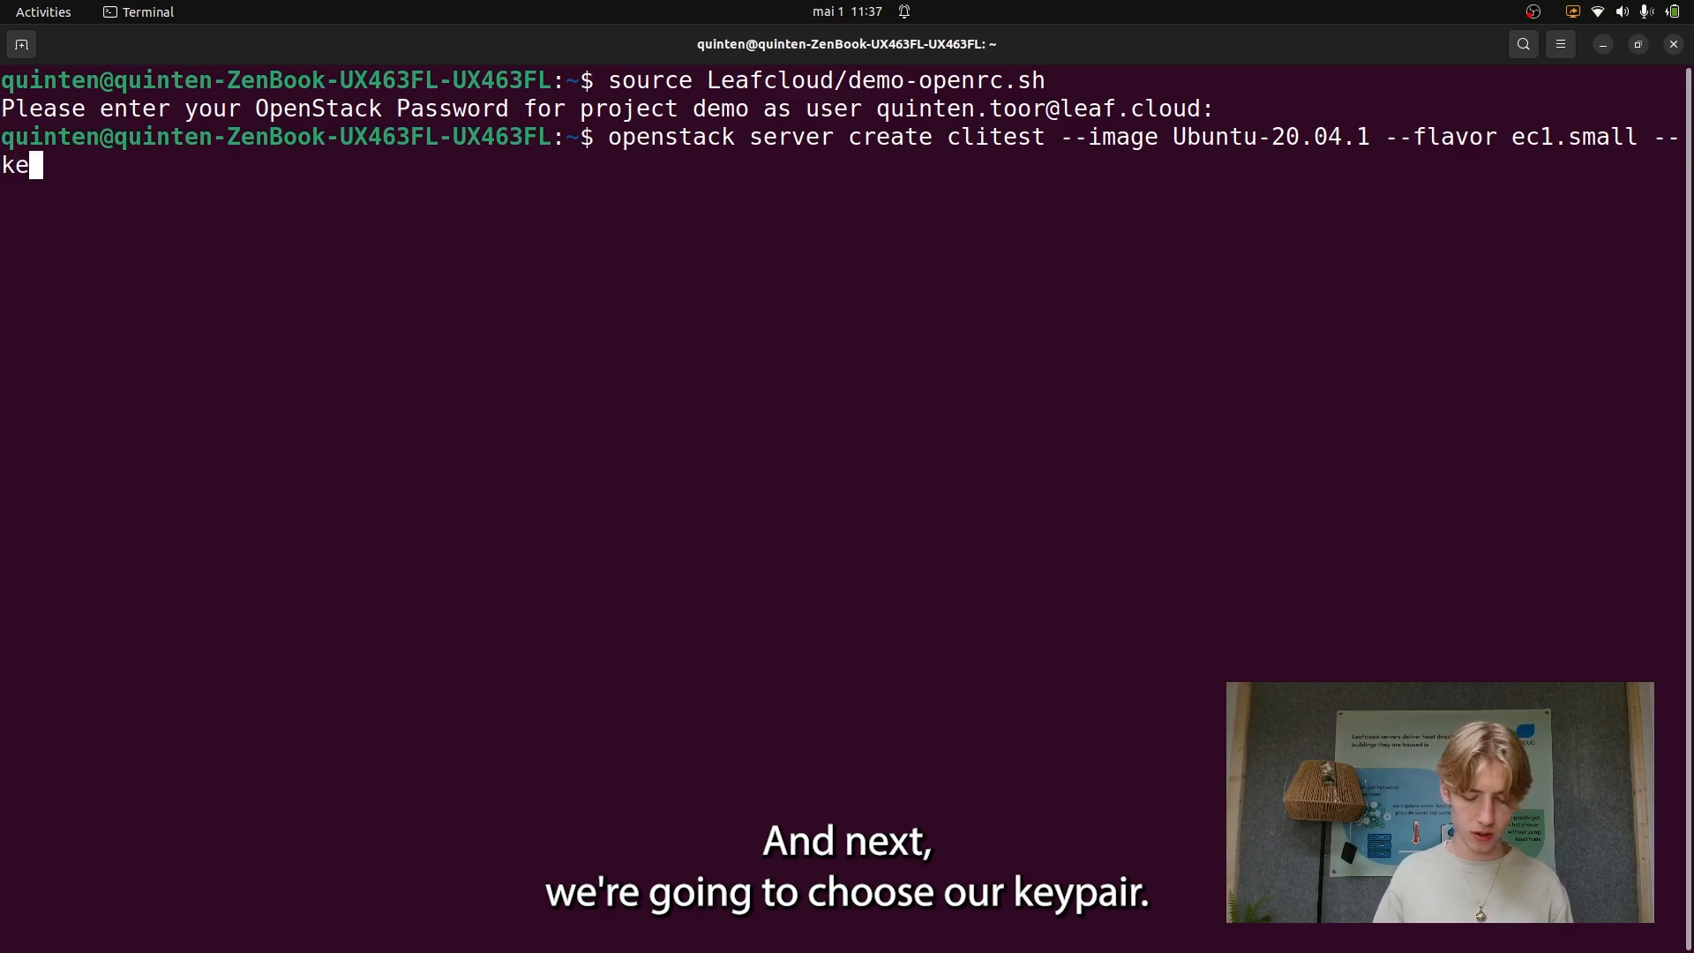
text(y-pa)
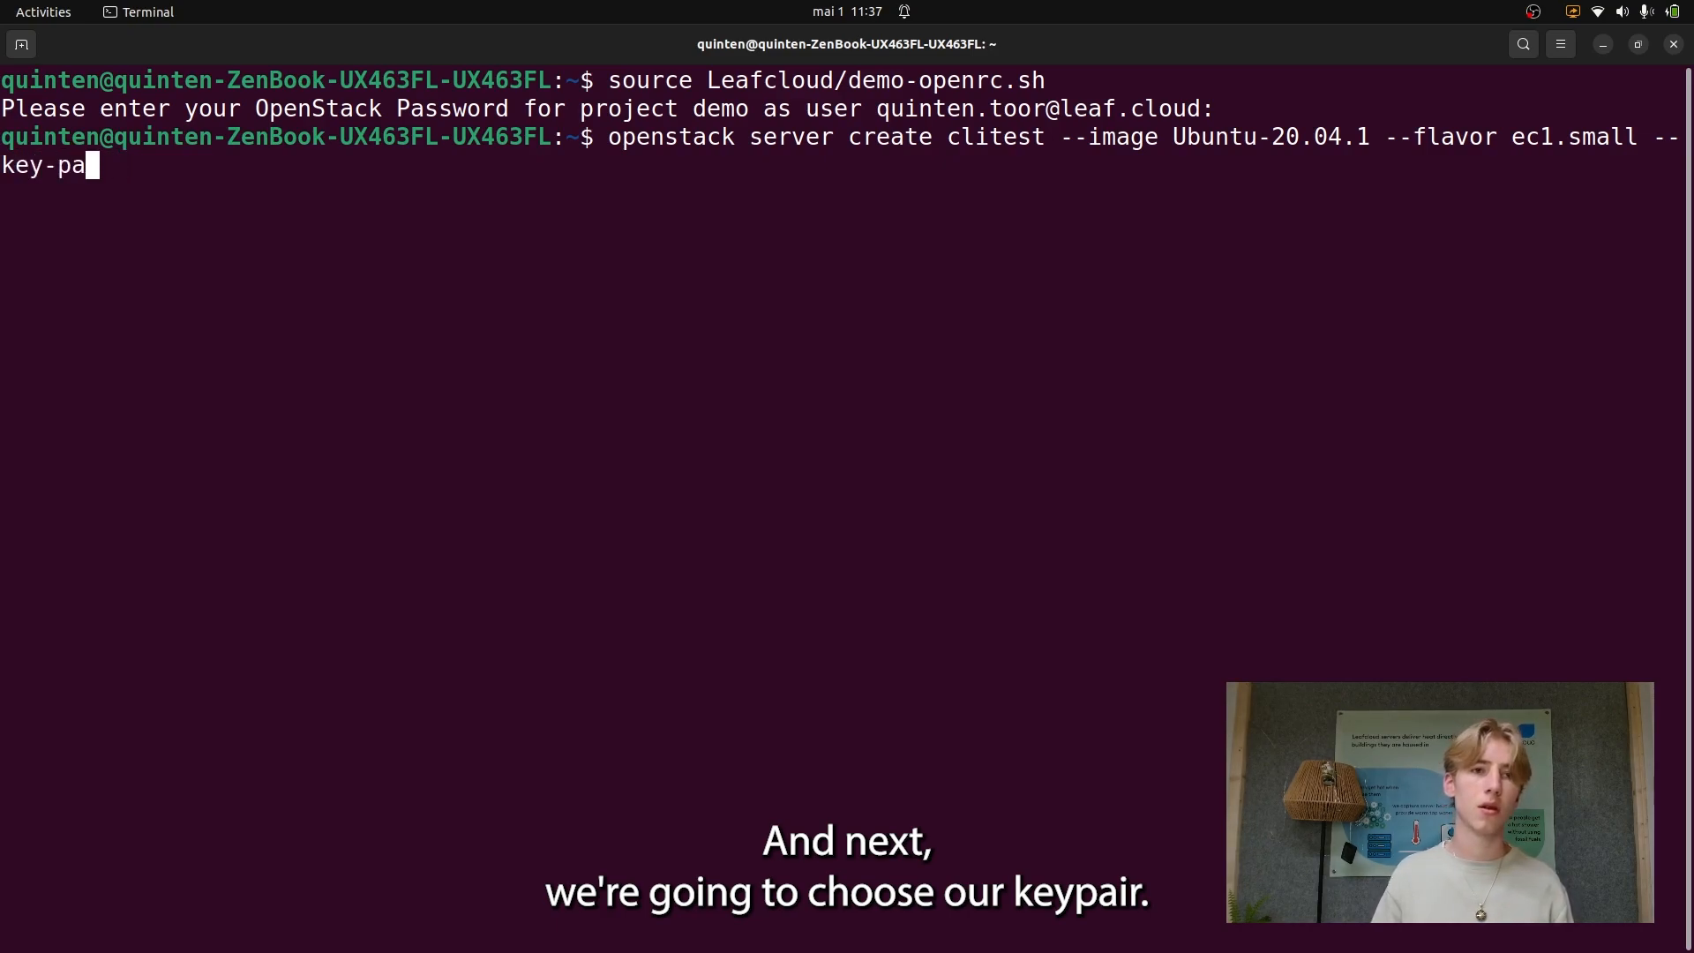
text(me)
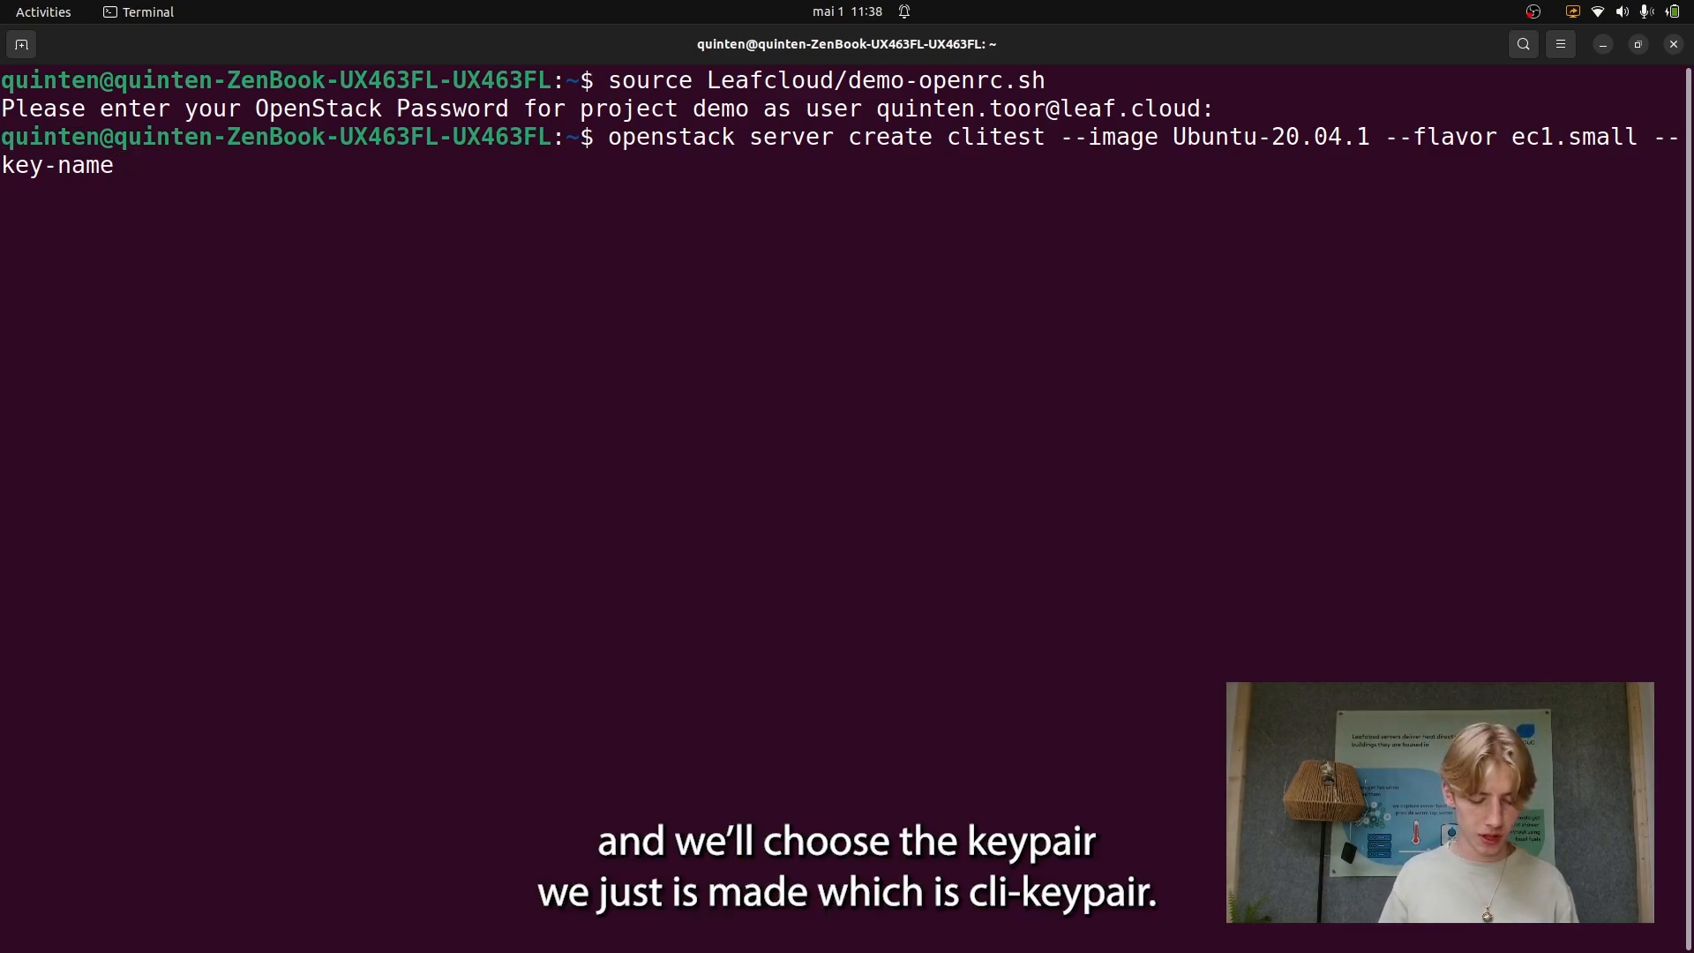
text(cli-k)
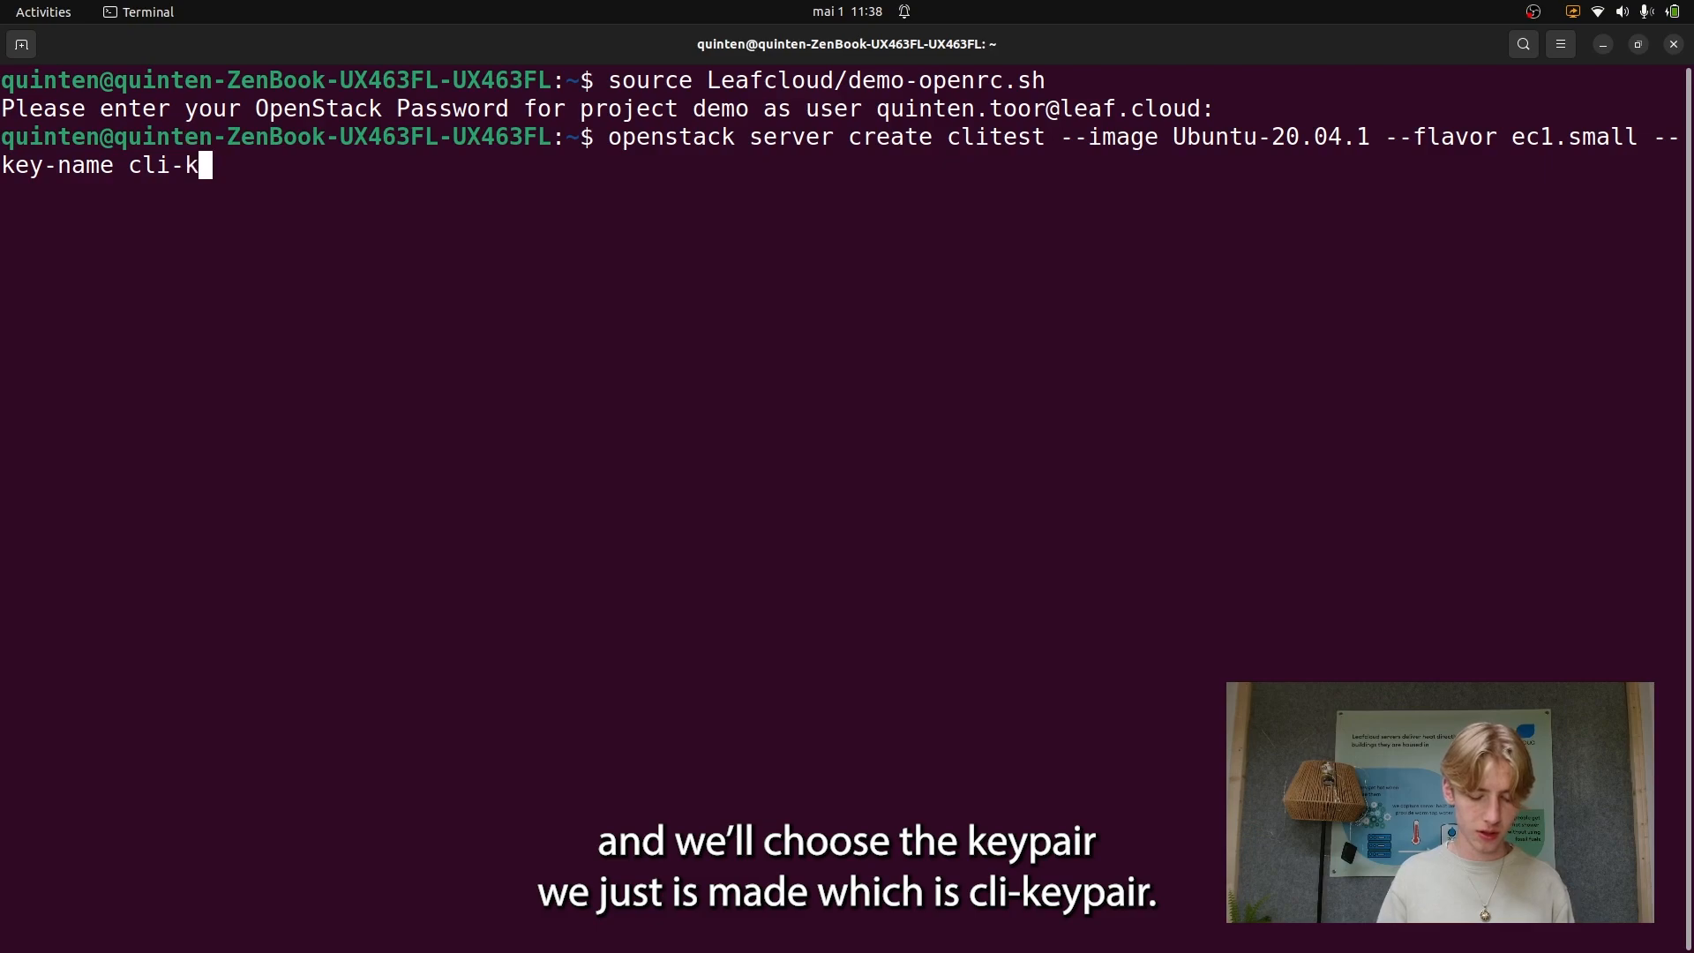
text(eypair --networ)
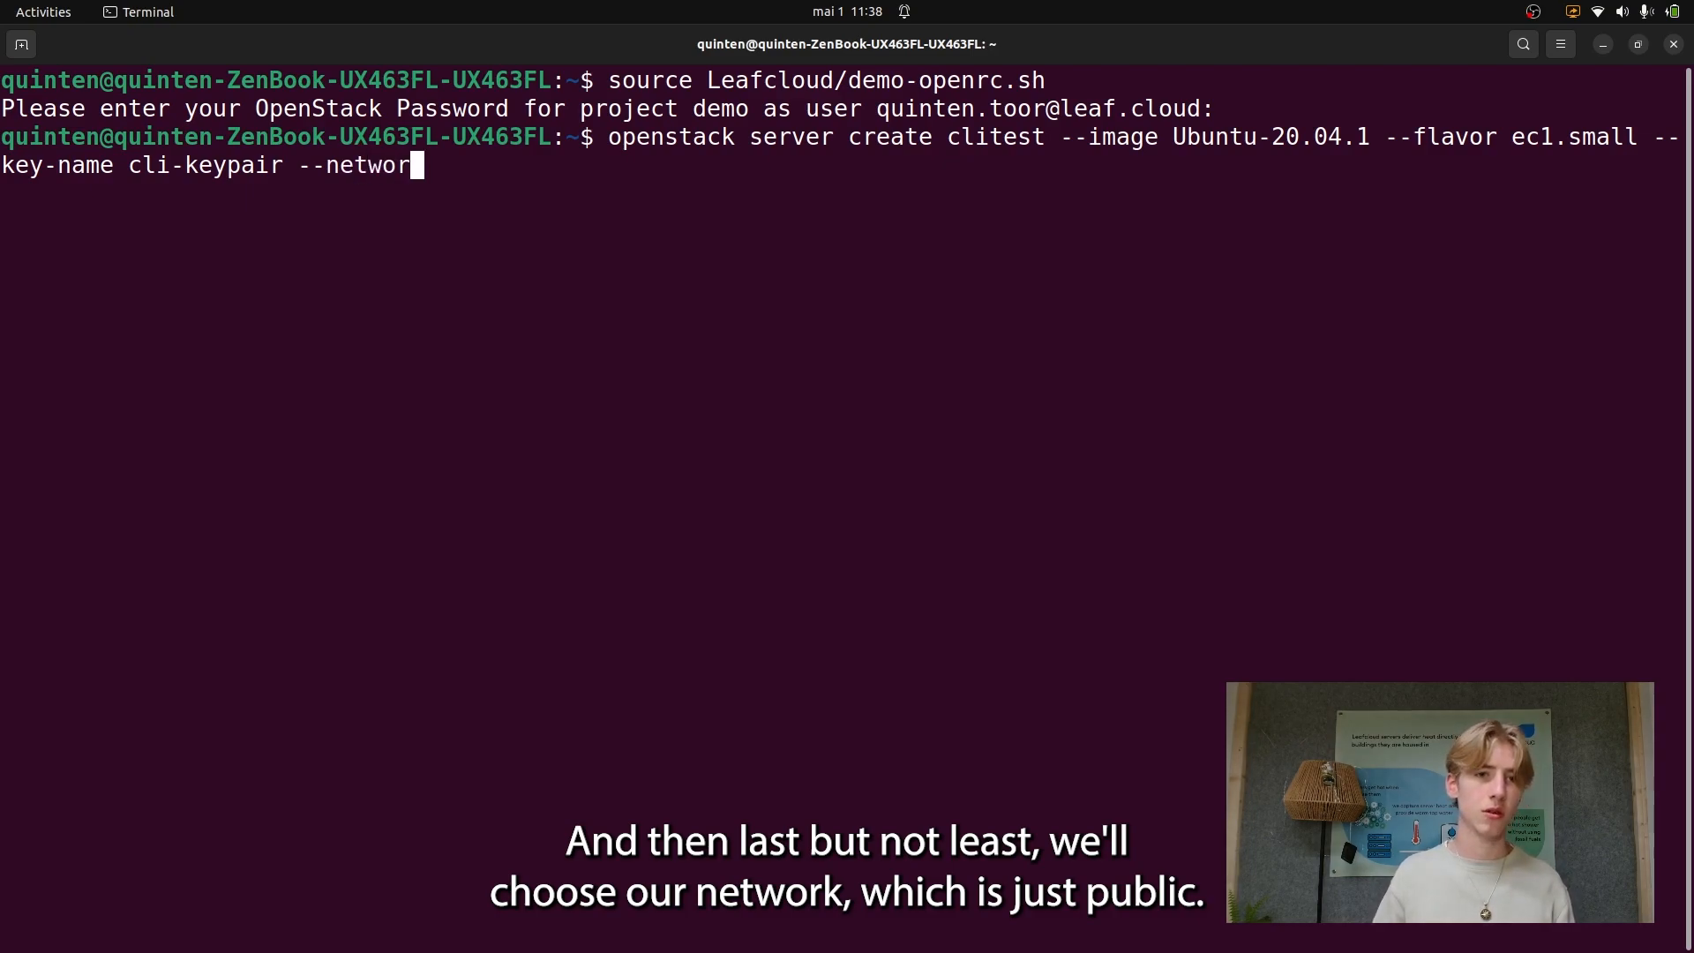
text(pu)
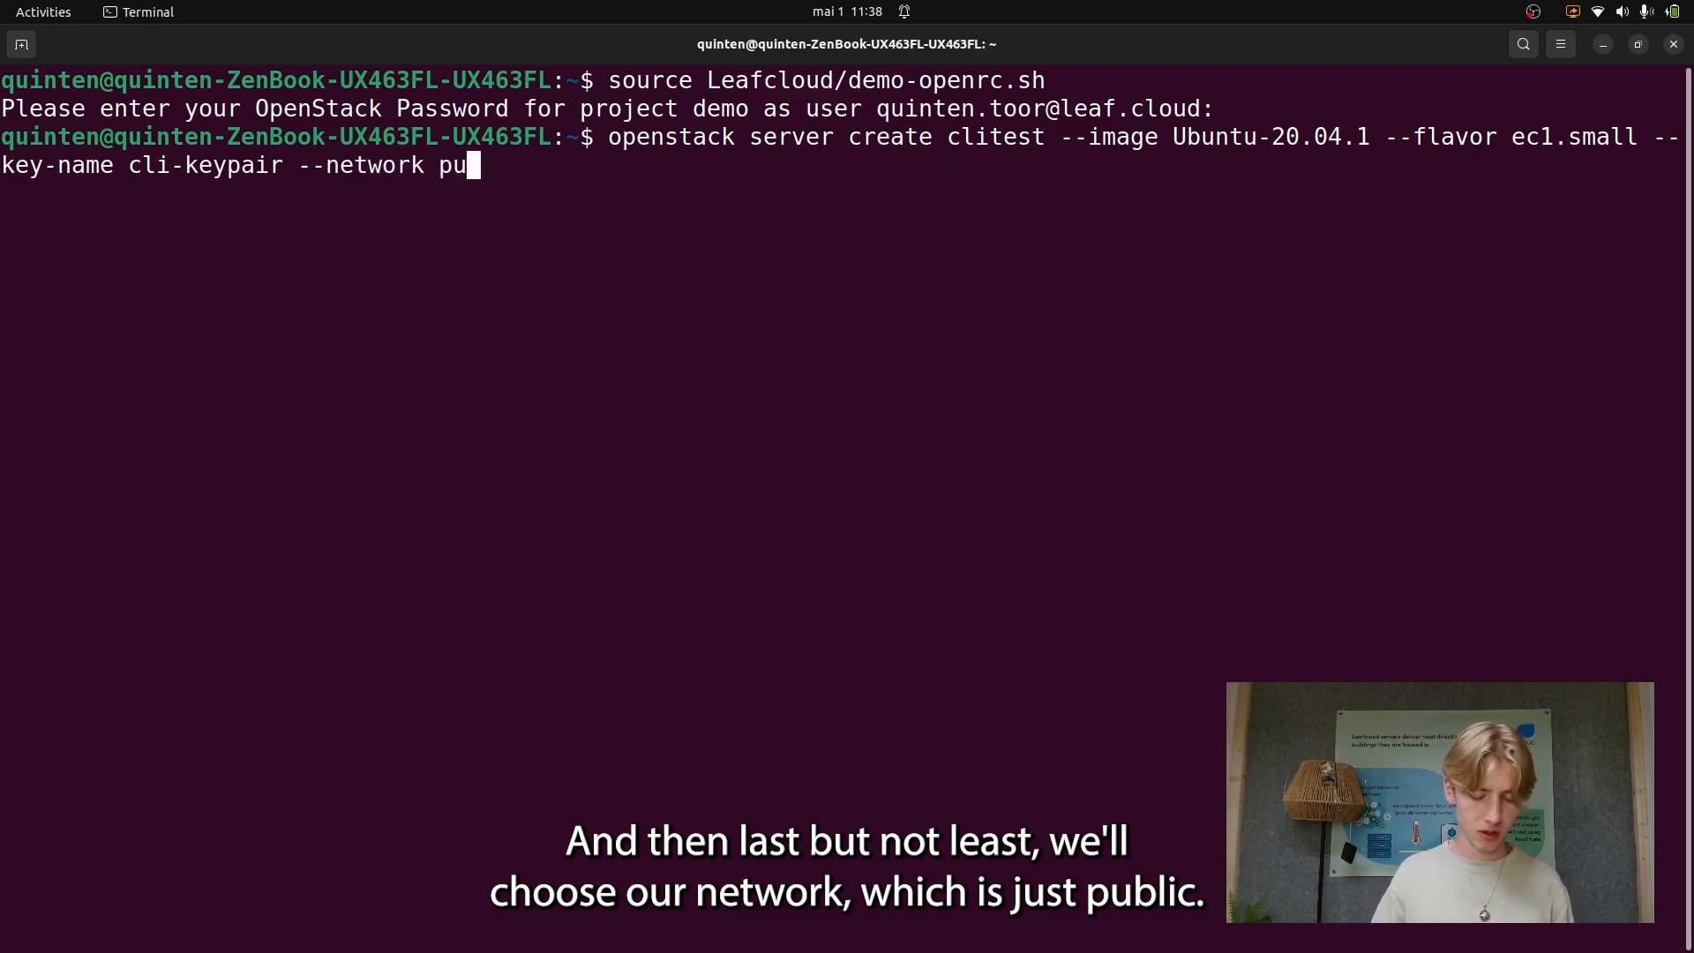
text(blic)
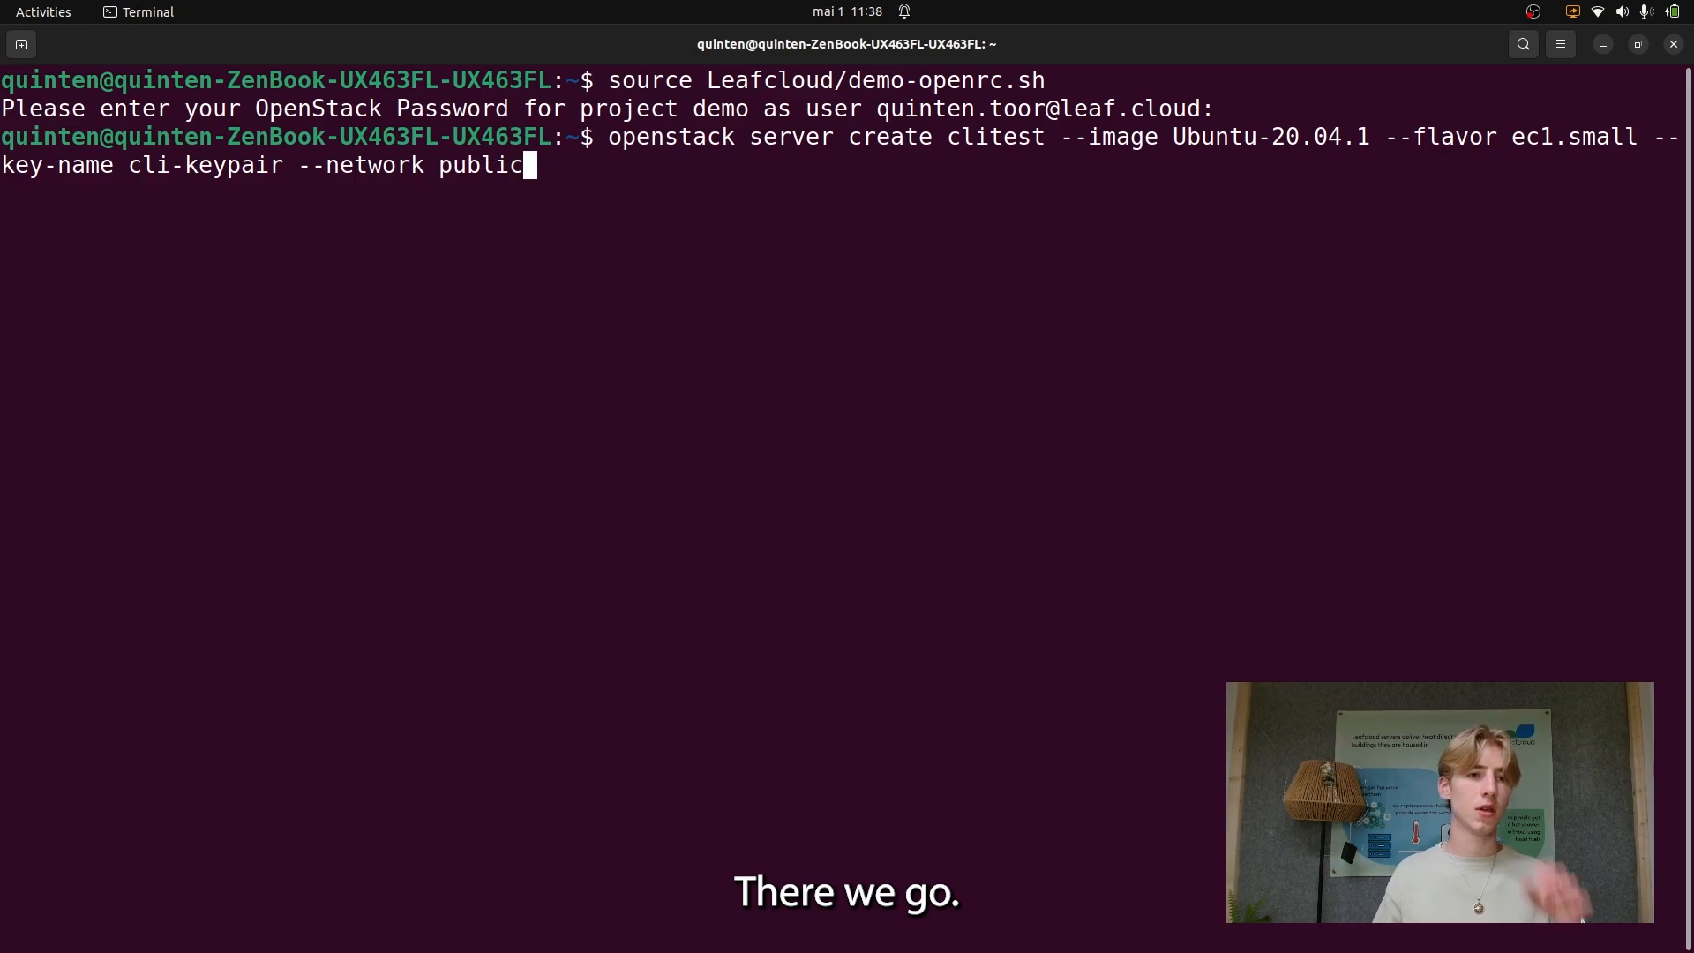
key(Return)
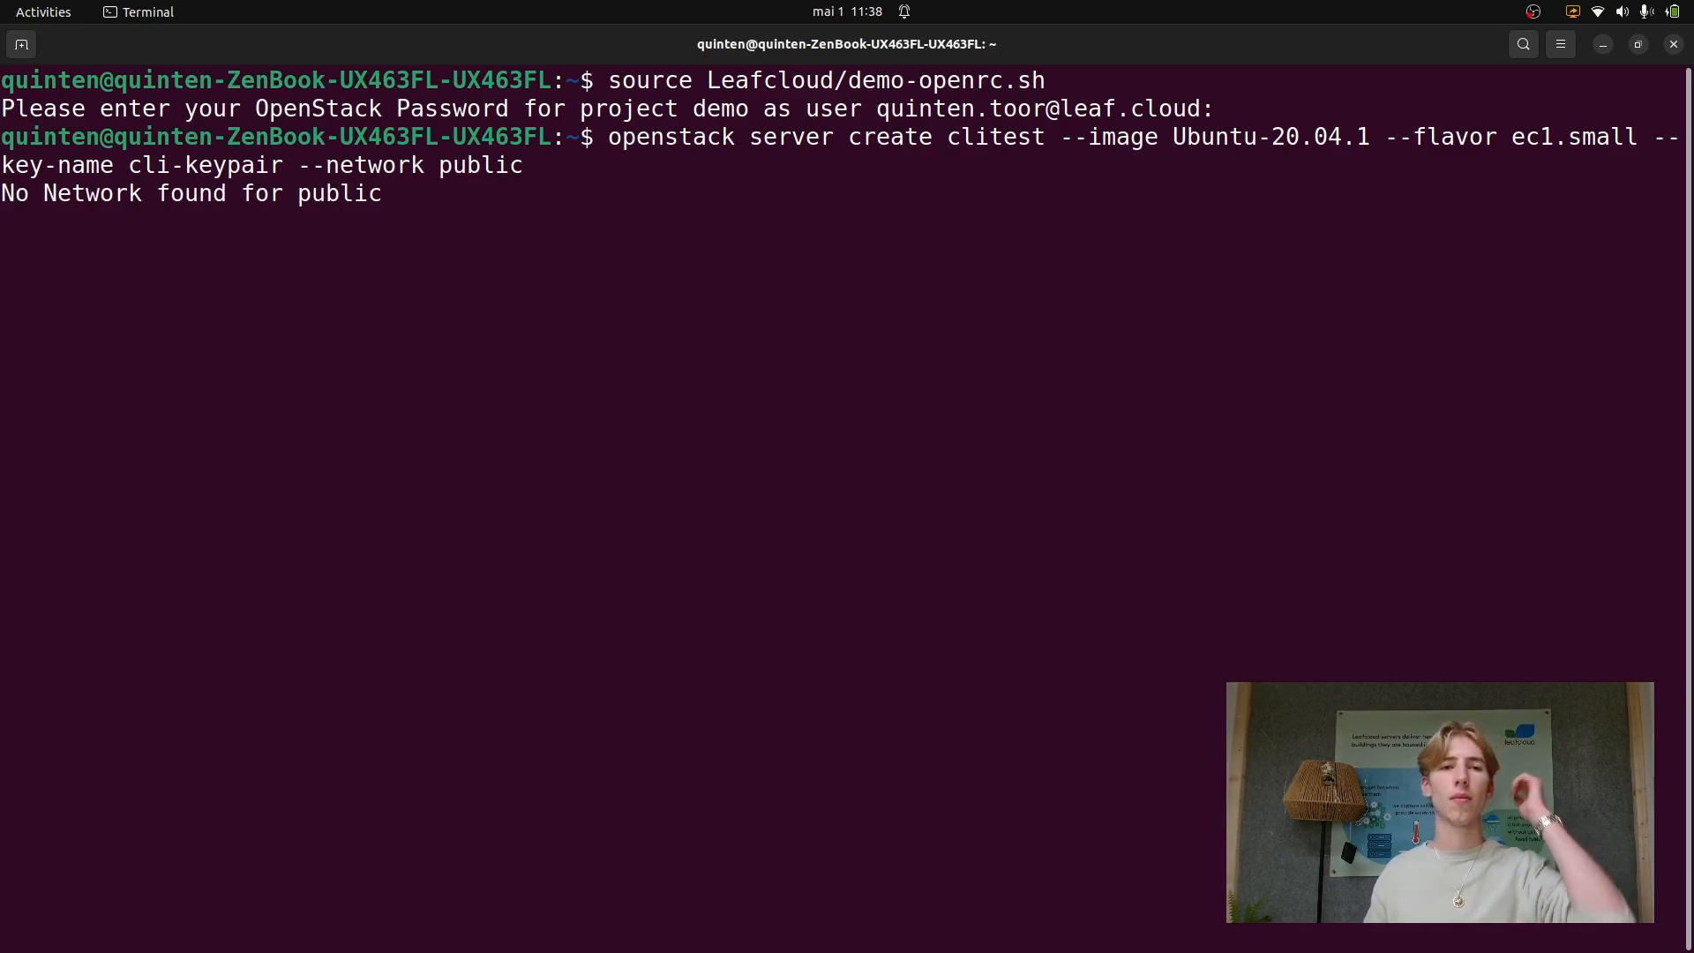
Rerun the clitest server create command with network external instead of public.
key(Return)
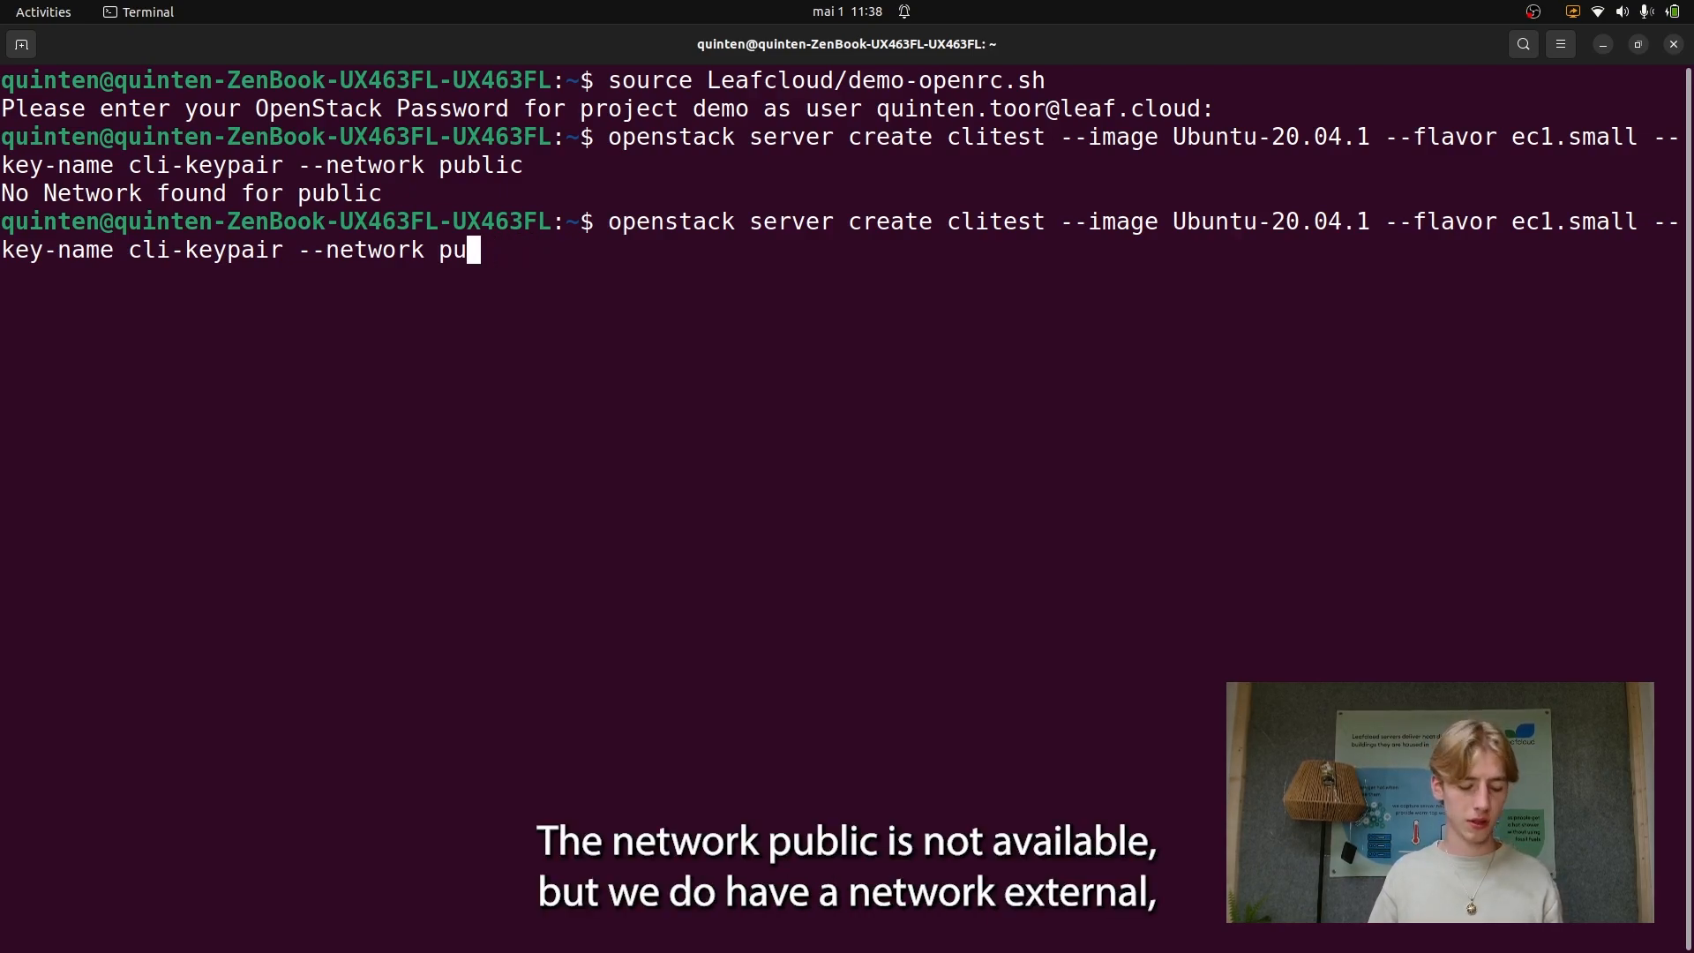
text(exter)
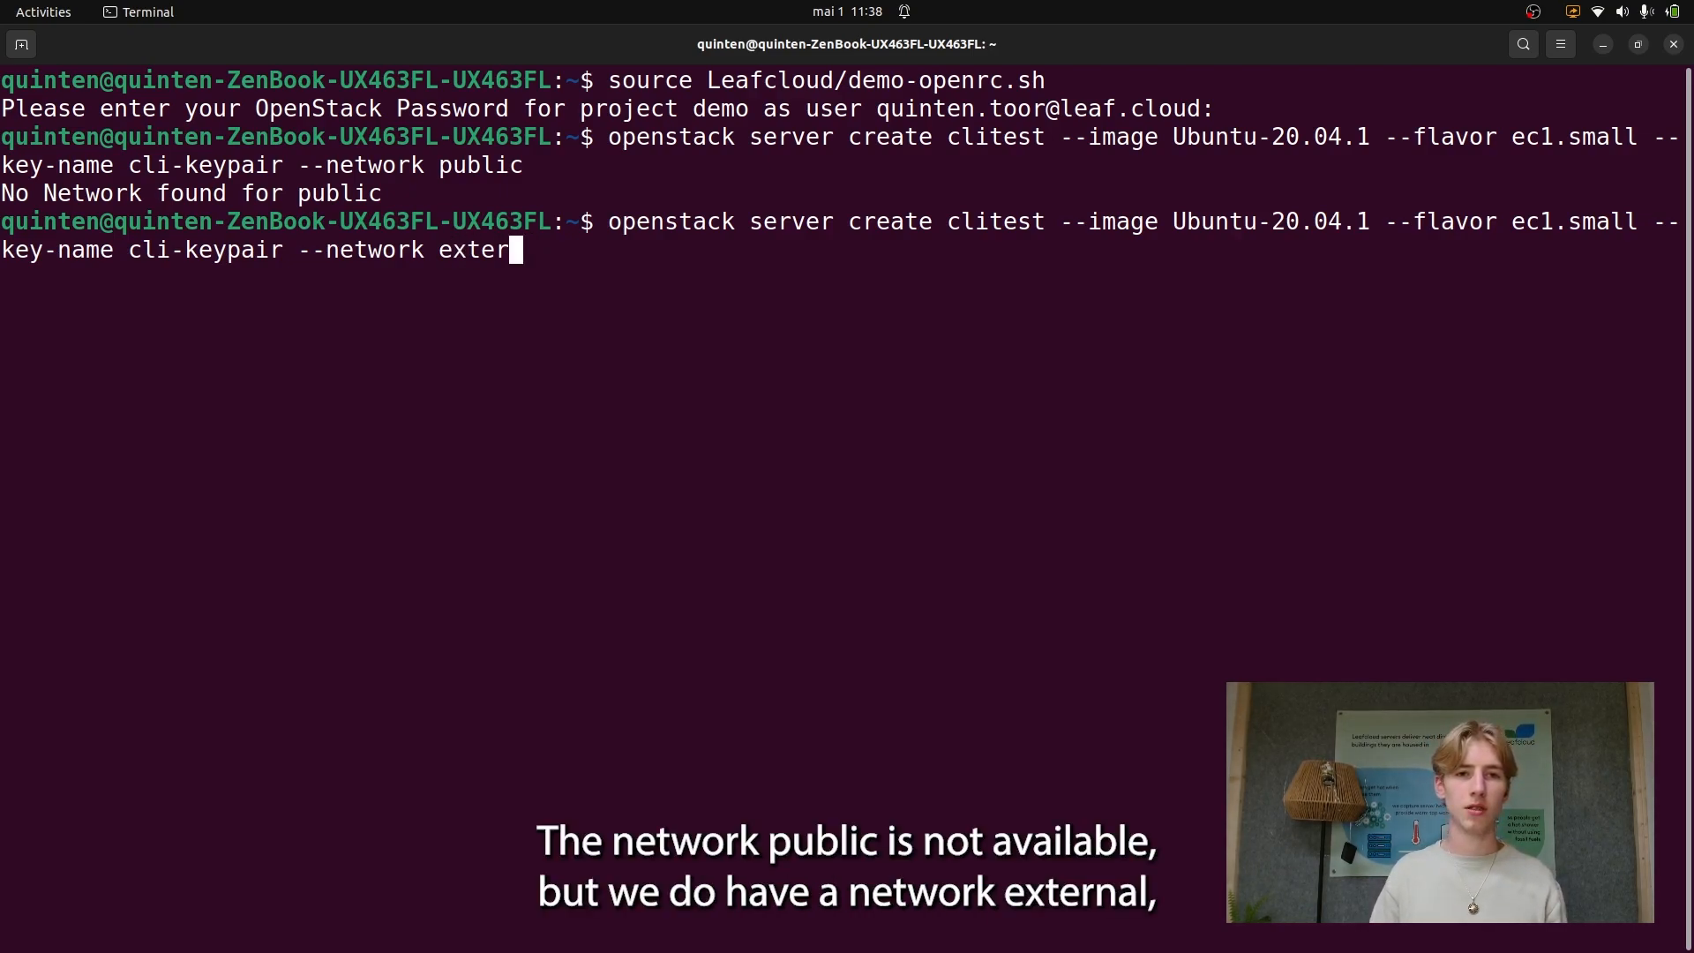
text(al)
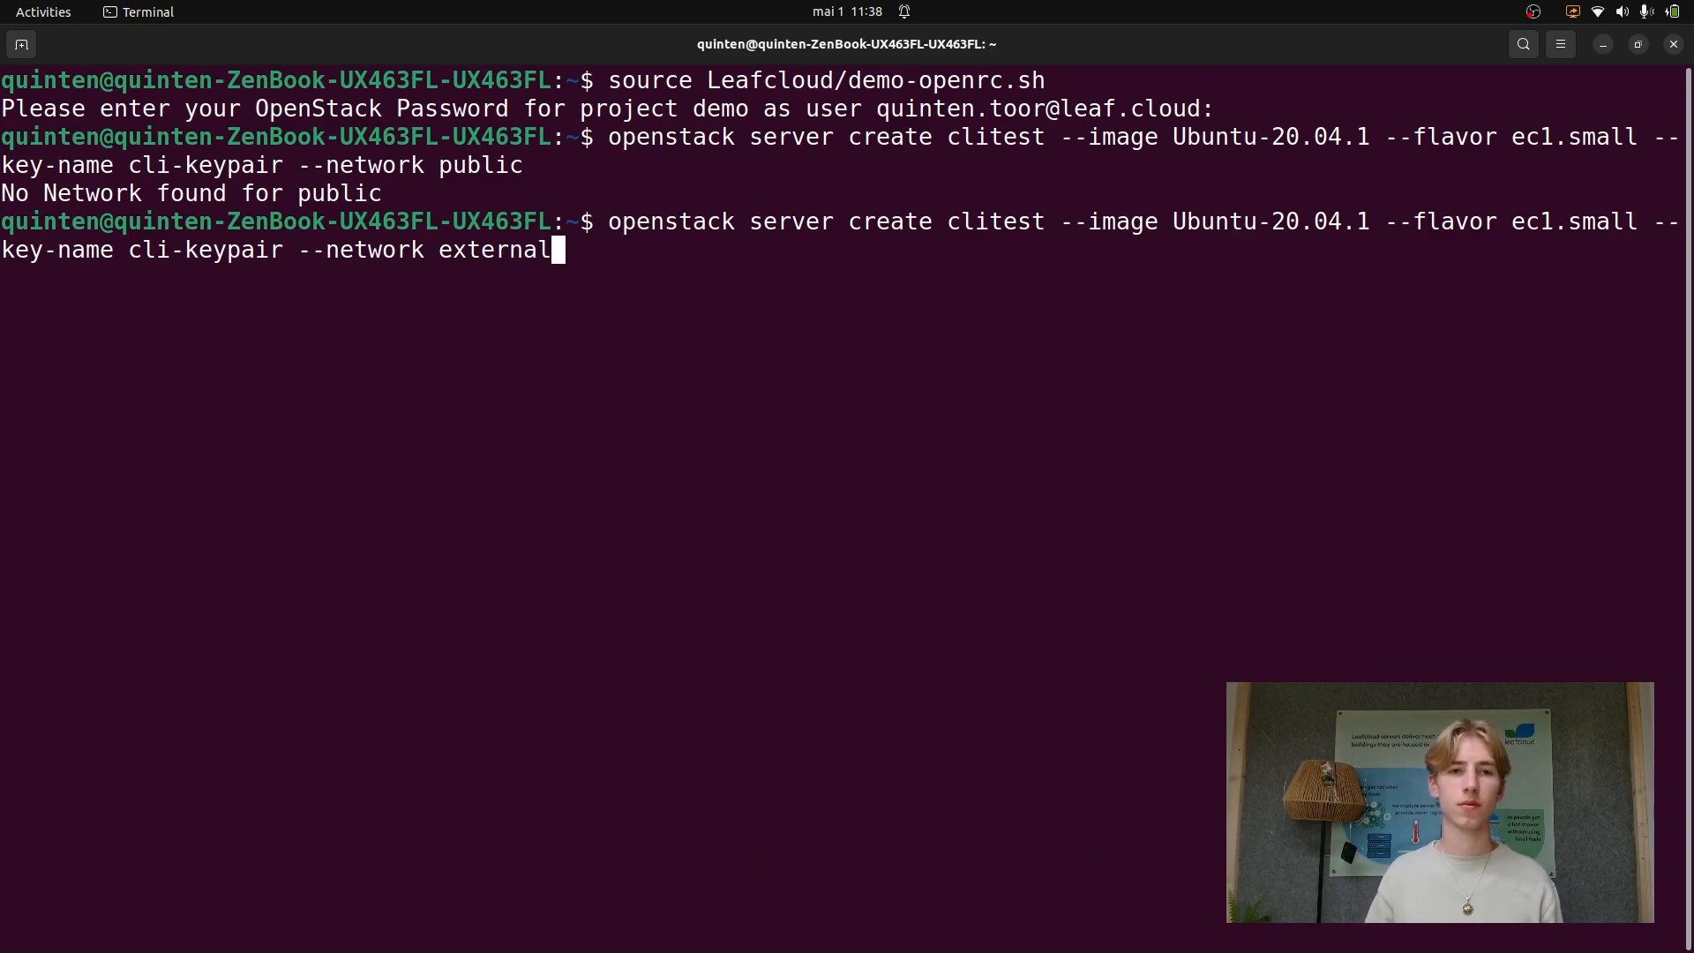
key(Return)
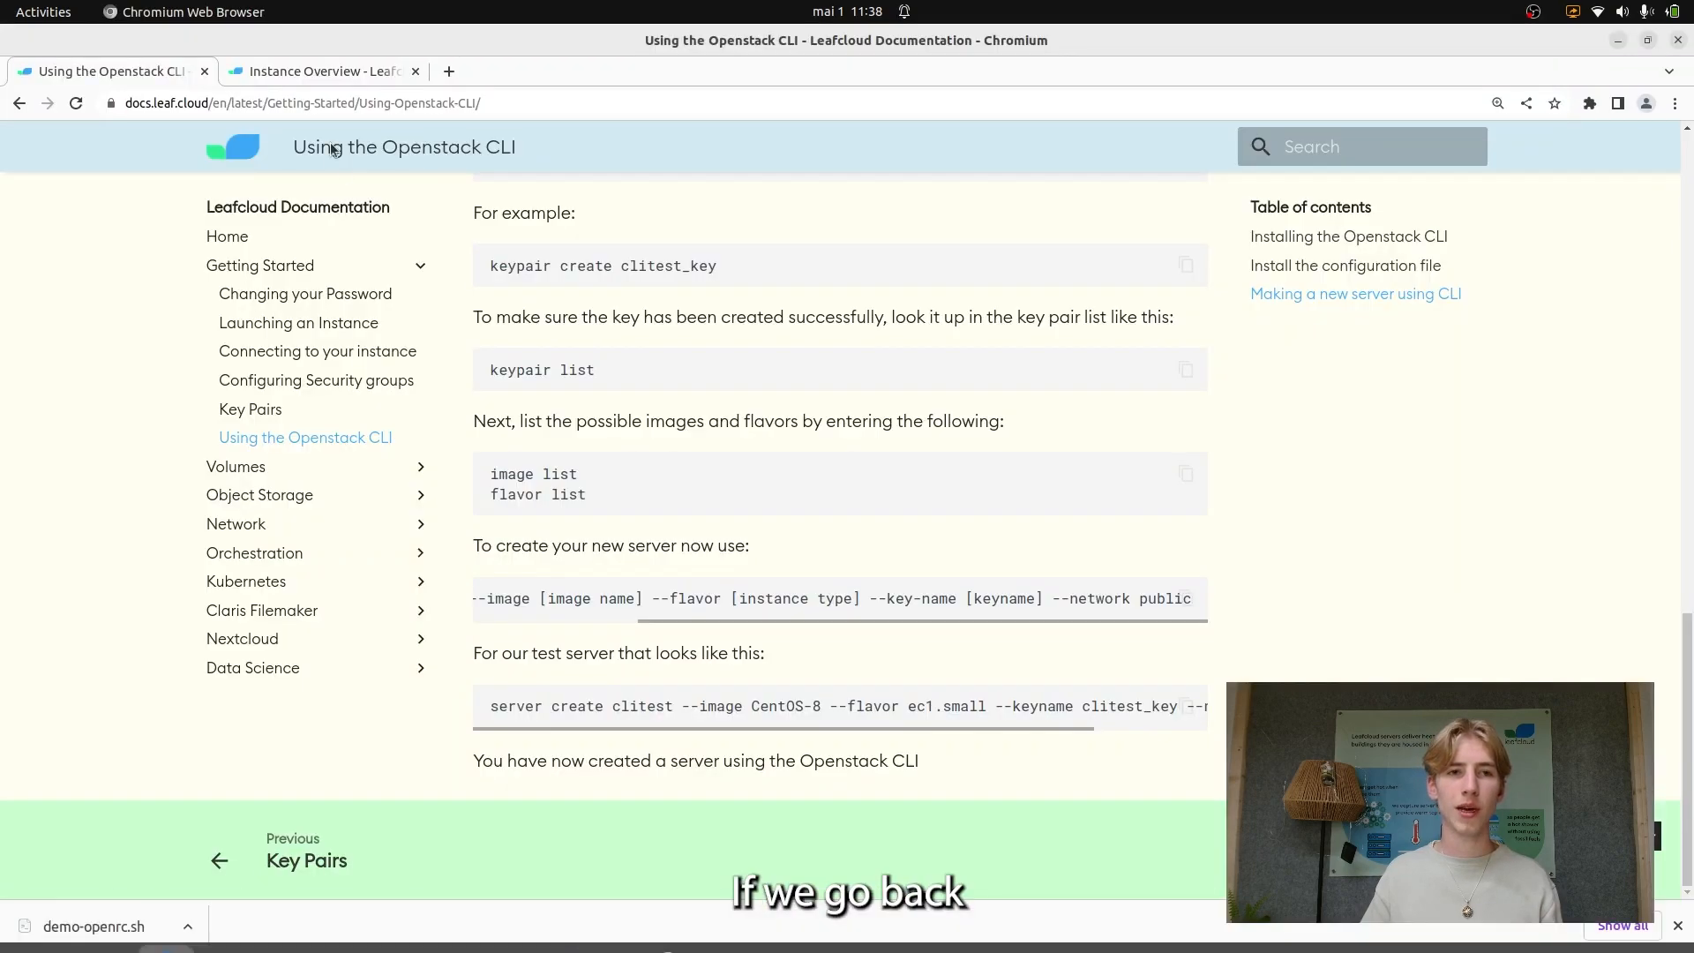
View clitest in the Leafcloud Compute > Instances list and select its IP address.
click(321, 71)
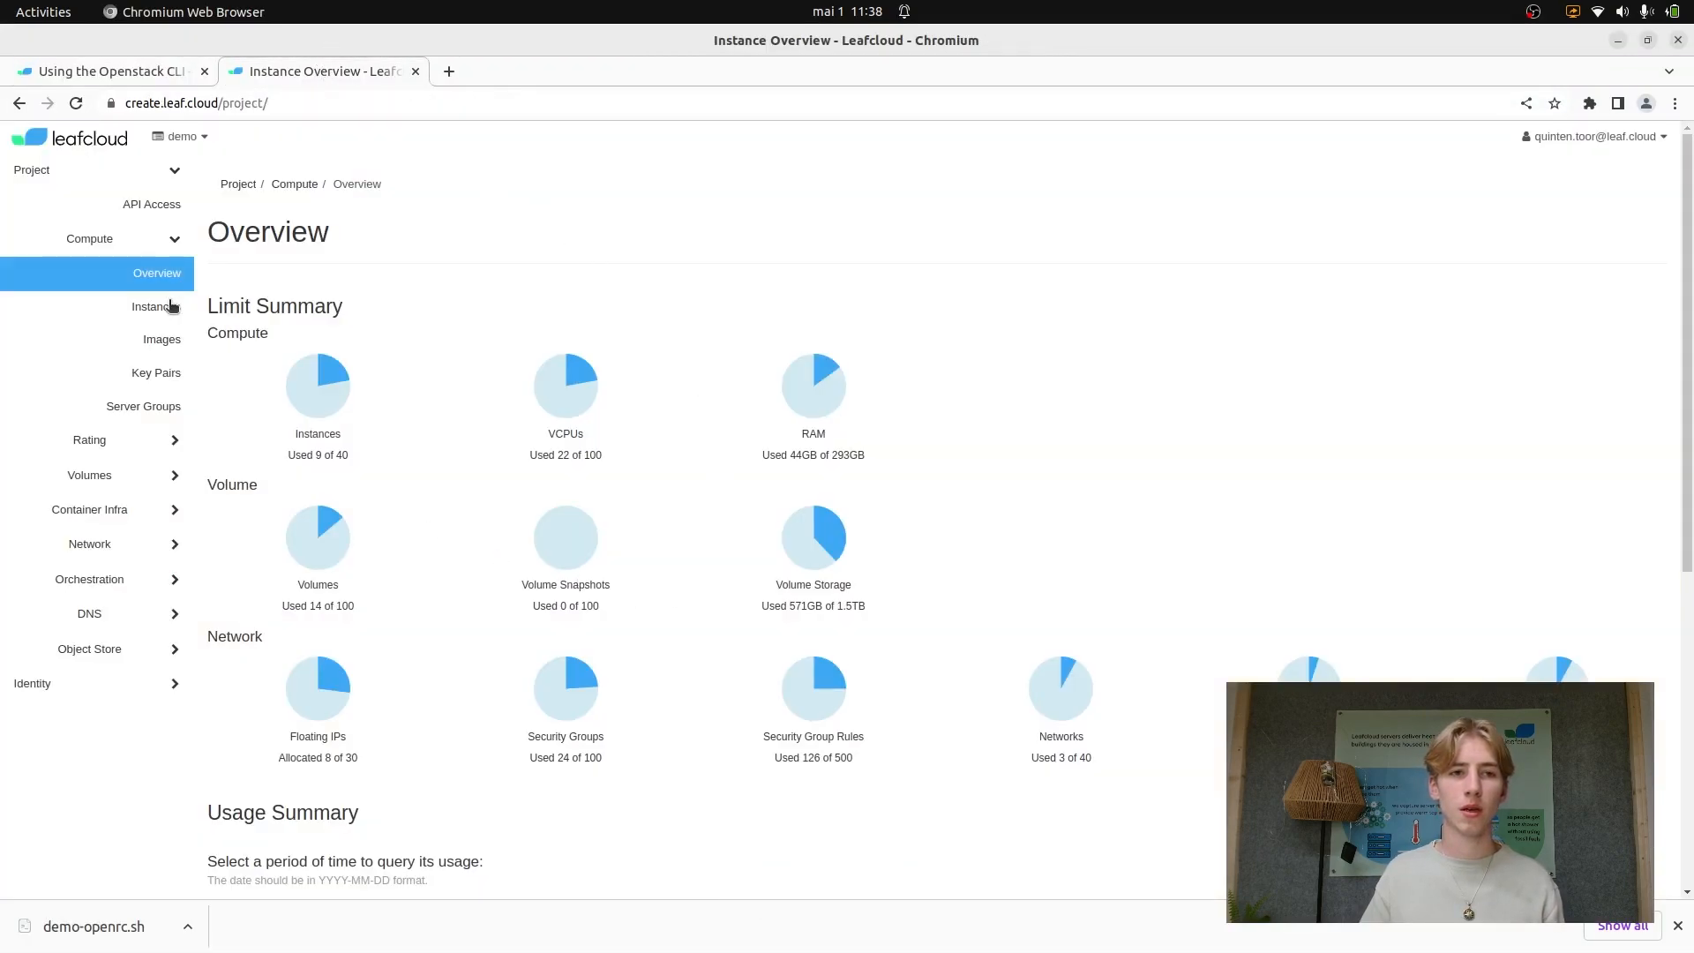
click(155, 306)
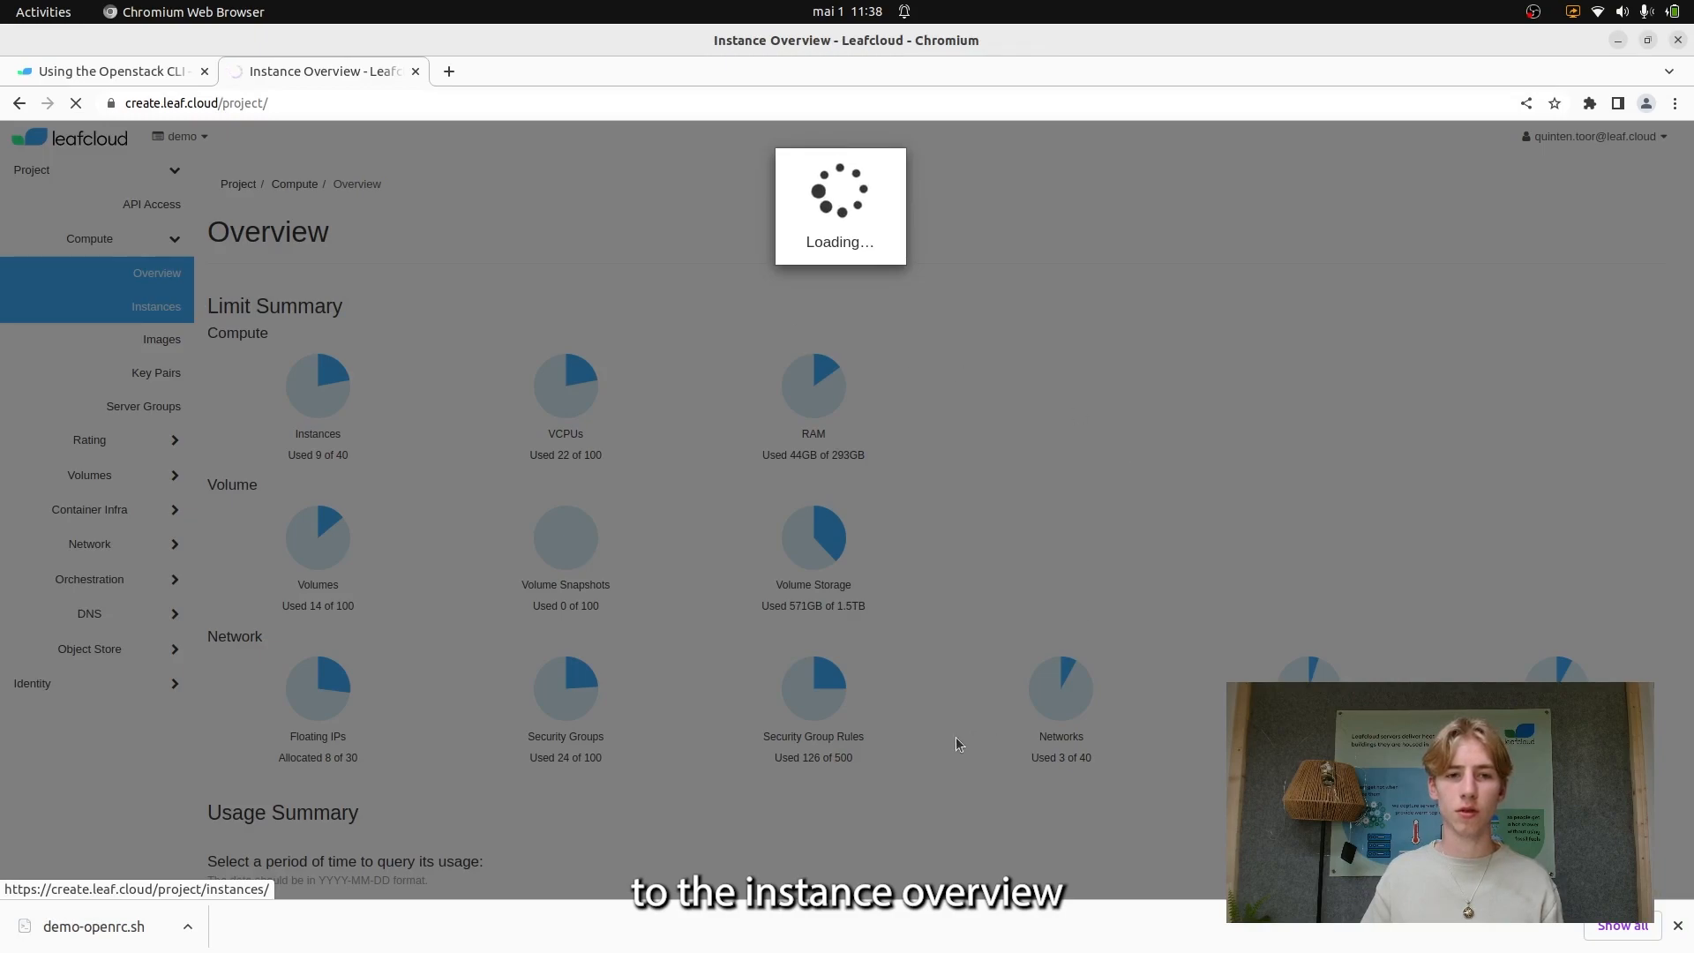
click(154, 307)
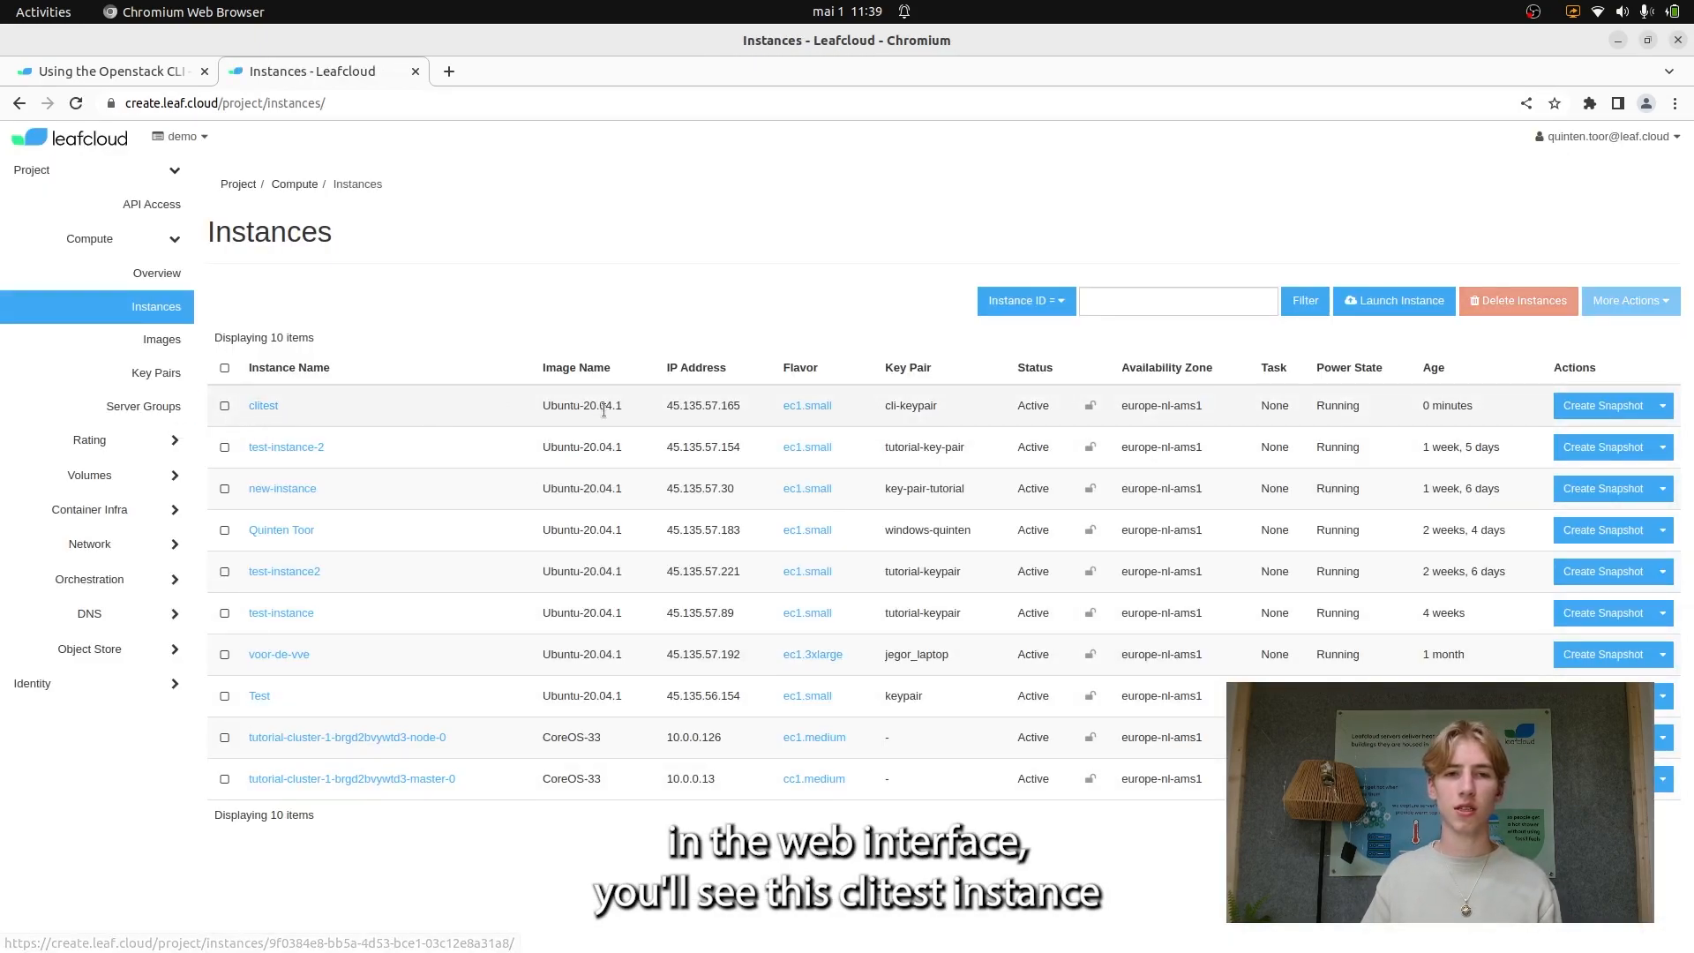
double_click(702, 405)
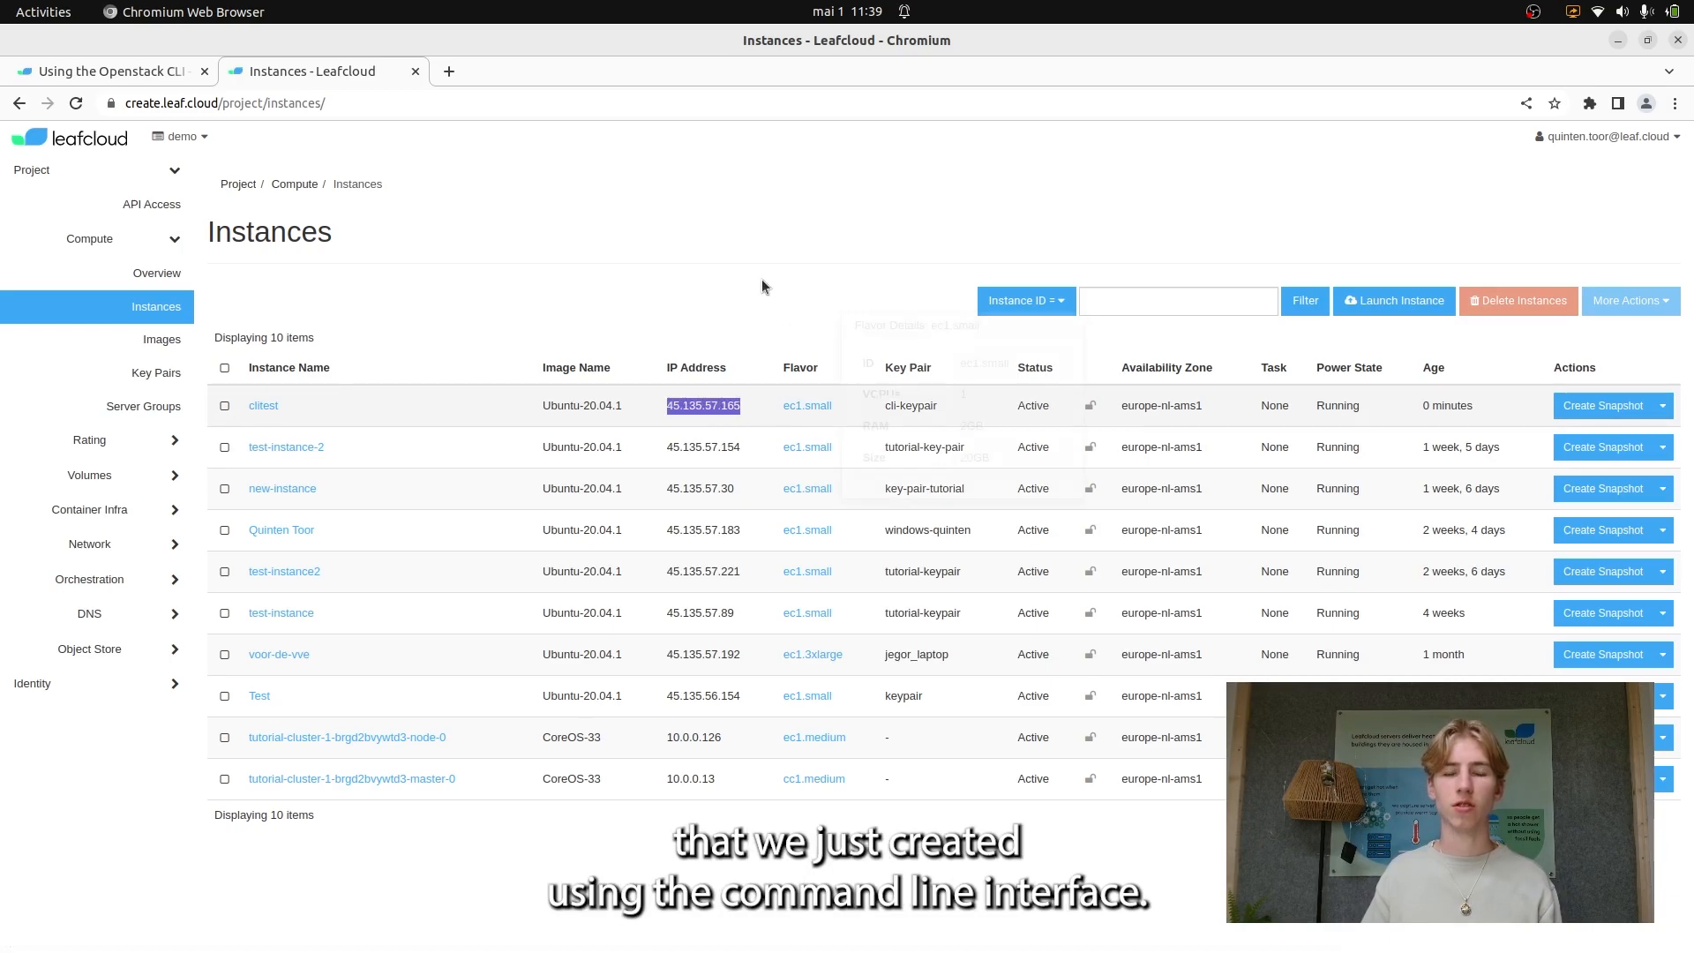